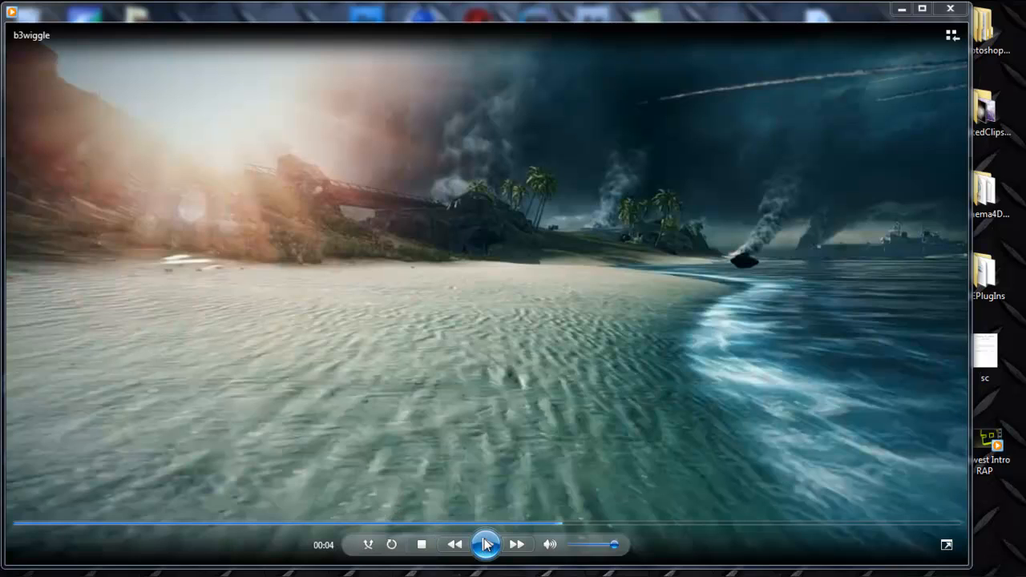
- Play the b3wiggle beach clip full screen in Windows Media Player, then close the player
click(486, 544)
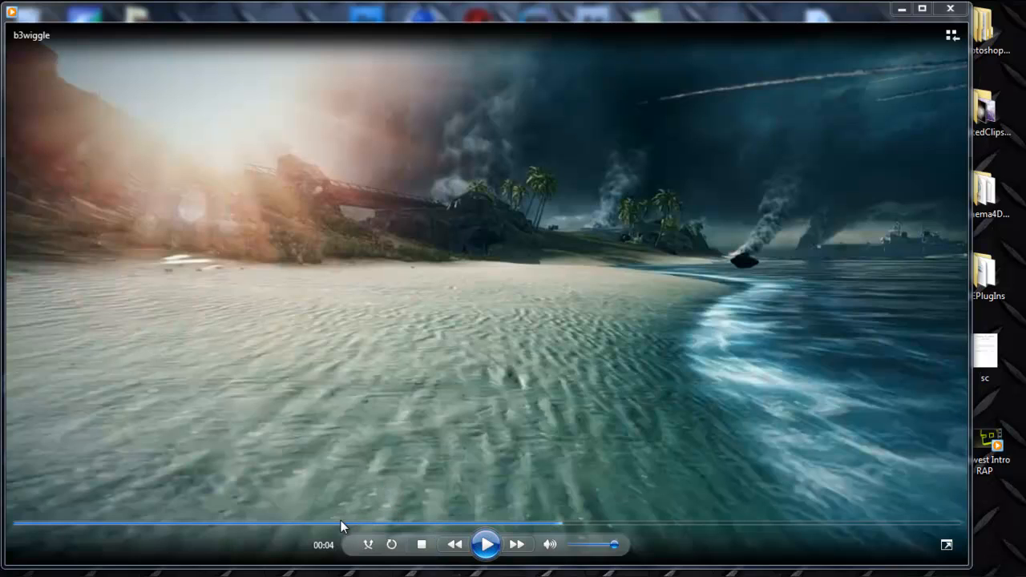
mouse_move(20, 515)
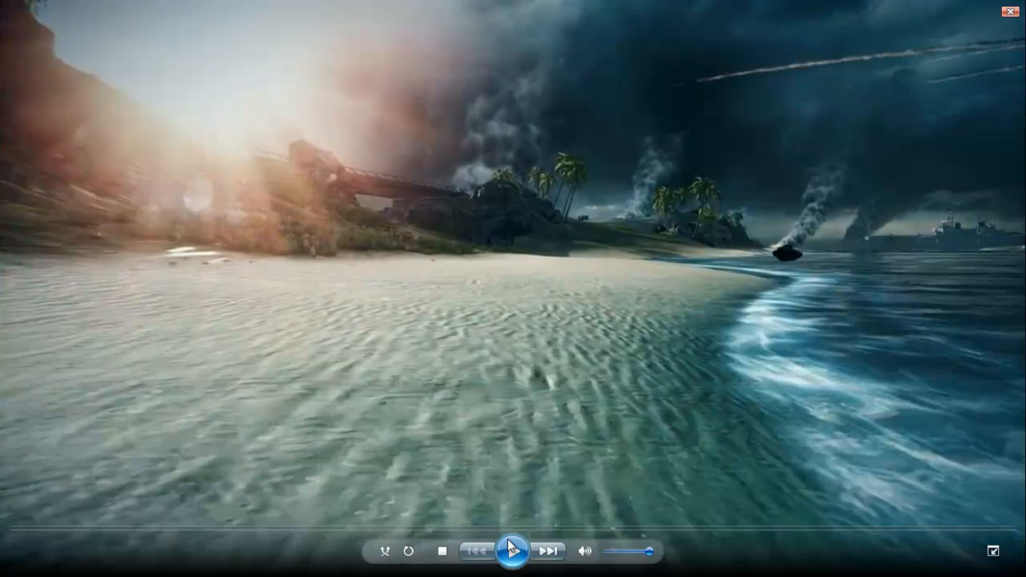
click(512, 551)
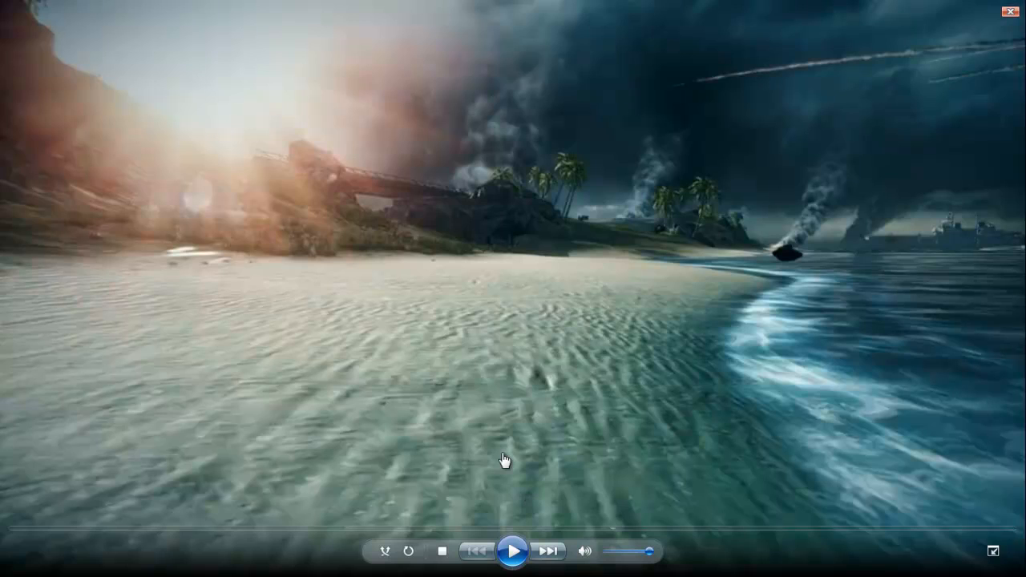
mouse_move(512, 551)
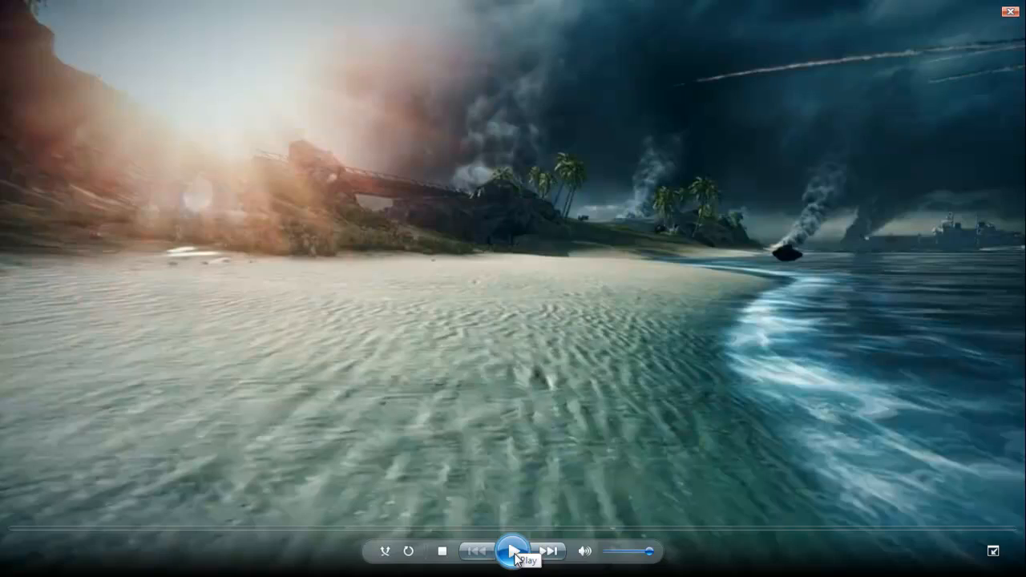
click(511, 551)
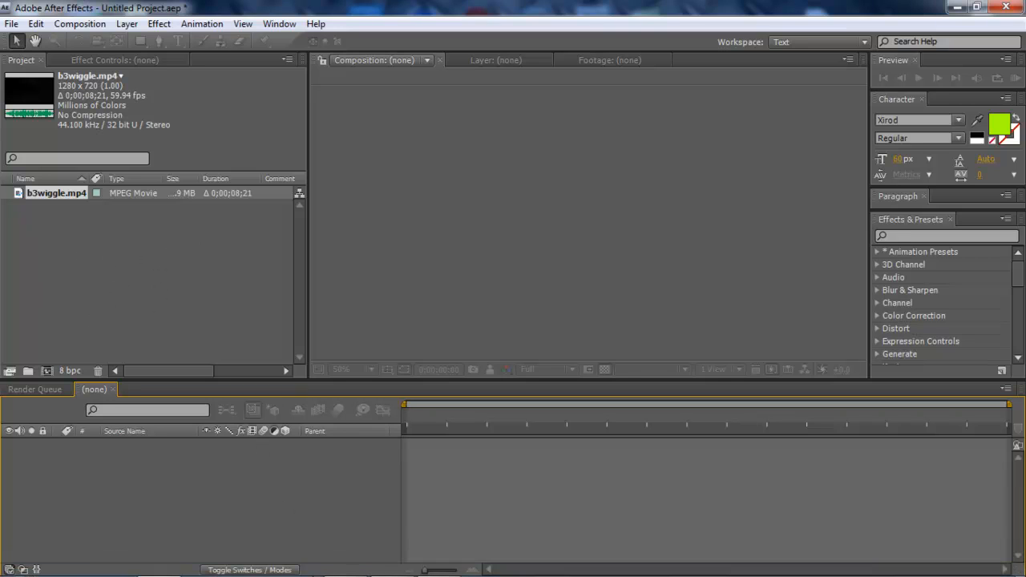
- Import b3wiggle.mp4 through File > Import > File and select it in the Project panel
click(11, 23)
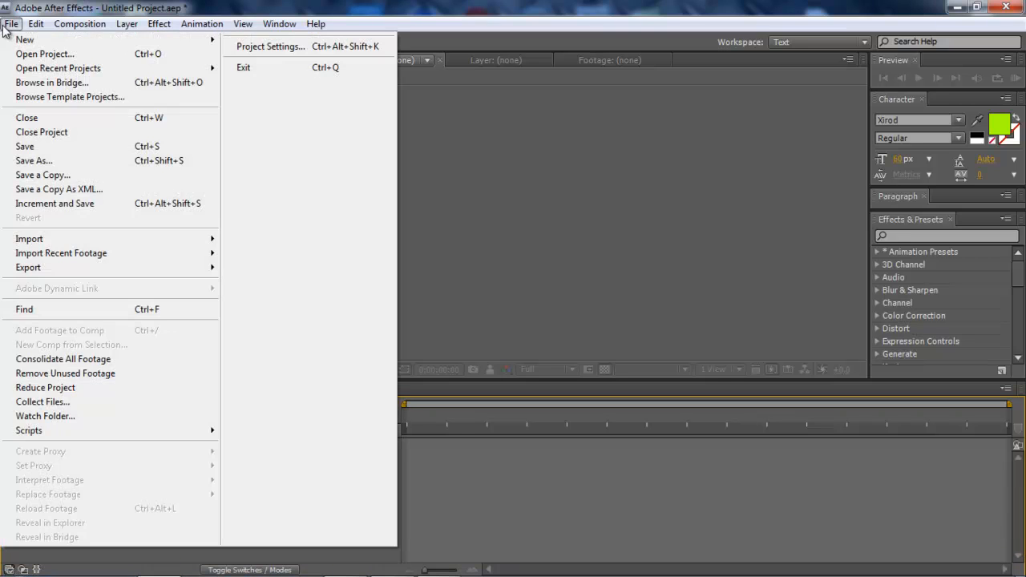
mouse_move(30, 239)
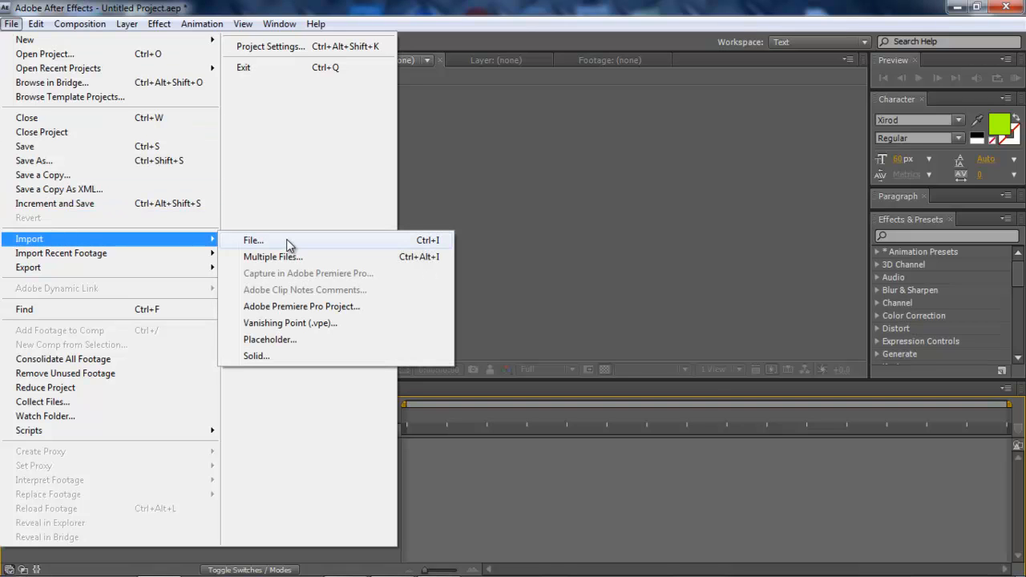
click(253, 239)
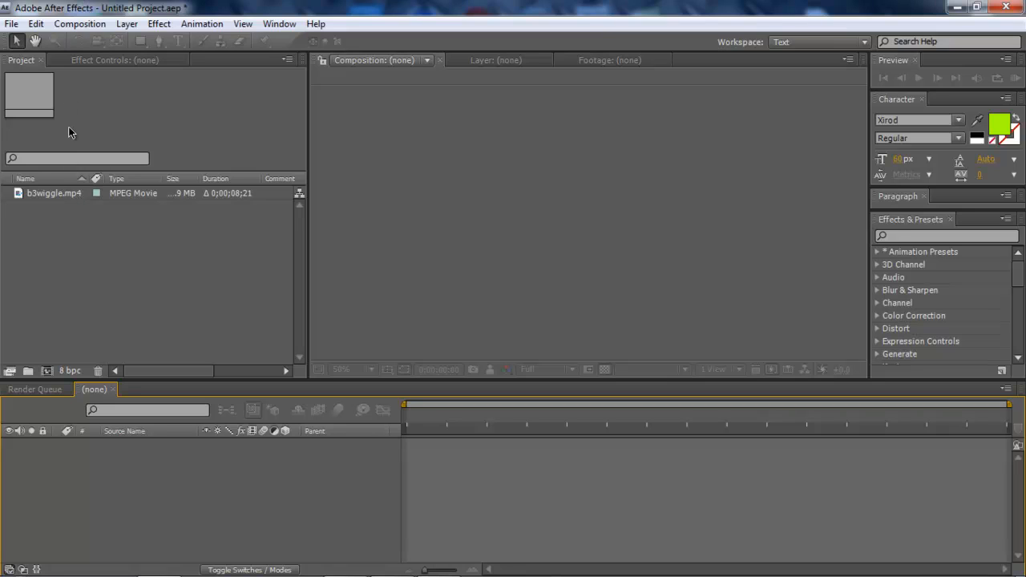
mouse_move(74, 201)
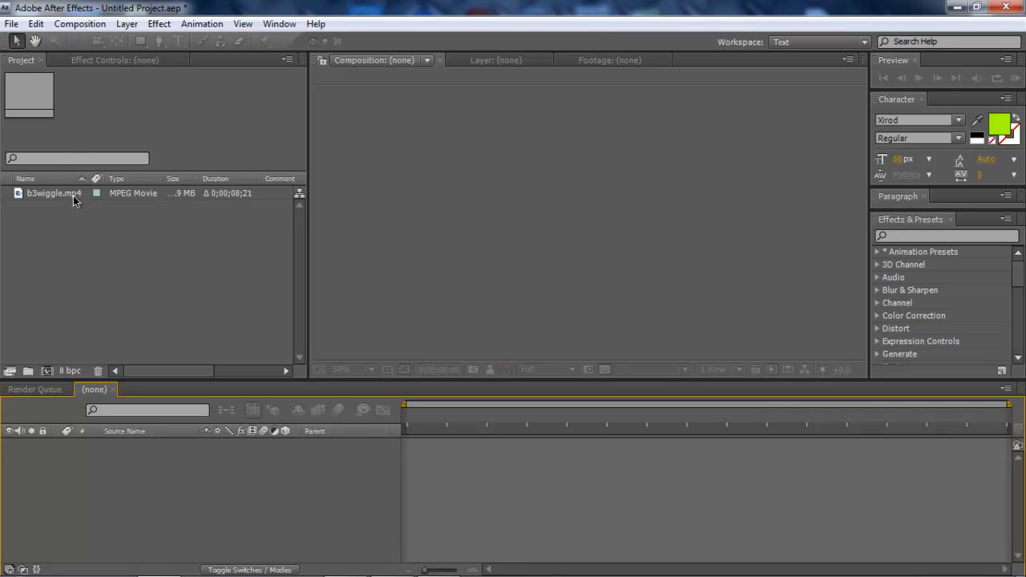
click(54, 193)
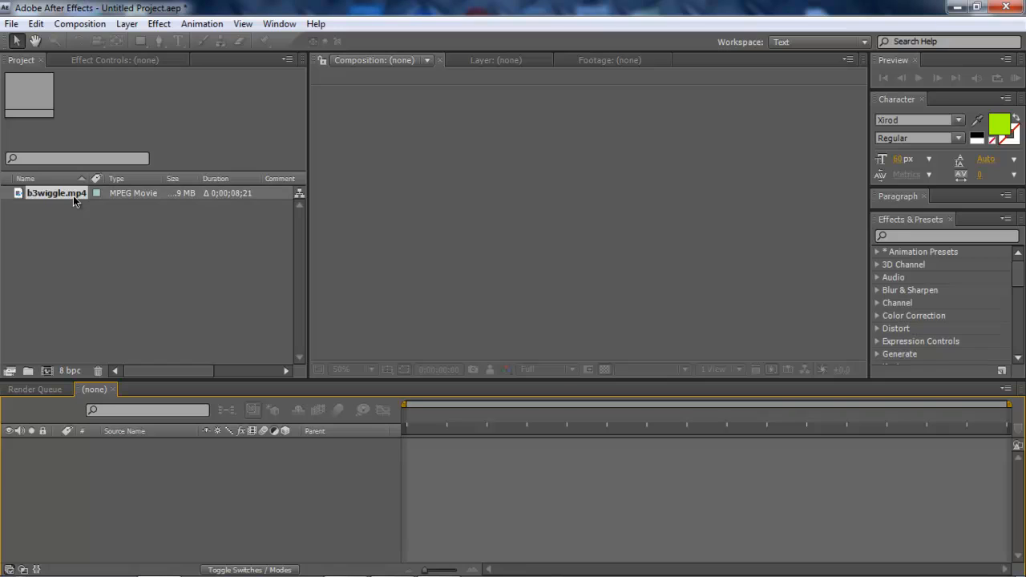
click(56, 192)
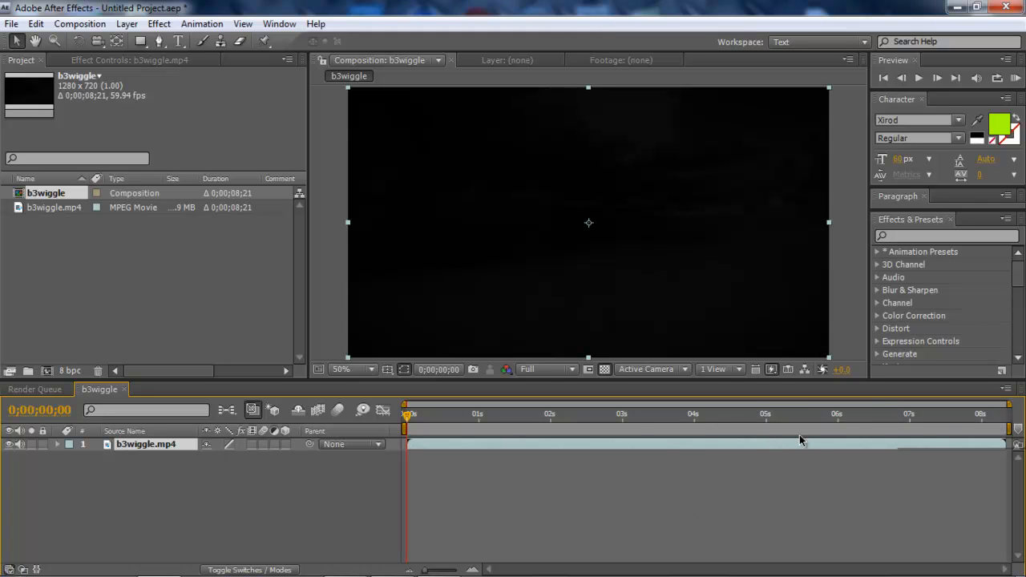
- Jump to about five seconds and confirm the 1280×720, 59.94 fps composition settings
click(842, 414)
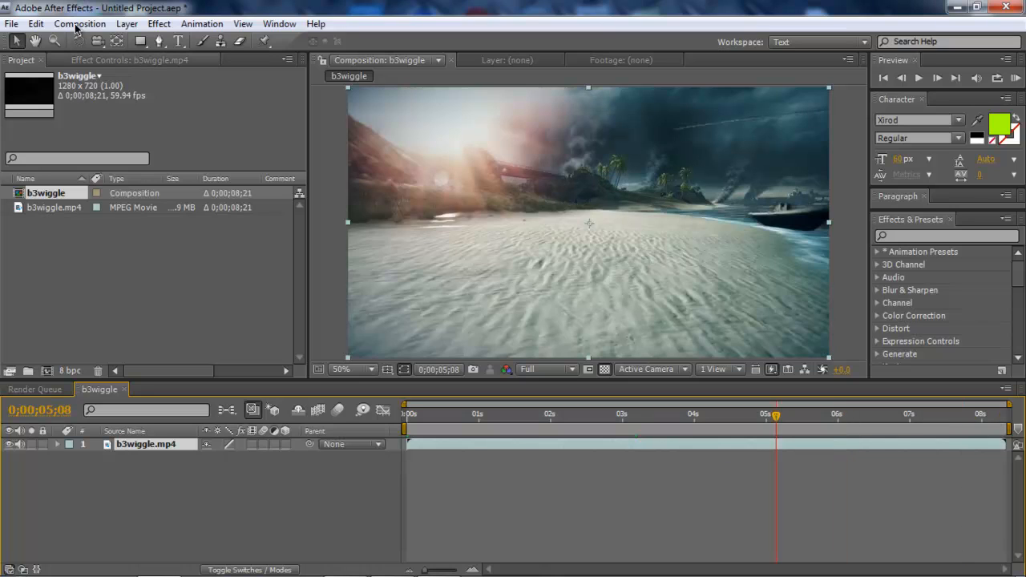
click(79, 23)
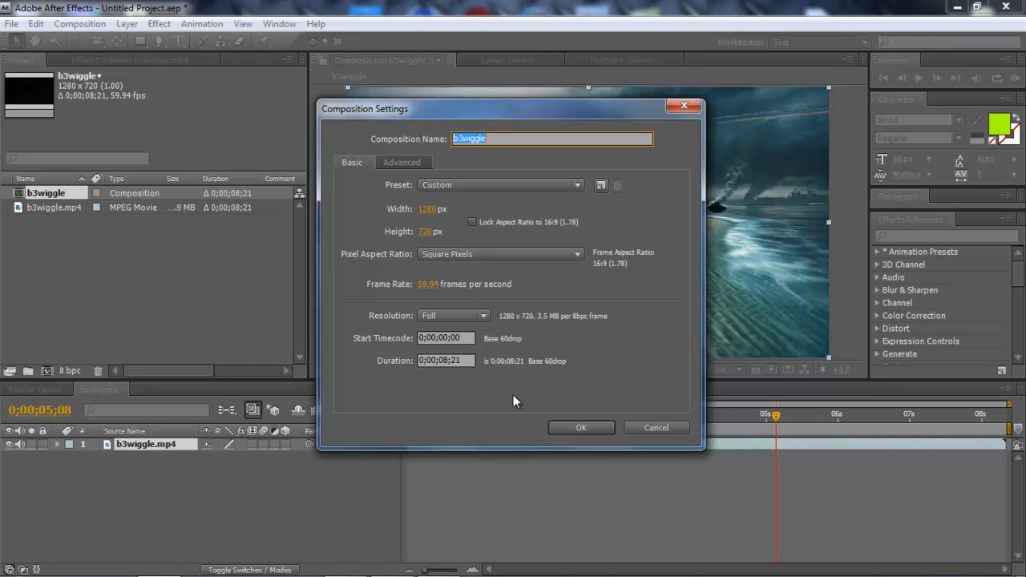
mouse_move(451, 397)
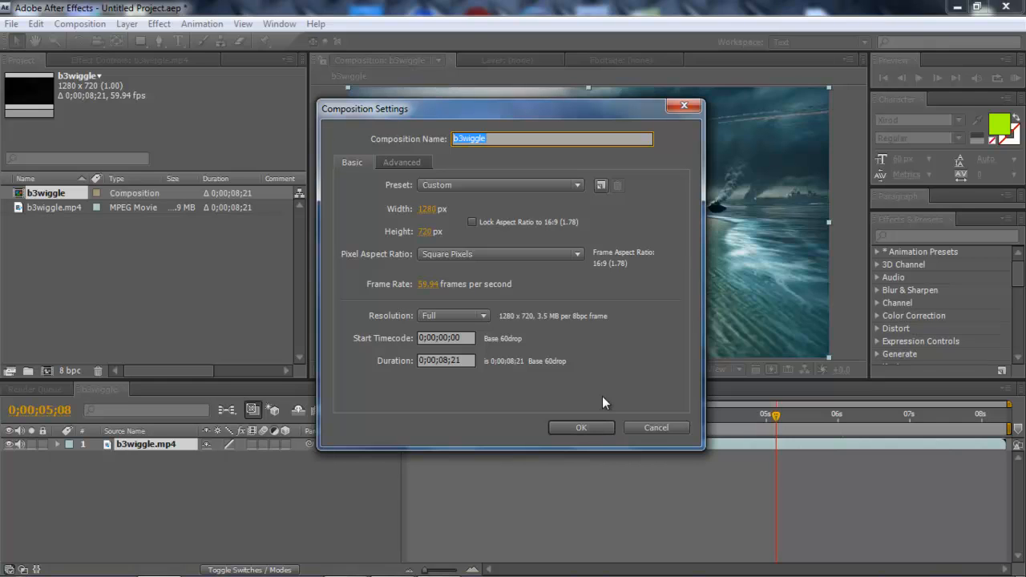
click(581, 428)
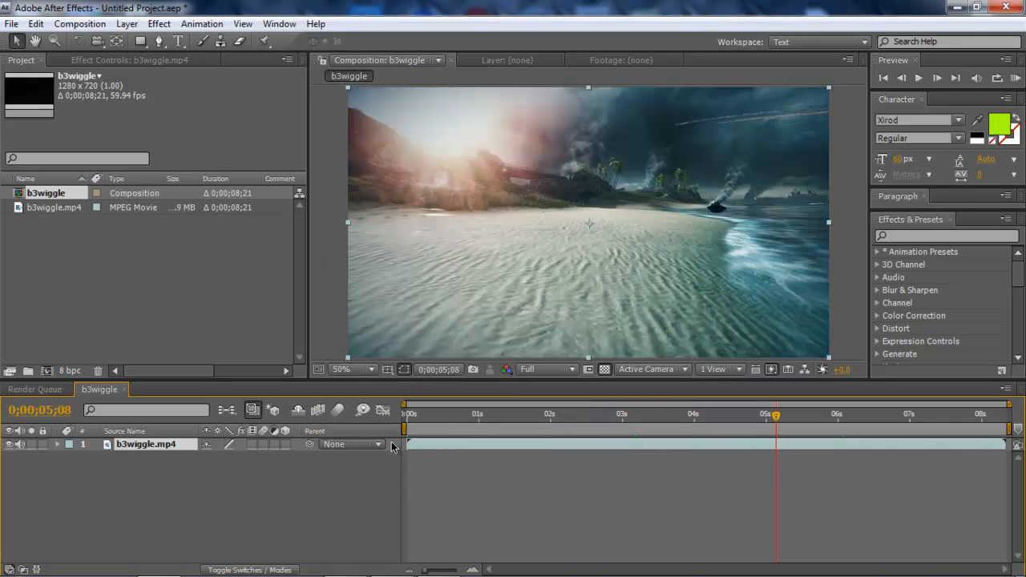
- Move the playhead near 0;00;00;52 and add a Null Object layer
click(411, 413)
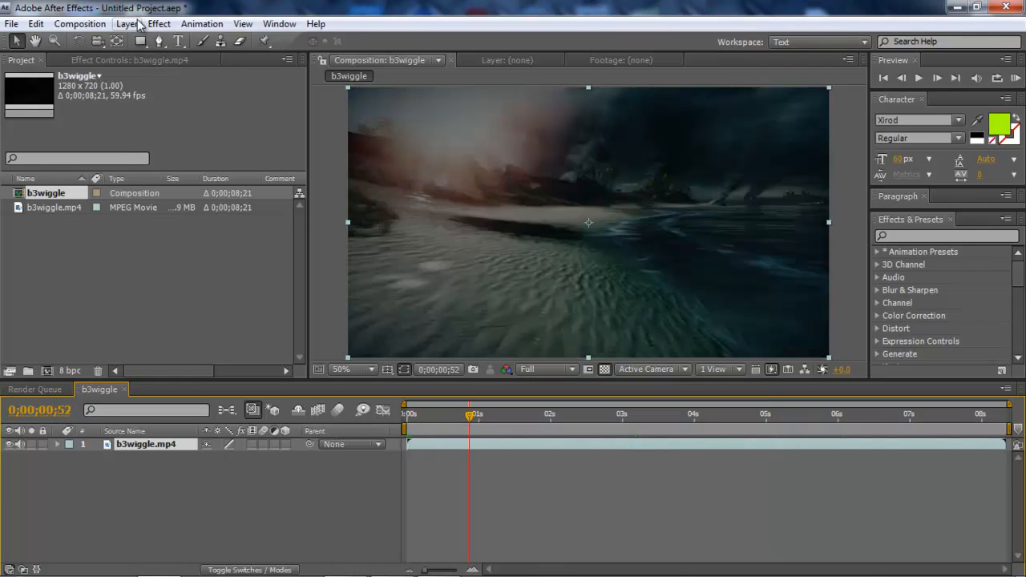
click(126, 23)
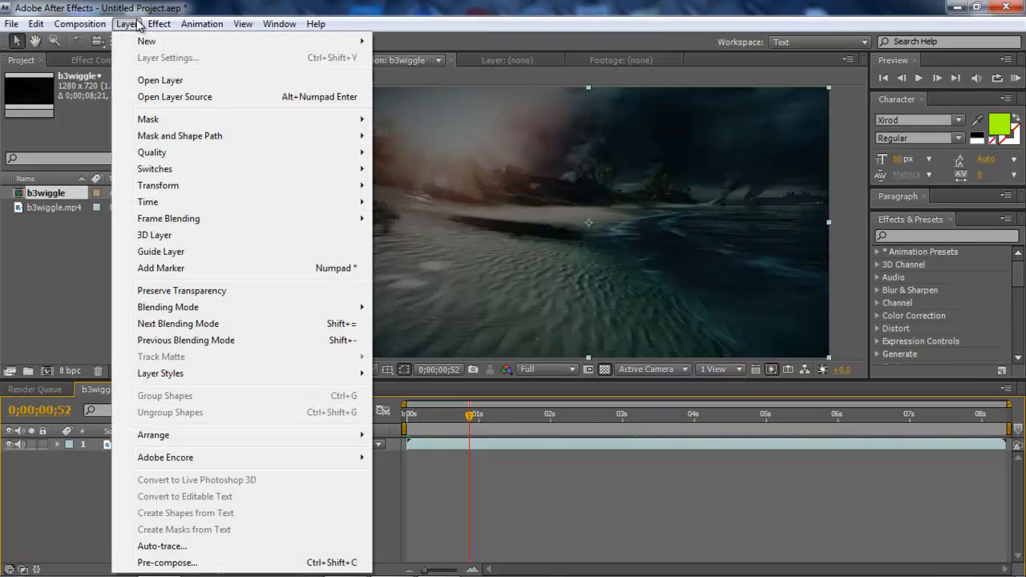
mouse_move(146, 41)
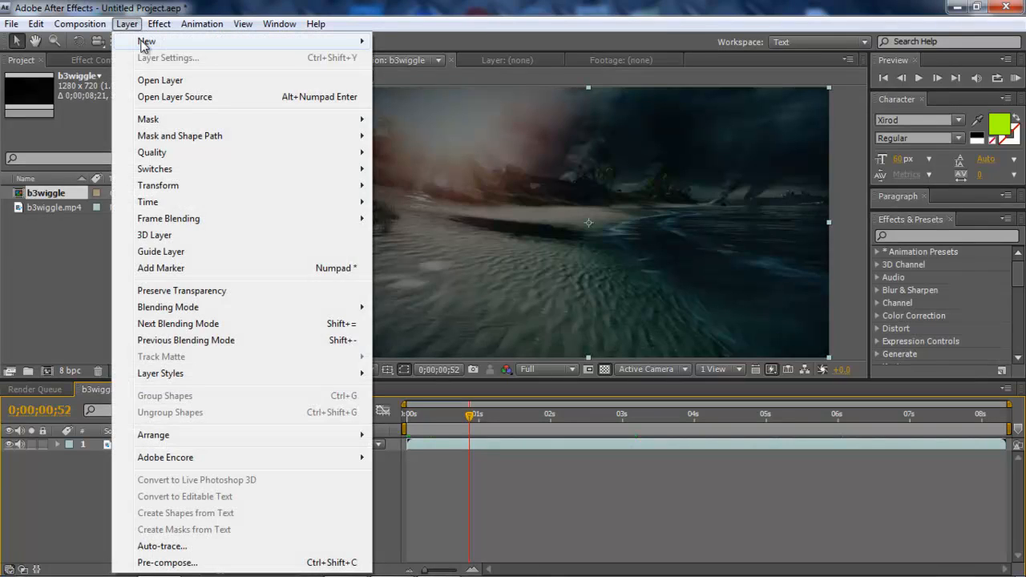
mouse_move(147, 41)
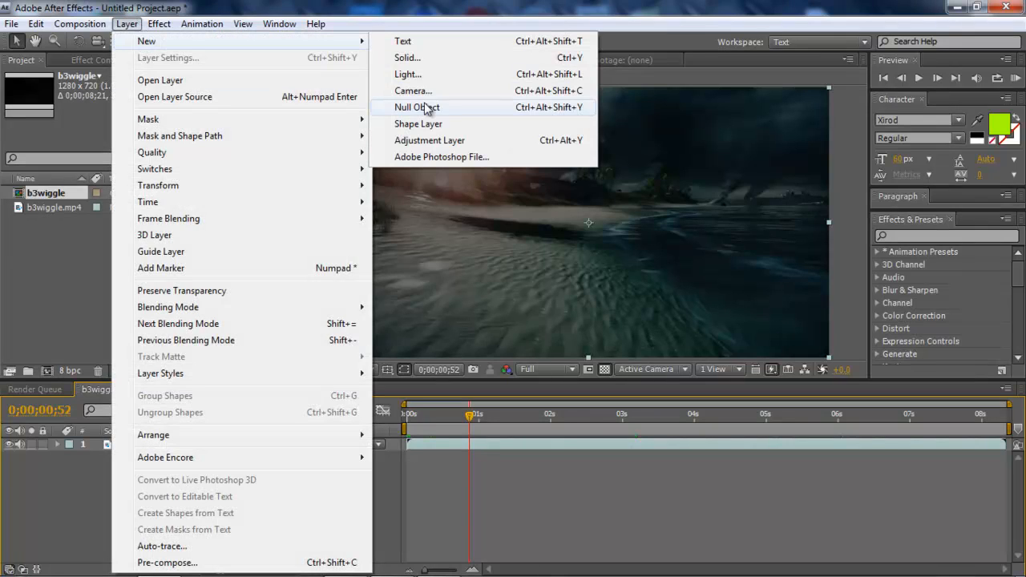
click(416, 107)
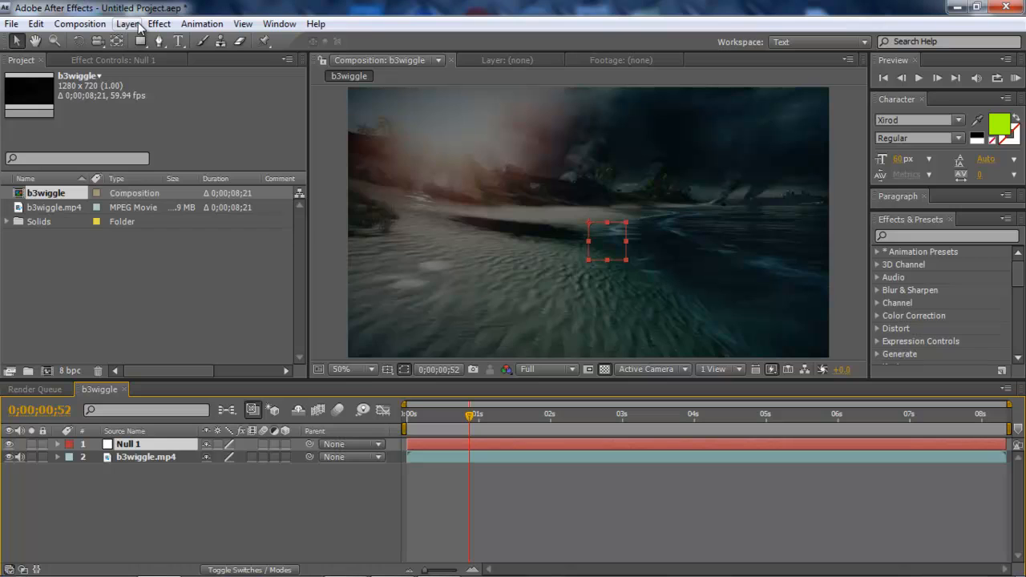
- Create a 50mm camera named Cinematic_Camera and dismiss the 2D layers warning
click(127, 23)
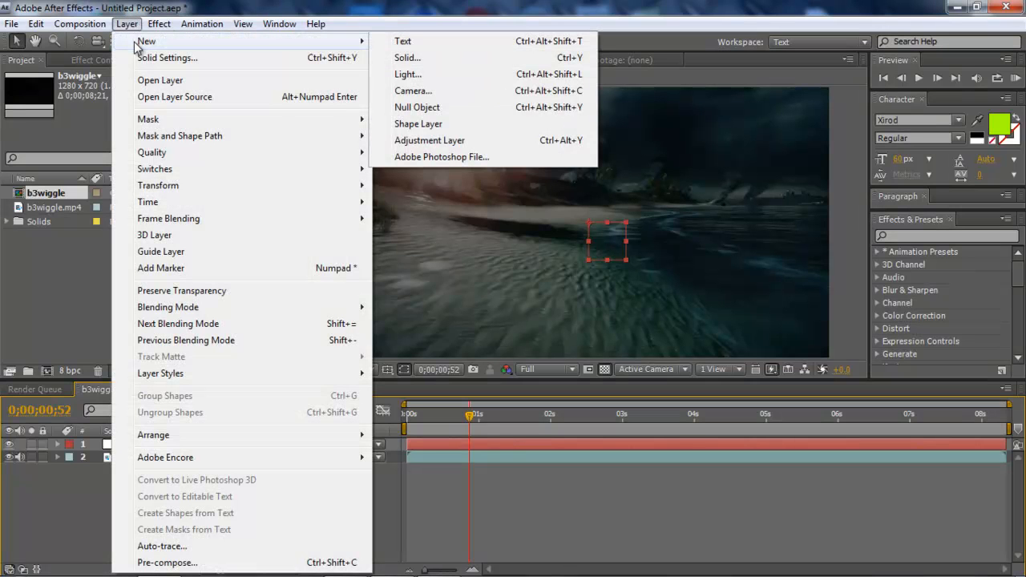
click(413, 90)
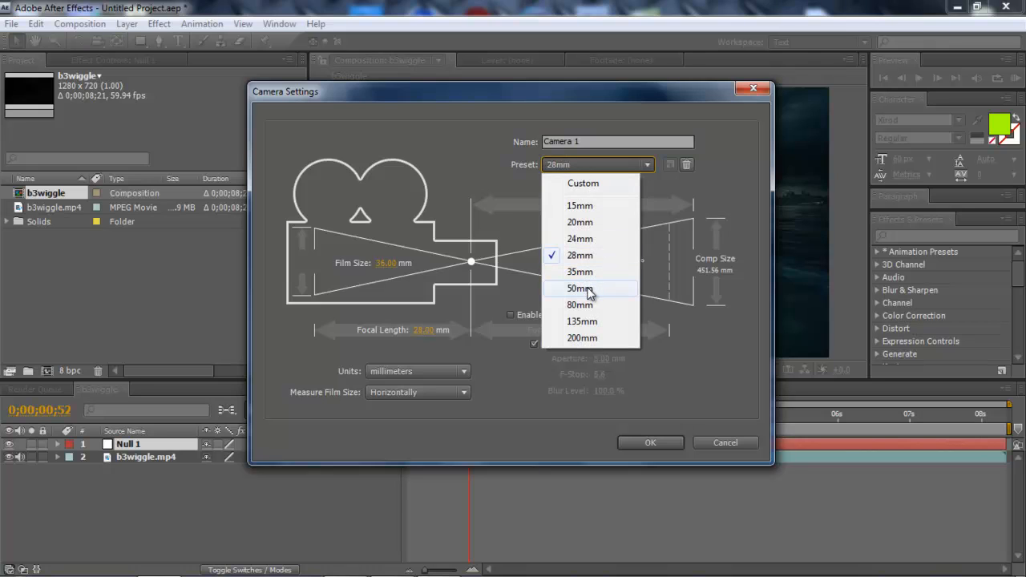
click(578, 287)
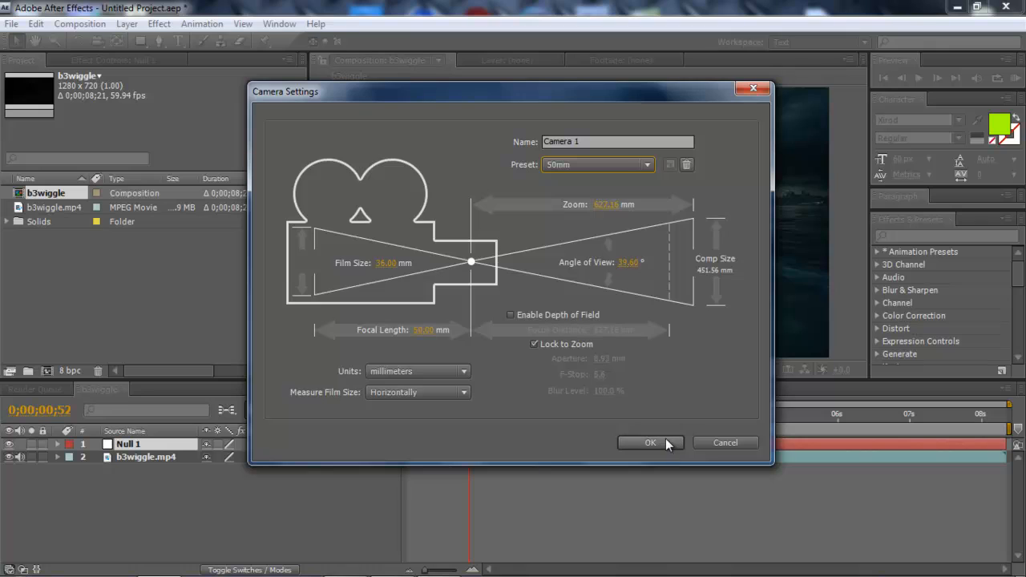
click(617, 141)
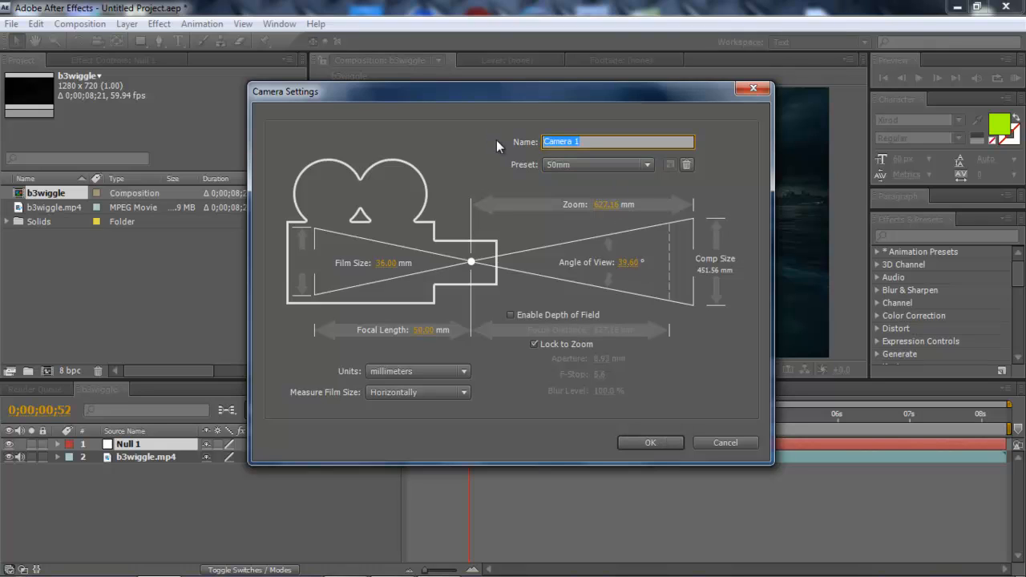
text(Cinematic)
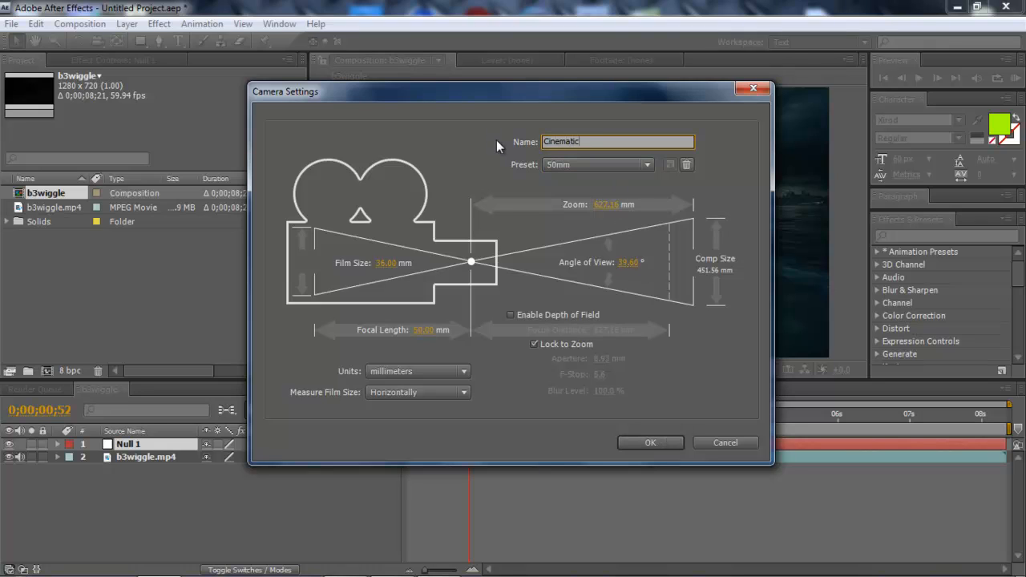
text(_Cam)
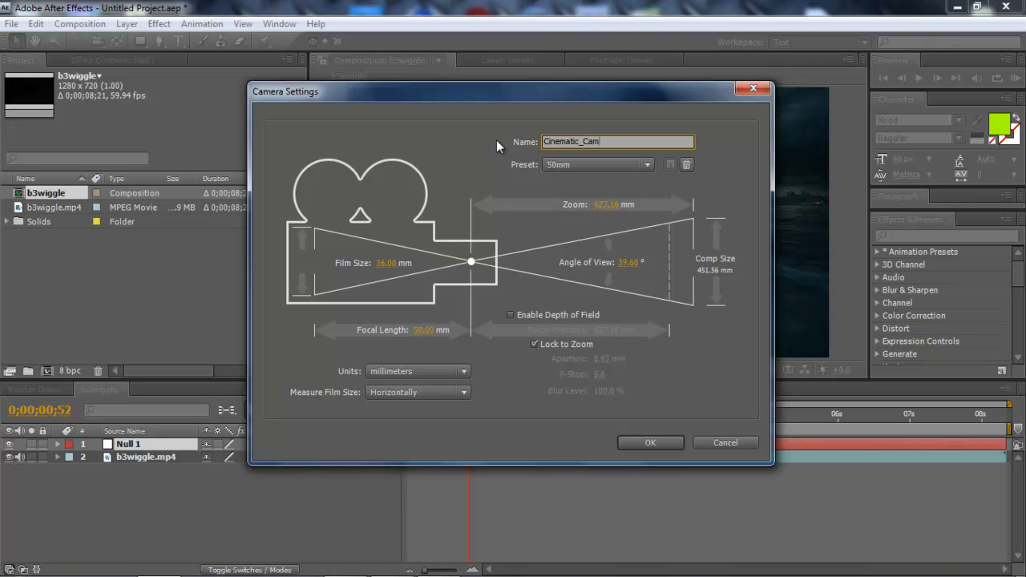
click(650, 442)
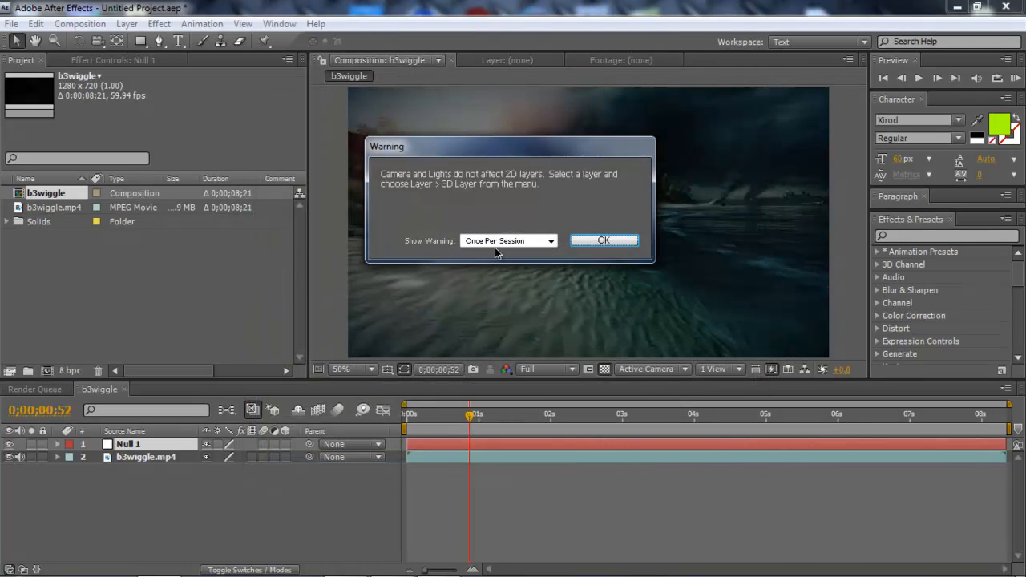
click(603, 240)
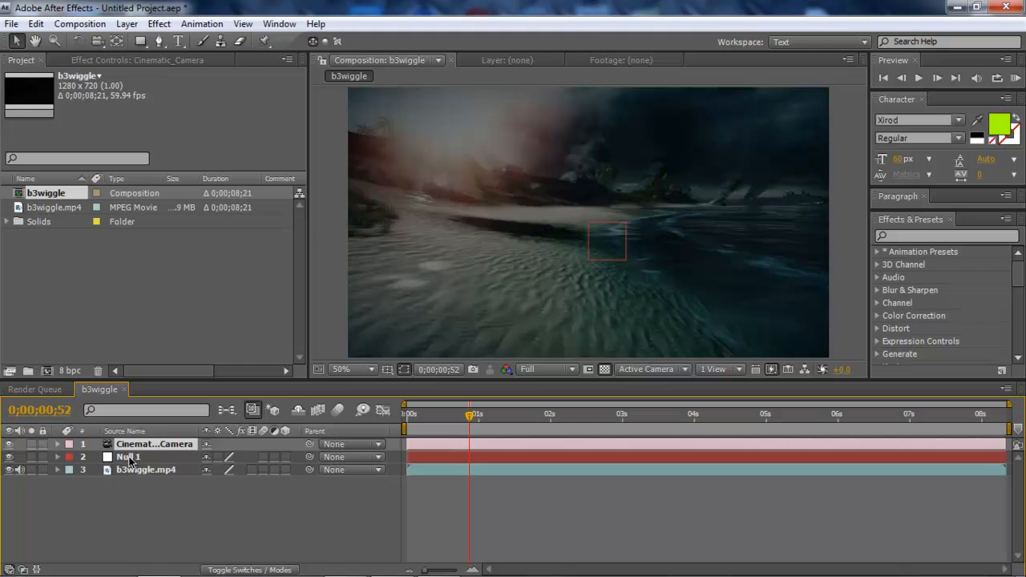
- Rename Null 1 to Object and b3wiggle.mp4 to Original_Battlefield_3 in the layer list
right_click(128, 457)
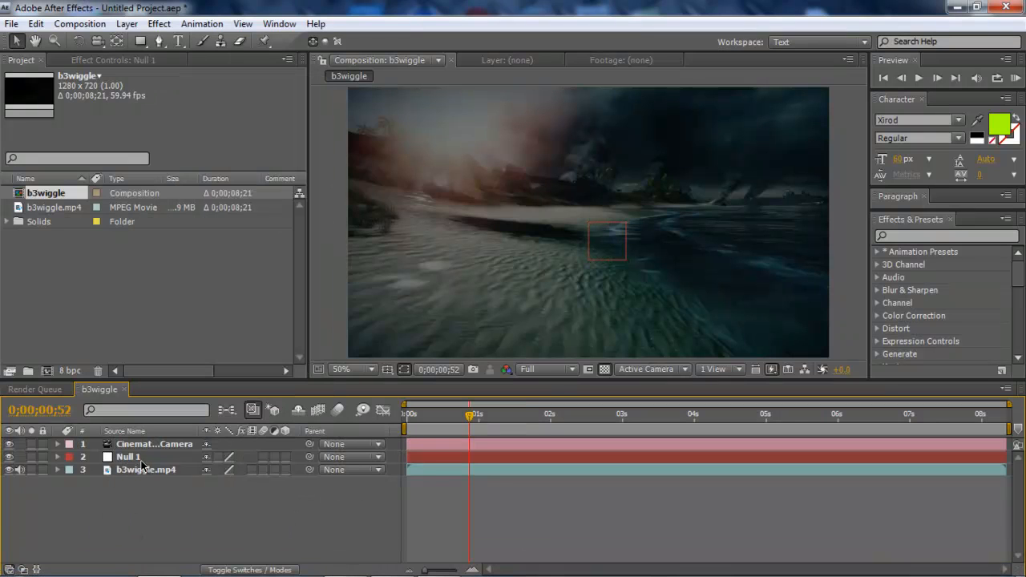
double_click(128, 456)
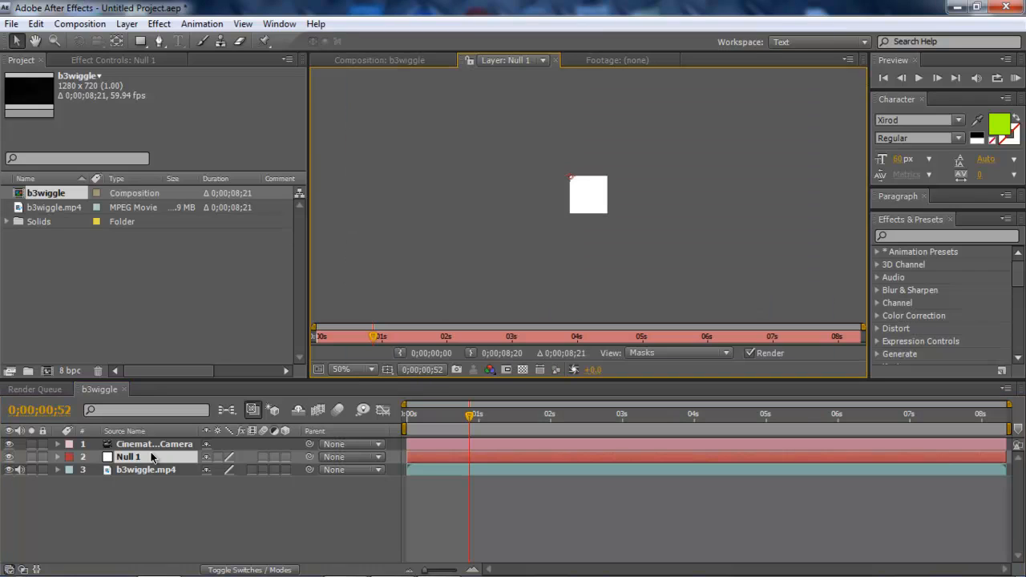
click(154, 443)
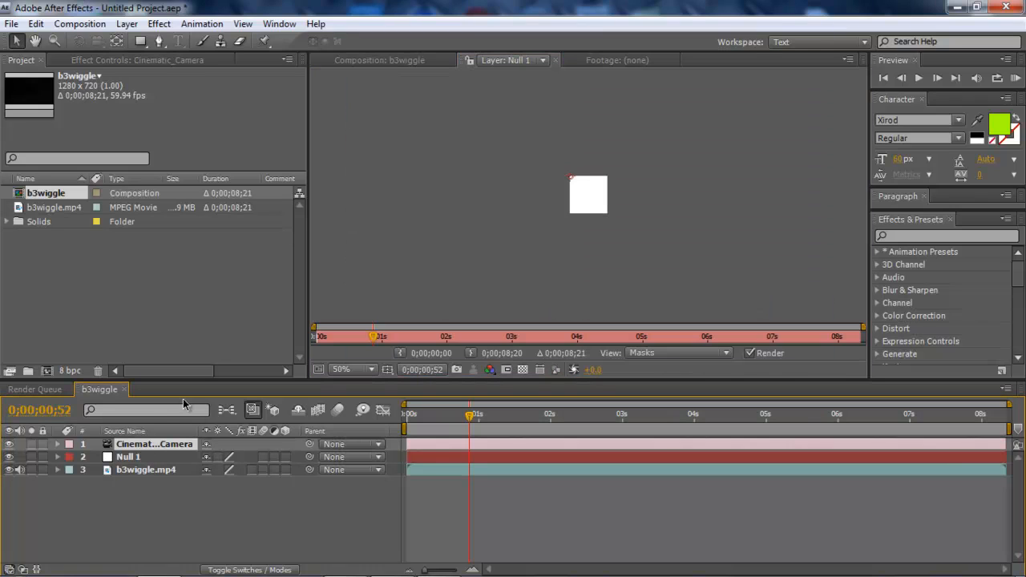
double_click(128, 457)
text(Object)
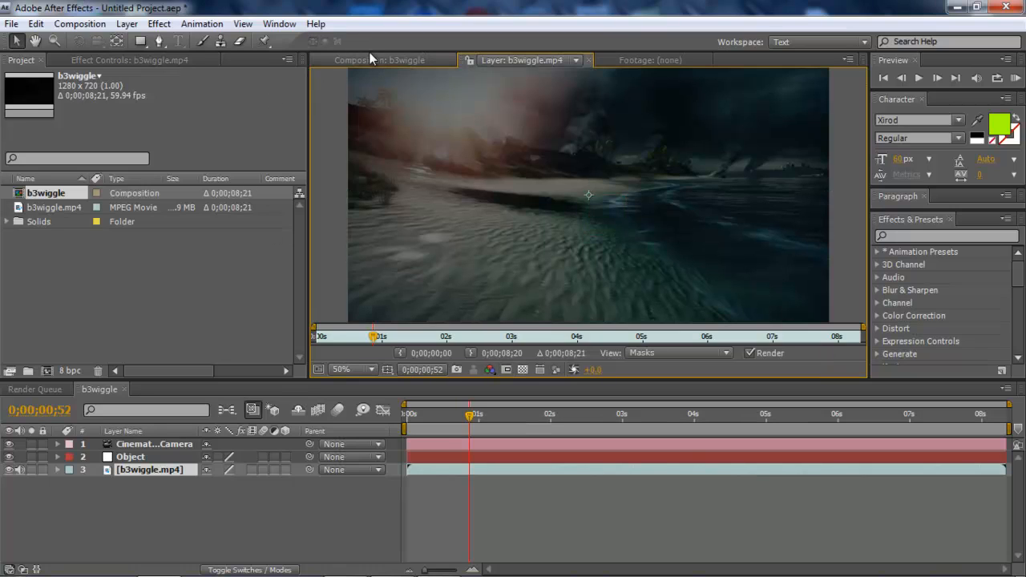
click(379, 60)
text(Original_Batte)
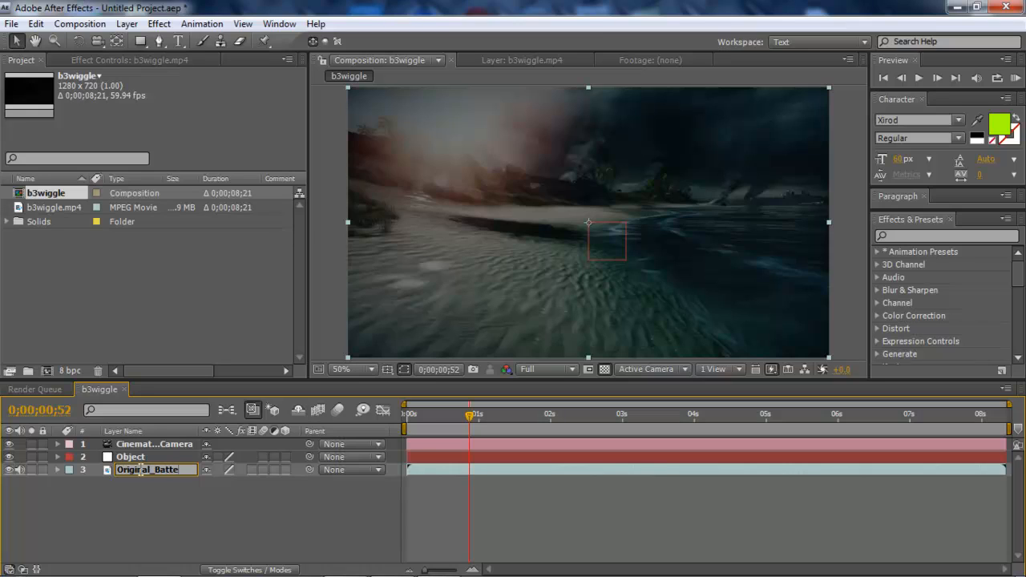
text(l)
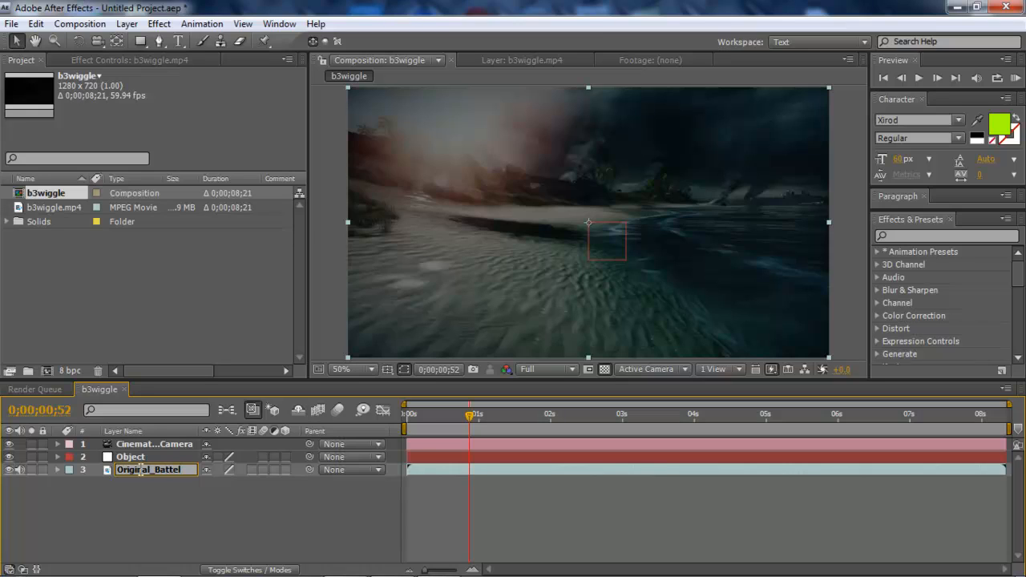
text(Original_Battlefield)
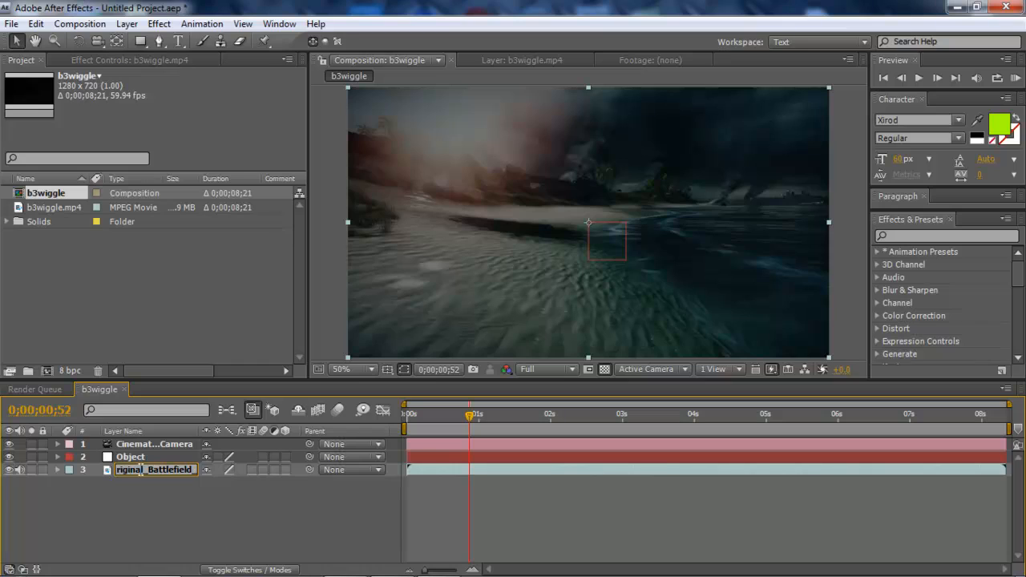
click(154, 469)
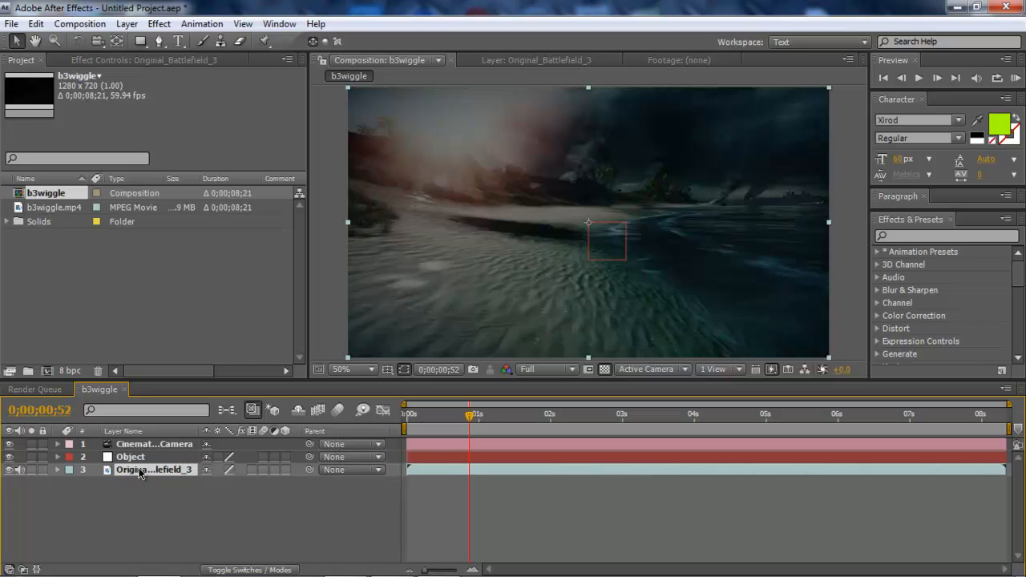
mouse_move(158, 500)
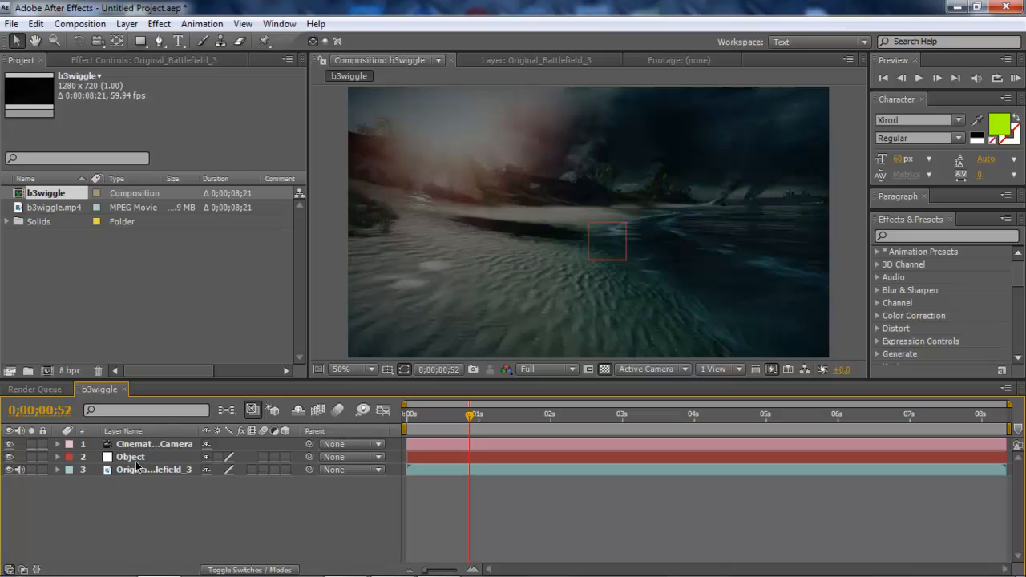
- Expand the Object layer's Transform and Alt-click the Position stopwatch to add an expression
click(130, 456)
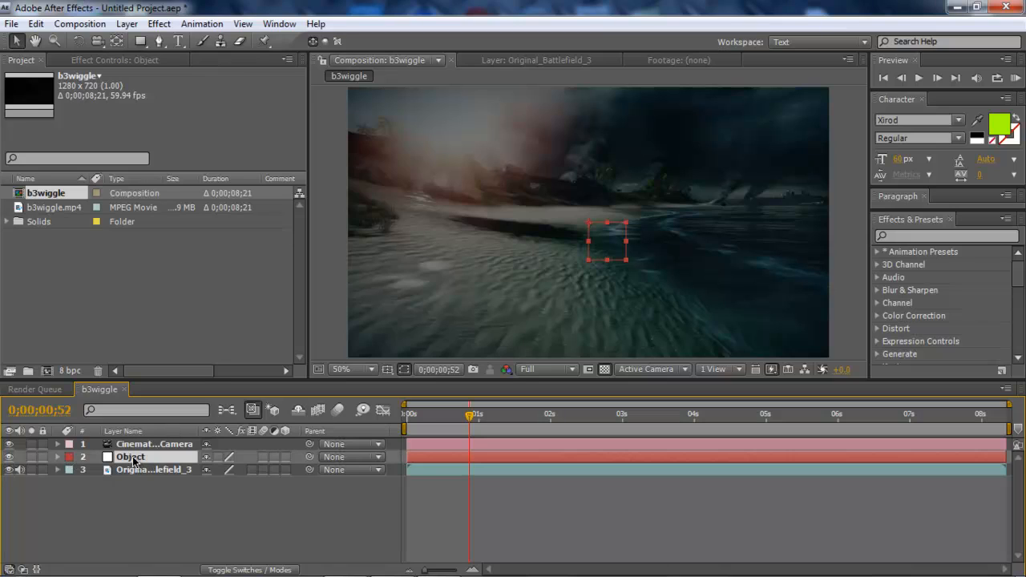
mouse_move(158, 459)
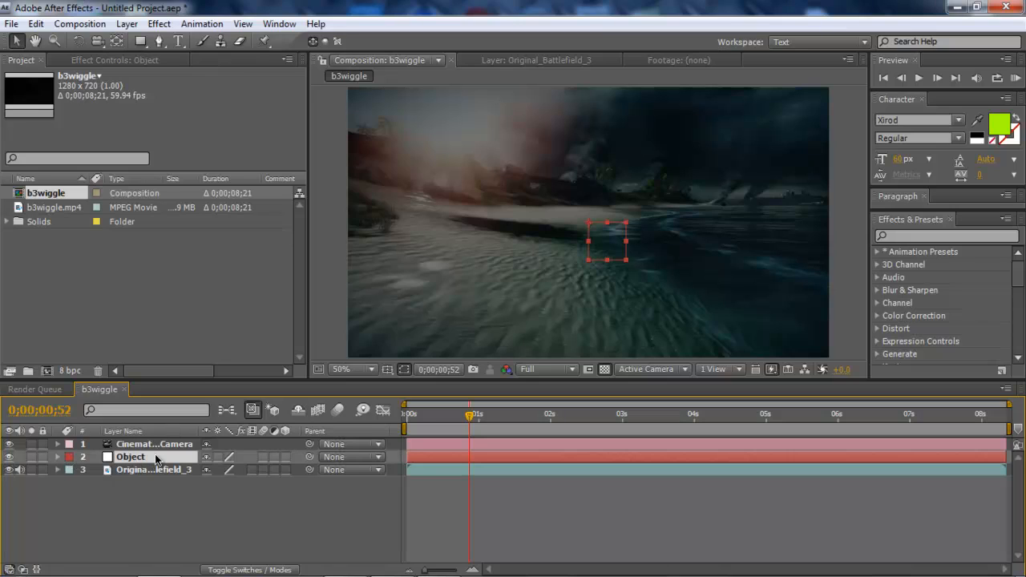
click(57, 456)
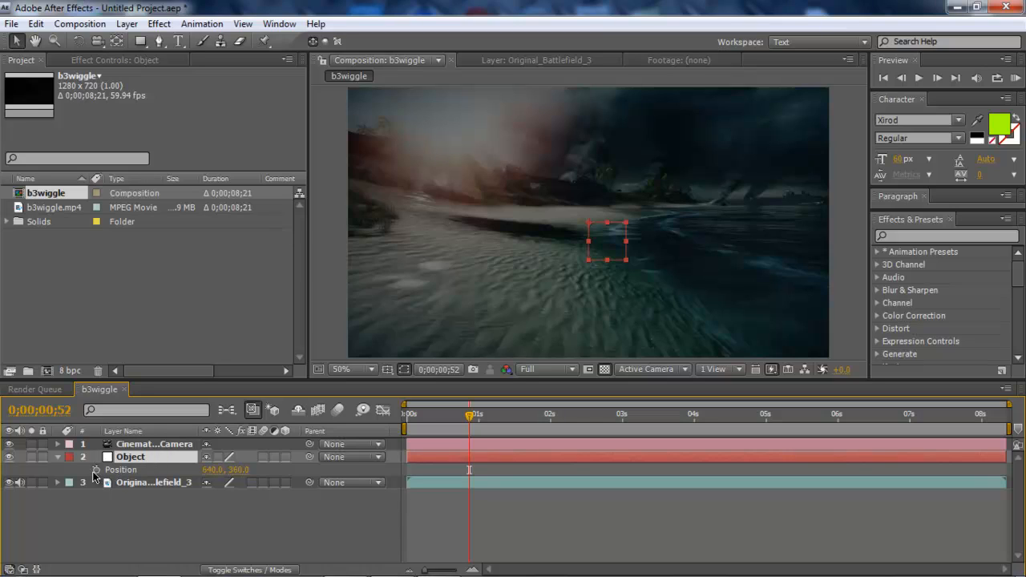
mouse_move(248, 466)
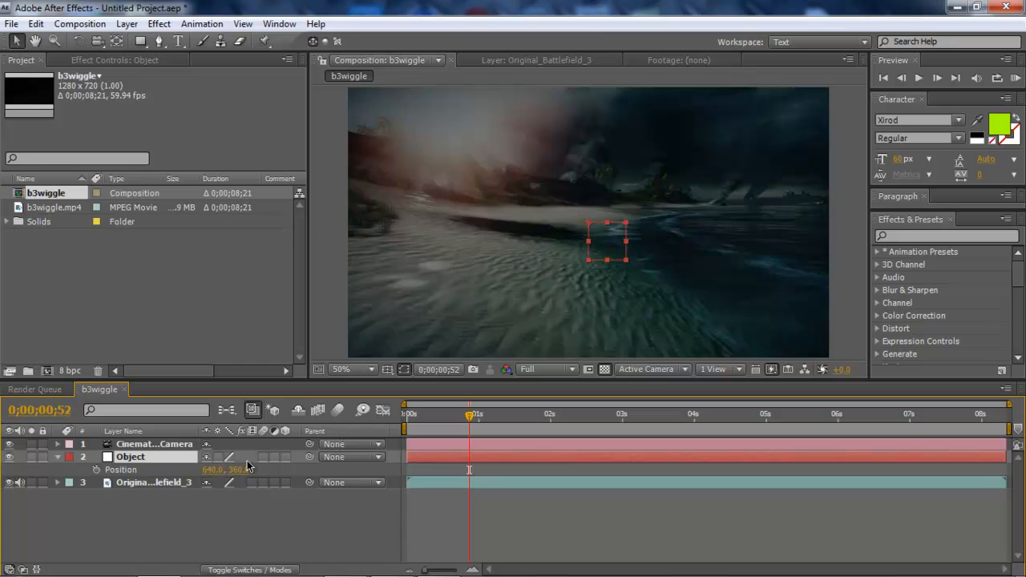
mouse_move(231, 483)
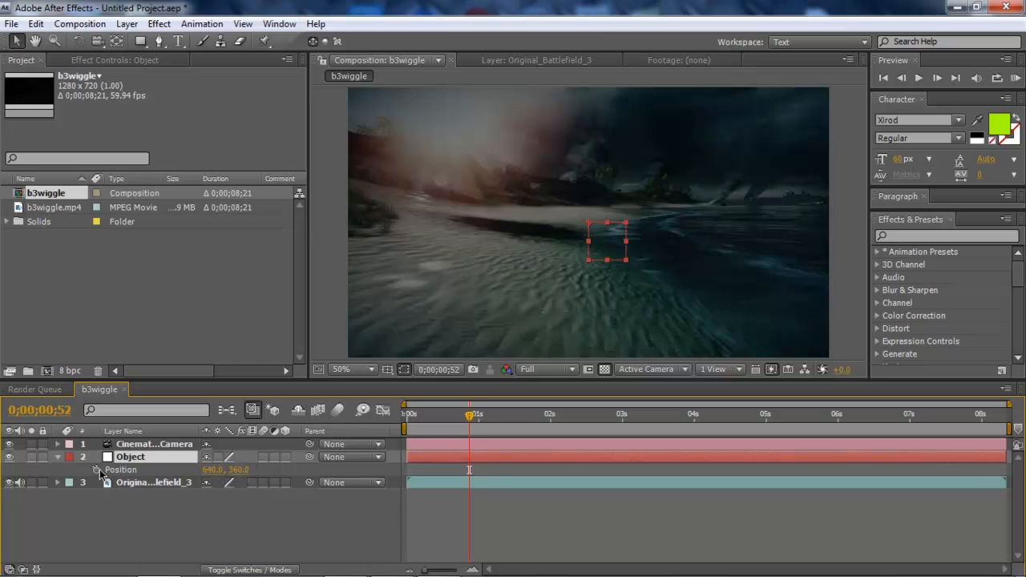
mouse_move(96, 470)
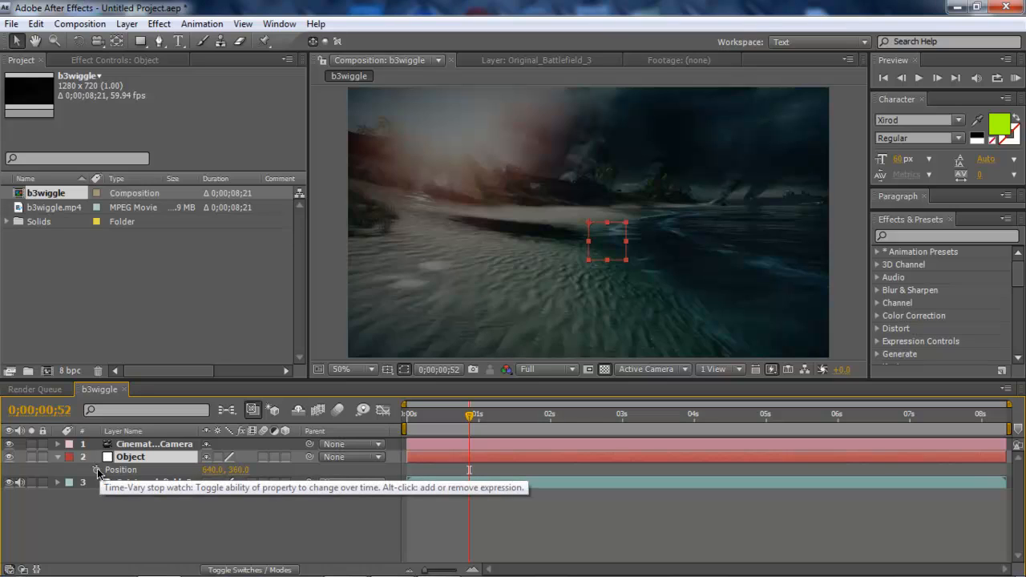
click(97, 469)
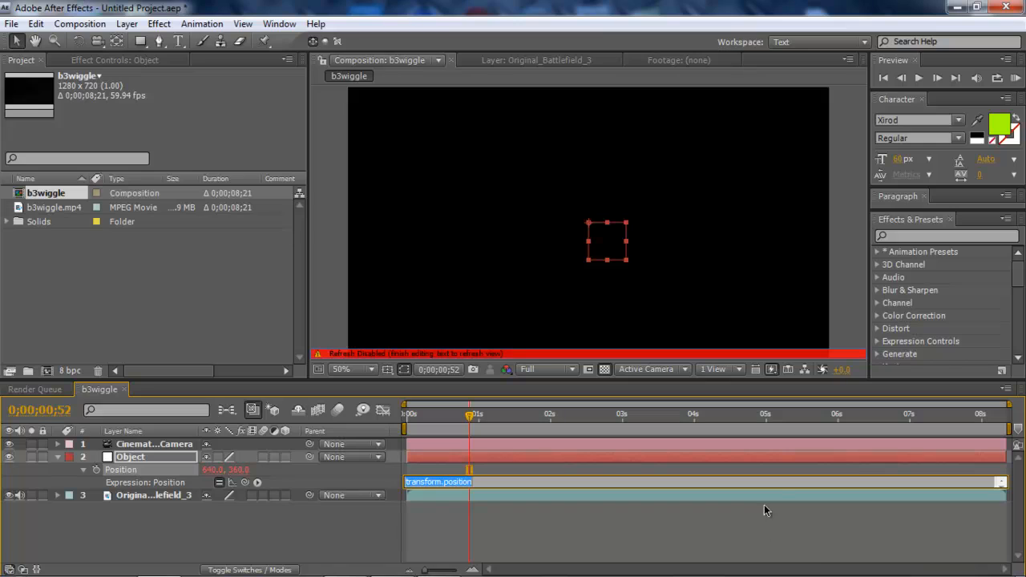
mouse_move(788, 476)
text(w)
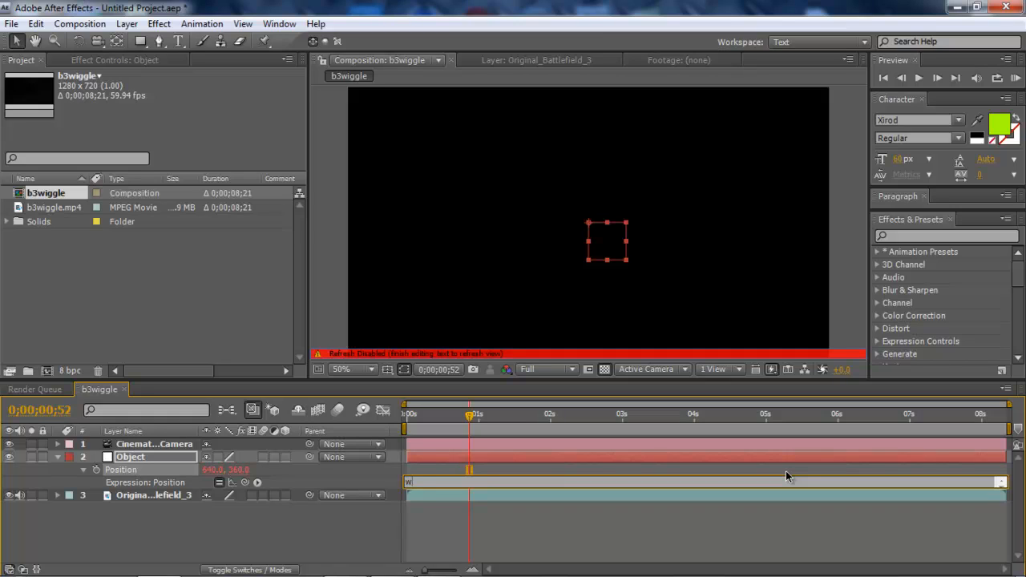
- Enter wiggle(2,50) as the Object layer's Position expression
text(iggle)
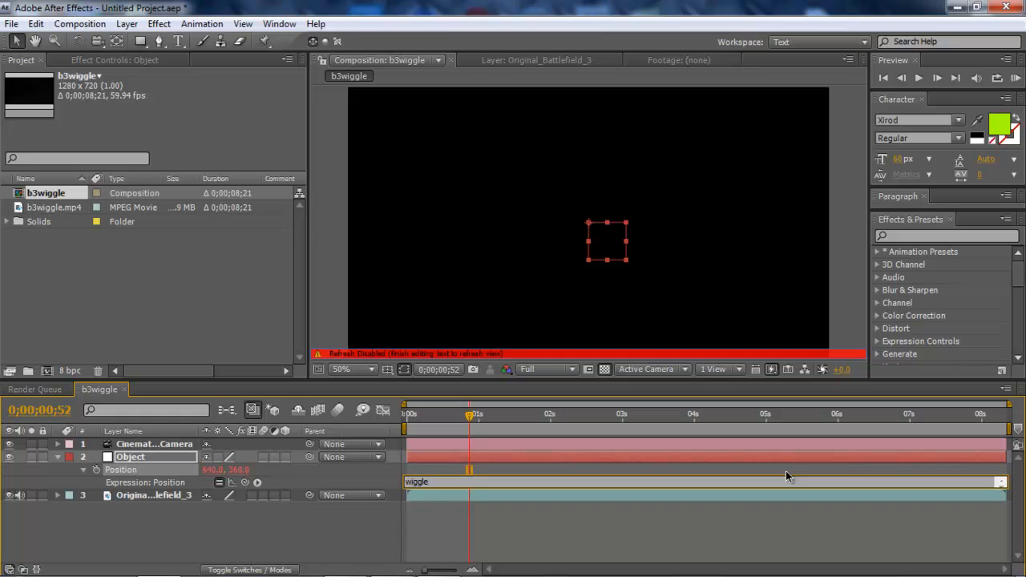
text(()
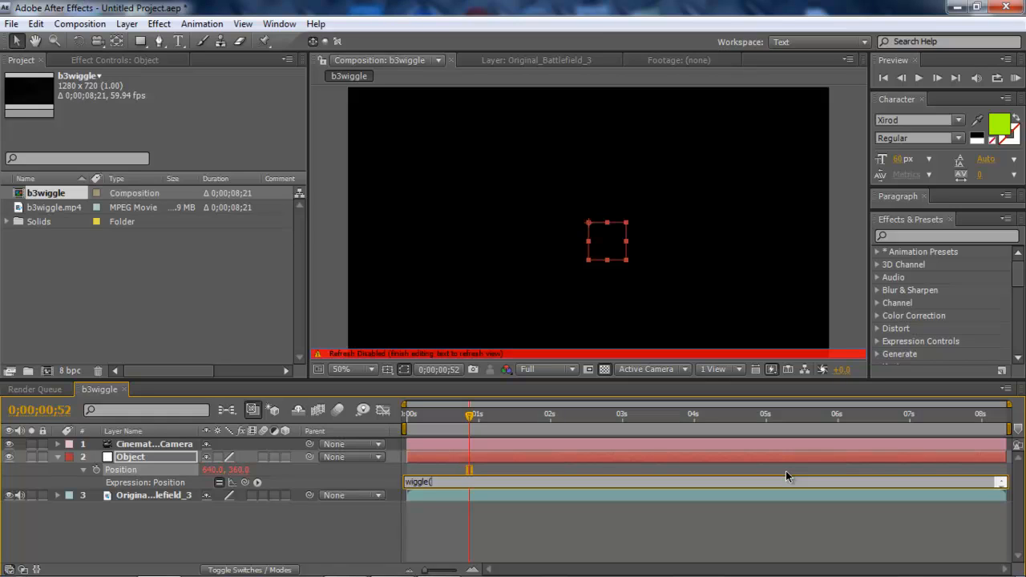
text(2)
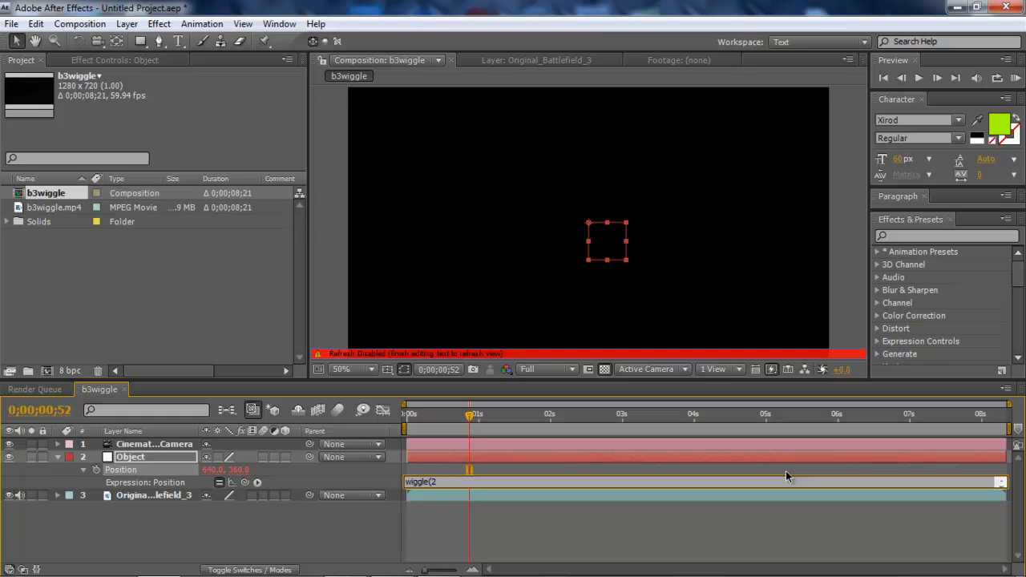
text(,)
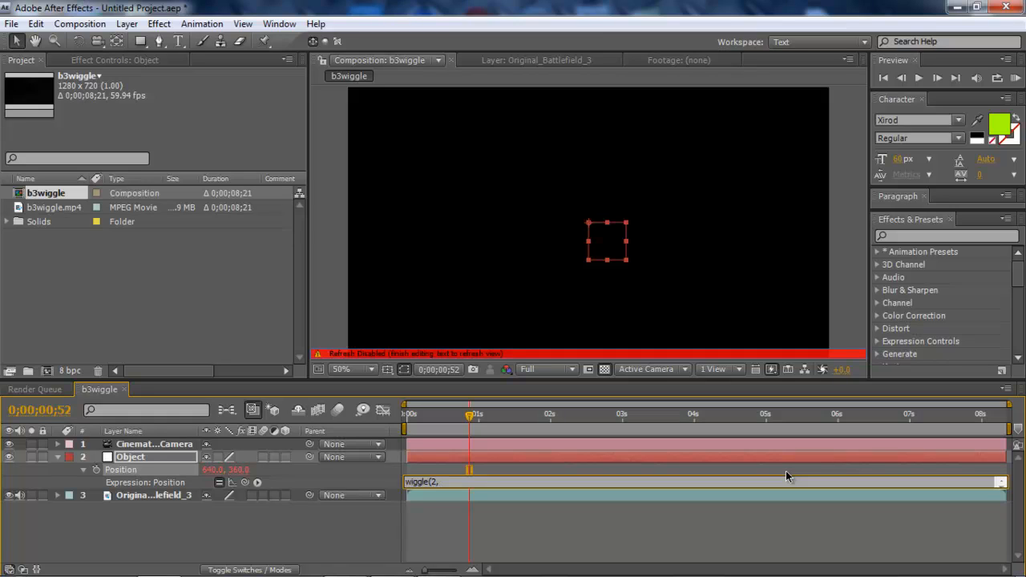
text(50)
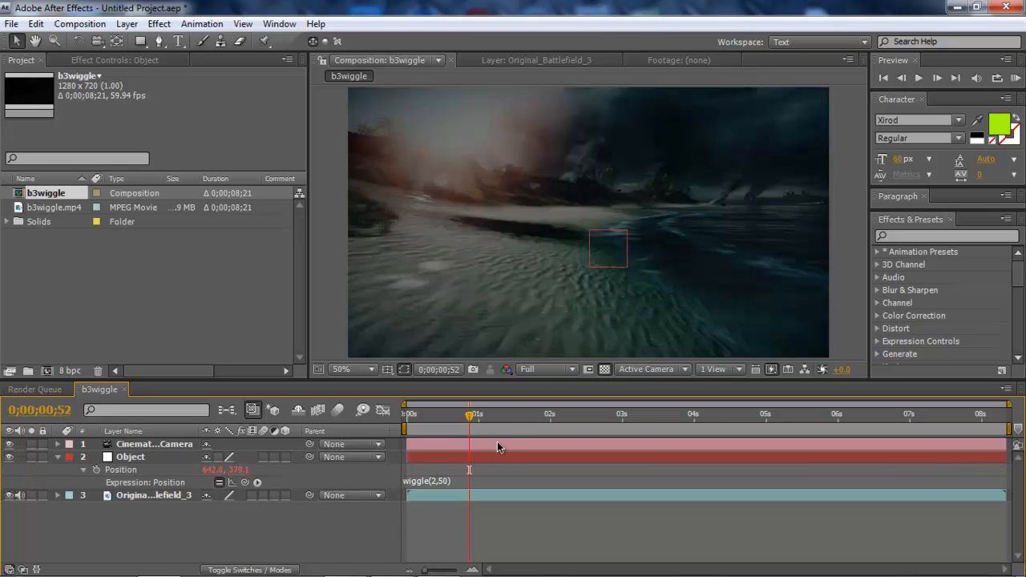
- Parent Cinematic_Camera and Original_Battlefield_3 to Object, then scrub the time ruler to preview
click(560, 413)
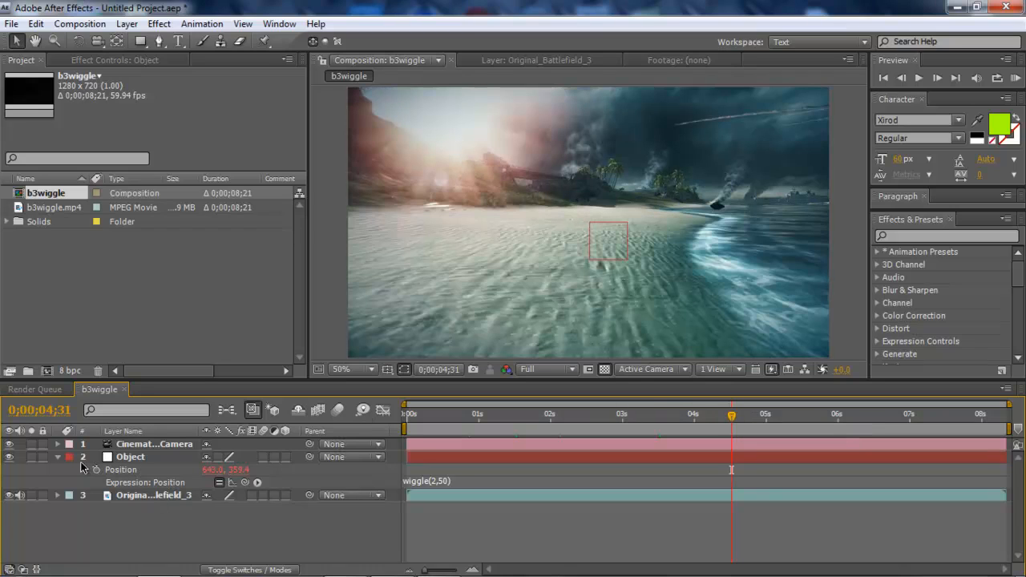
click(57, 457)
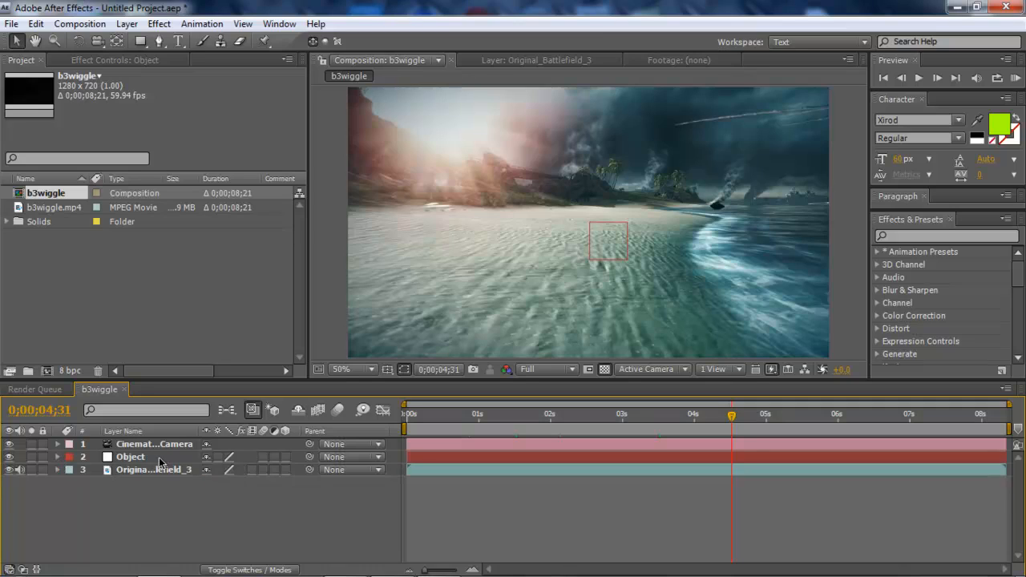
mouse_move(198, 460)
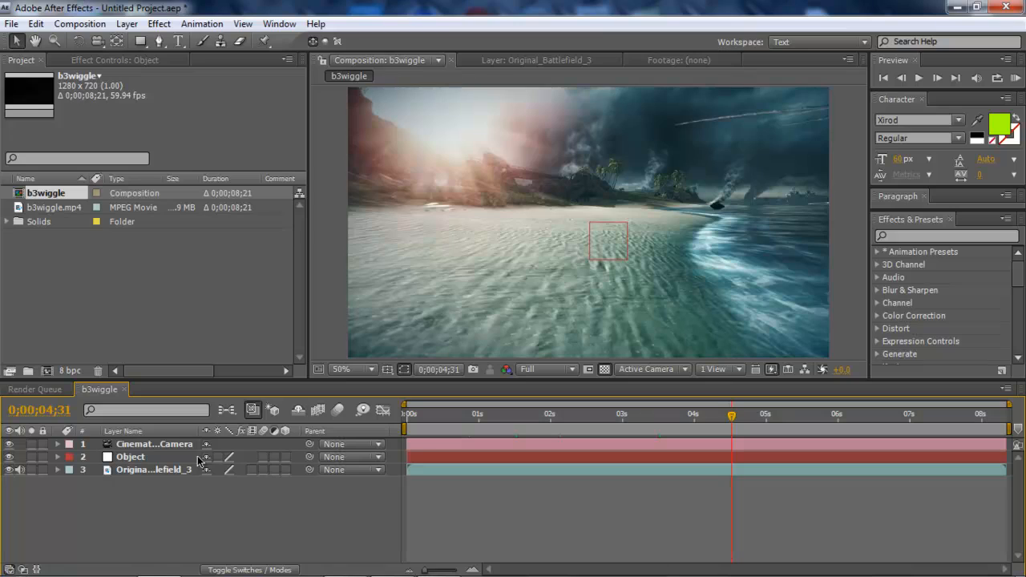
mouse_move(162, 464)
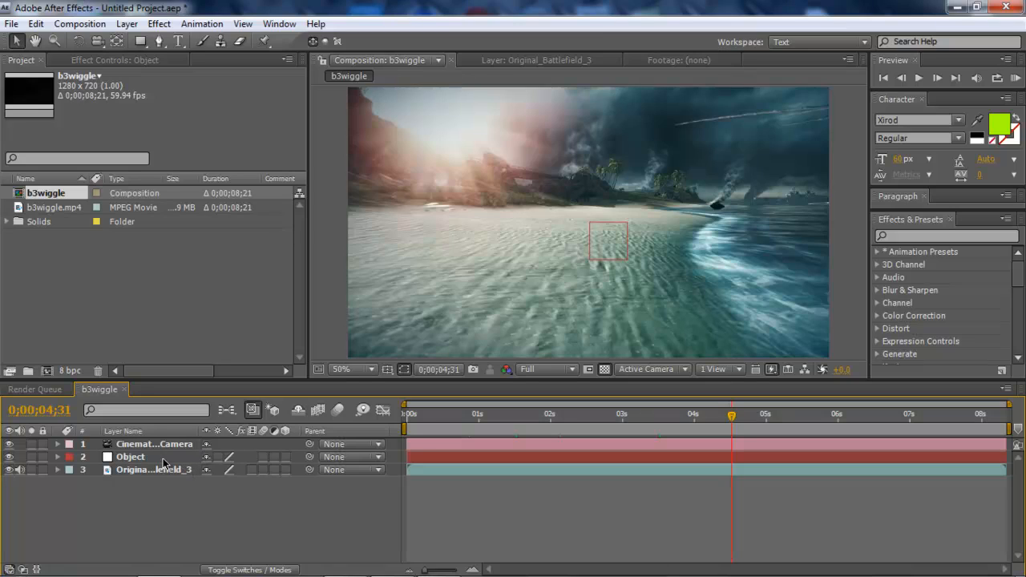
mouse_move(312, 454)
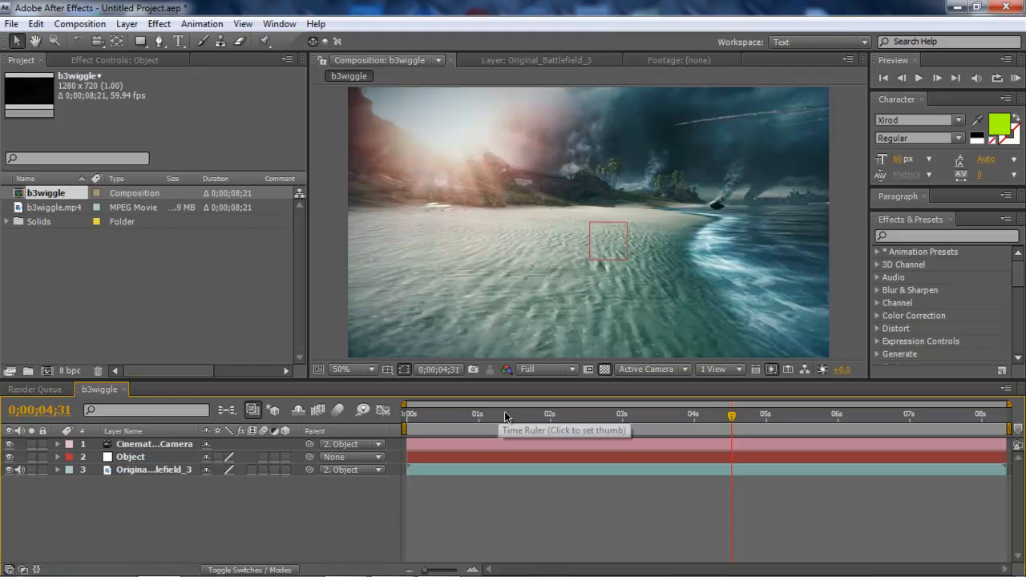
click(473, 414)
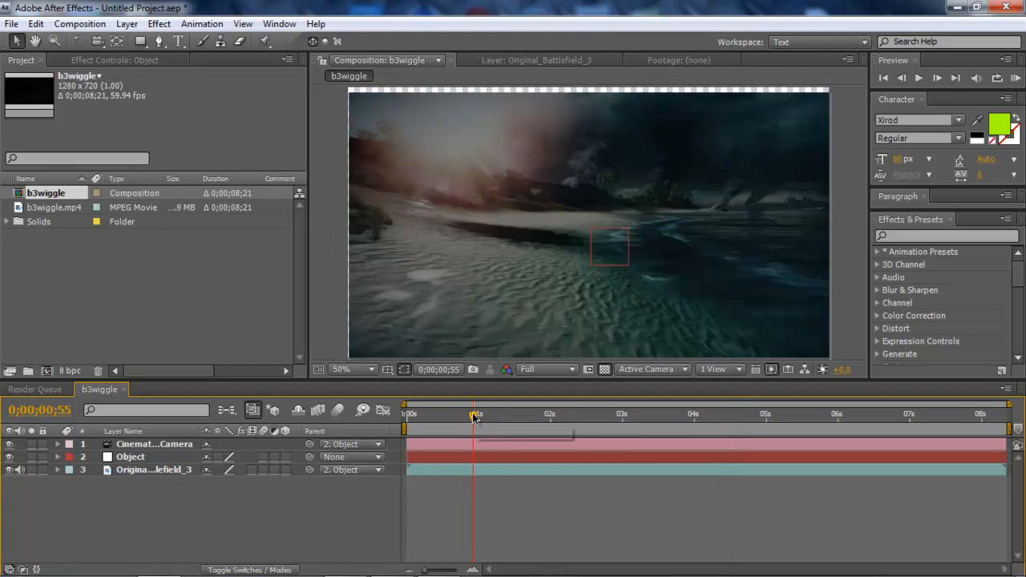
click(561, 414)
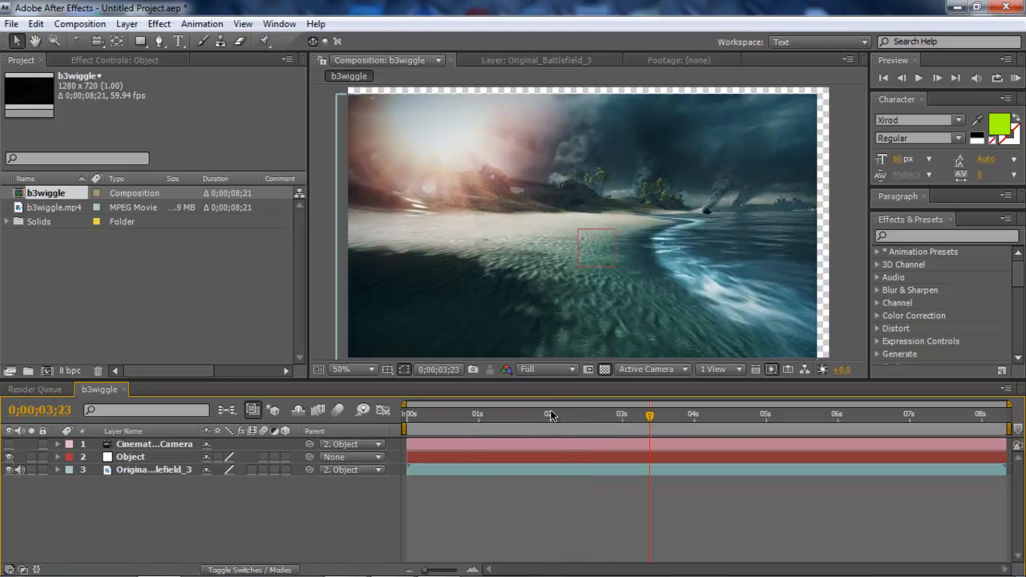
click(457, 415)
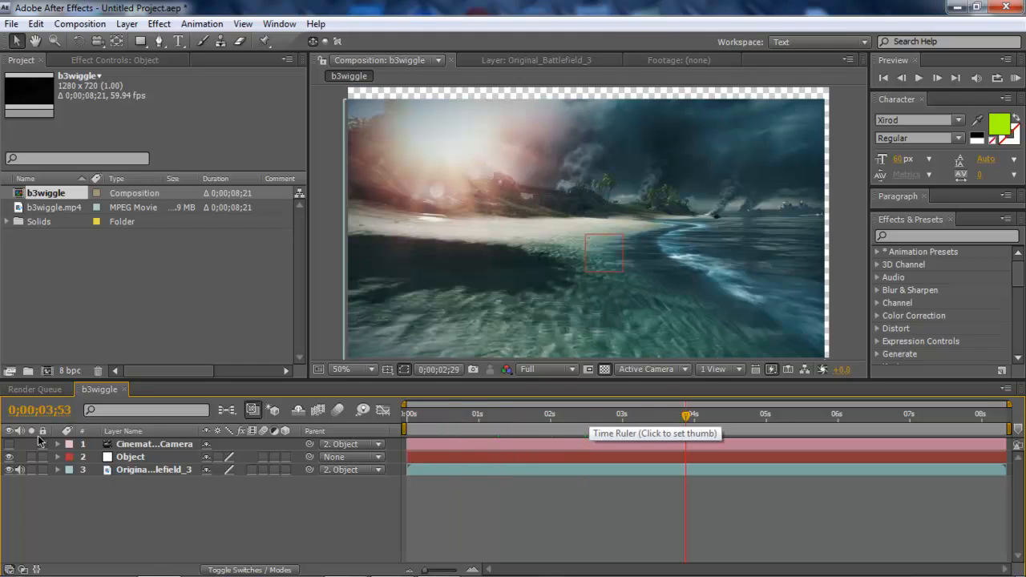
- Delete the Cinematic_Camera layer, select Object, and scrub the time ruler to check motion
click(155, 444)
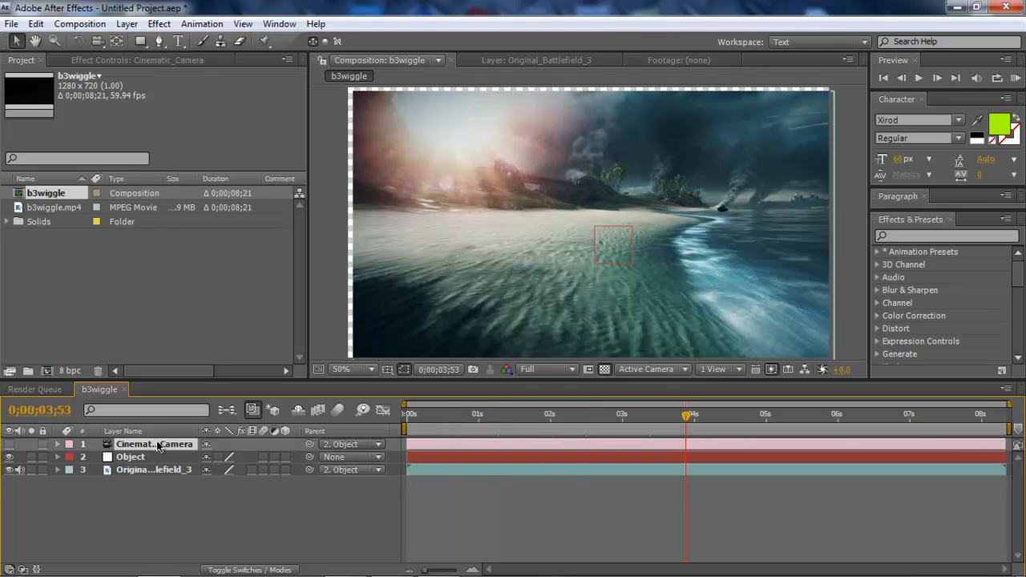
mouse_move(216, 433)
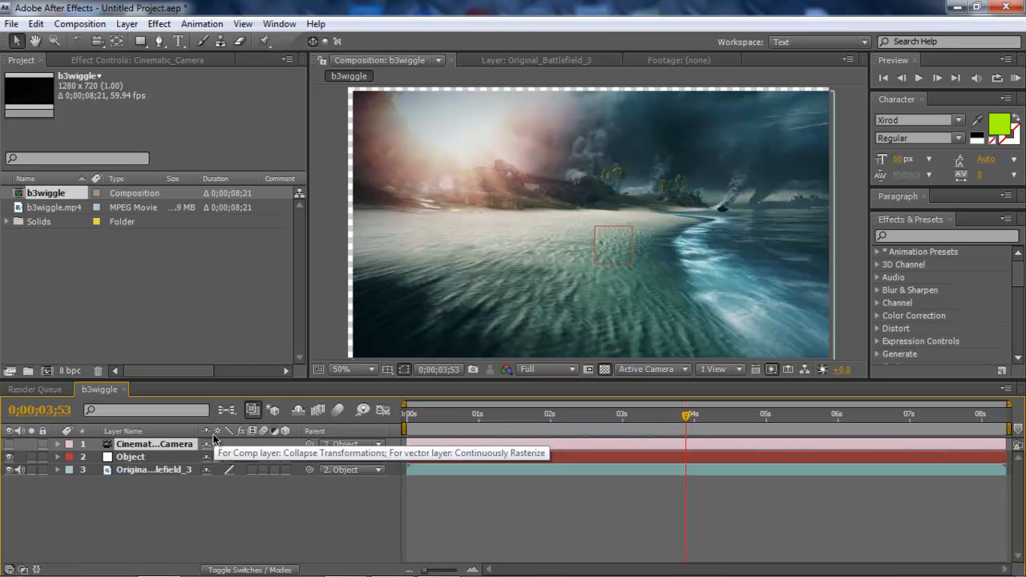
click(155, 444)
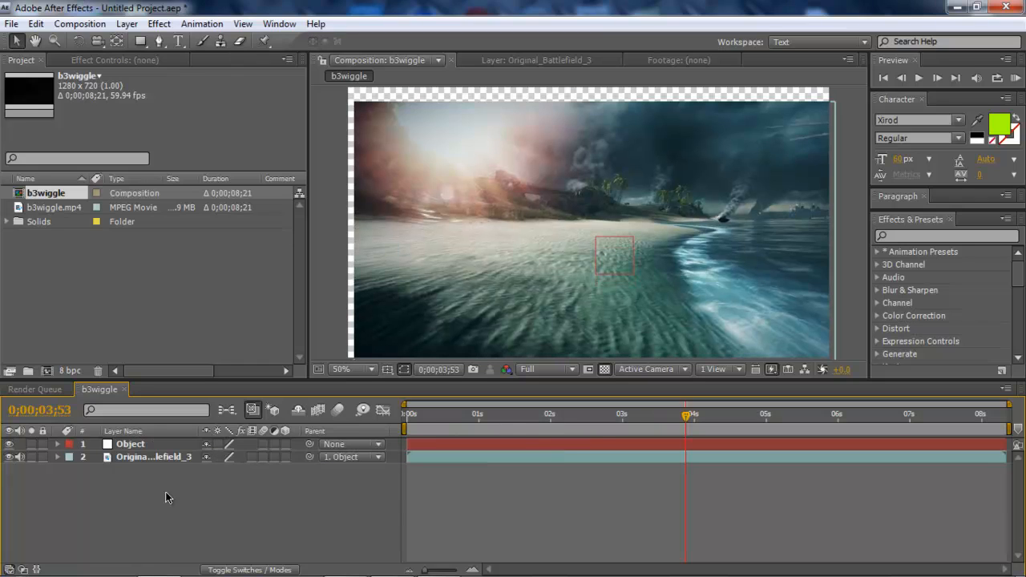
click(129, 444)
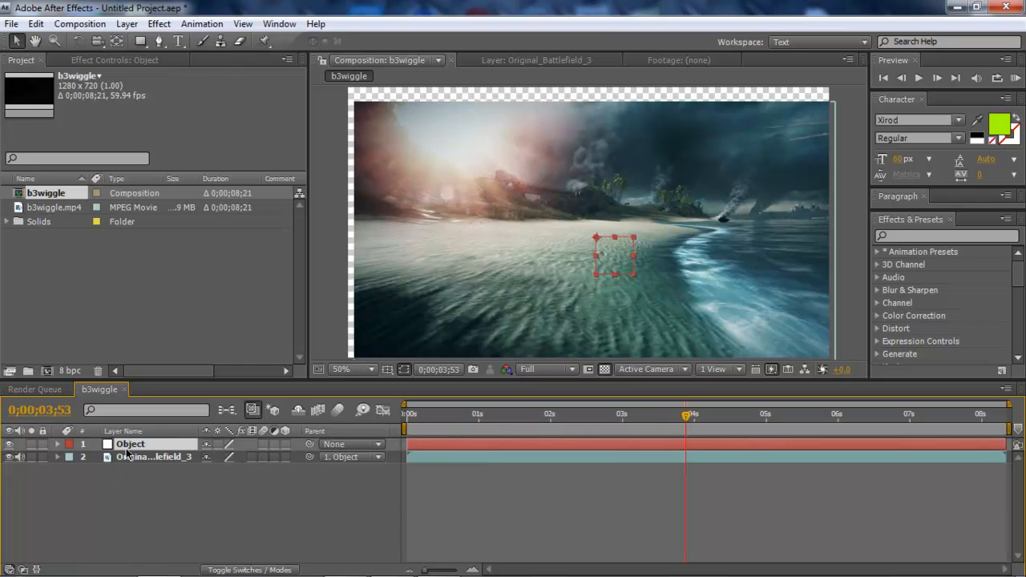
click(499, 415)
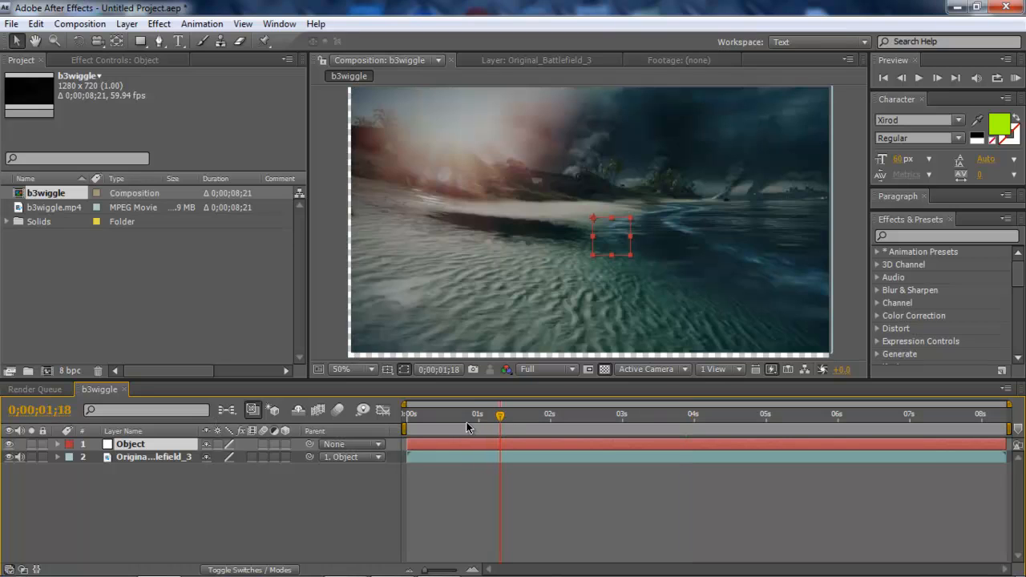
click(654, 414)
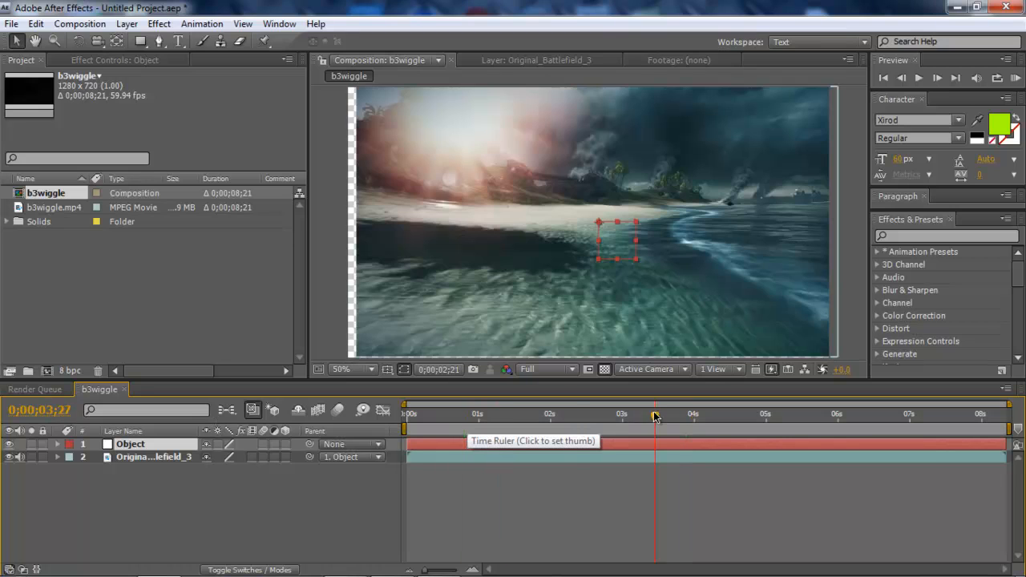
click(654, 414)
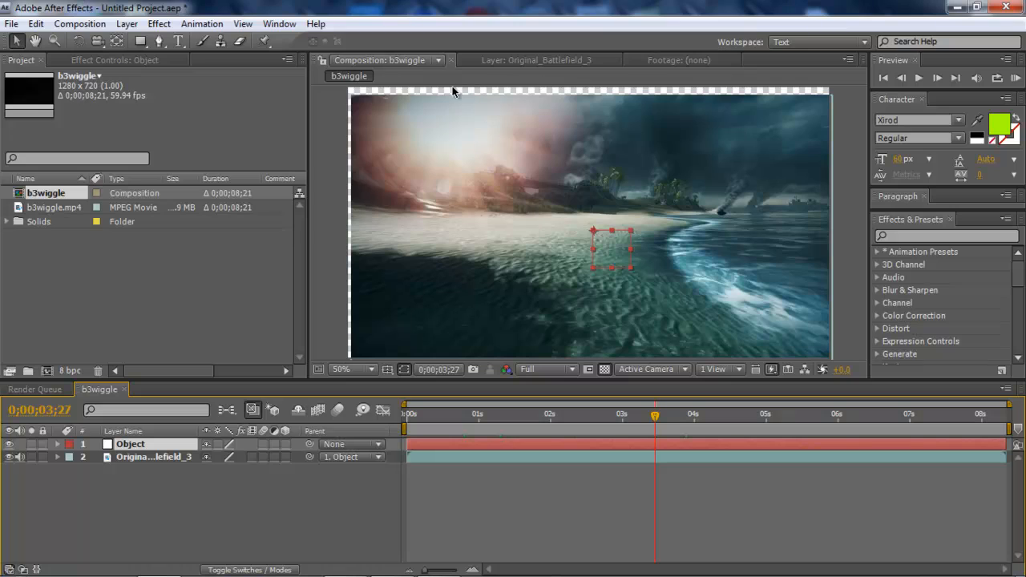
mouse_move(511, 94)
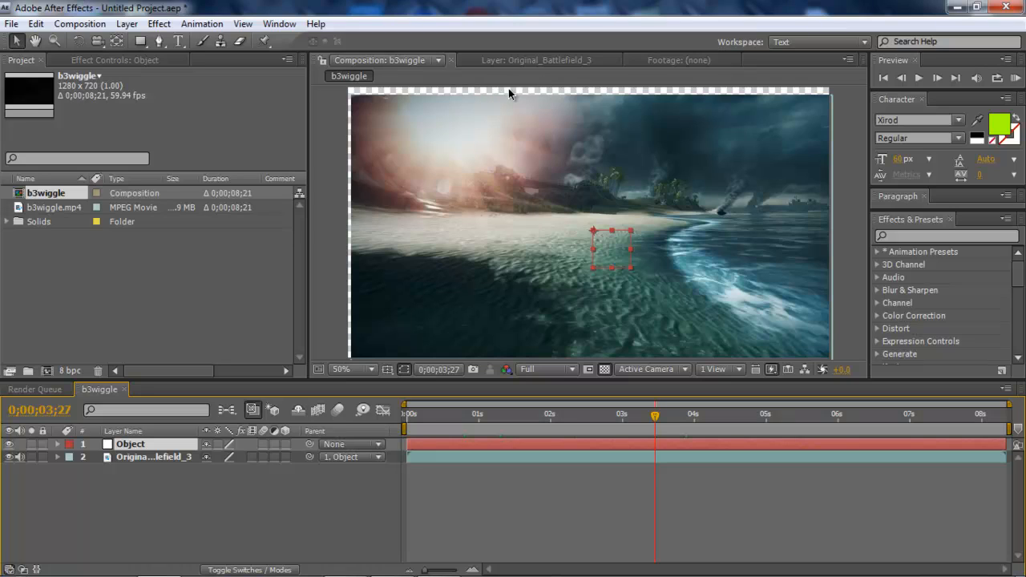
mouse_move(520, 275)
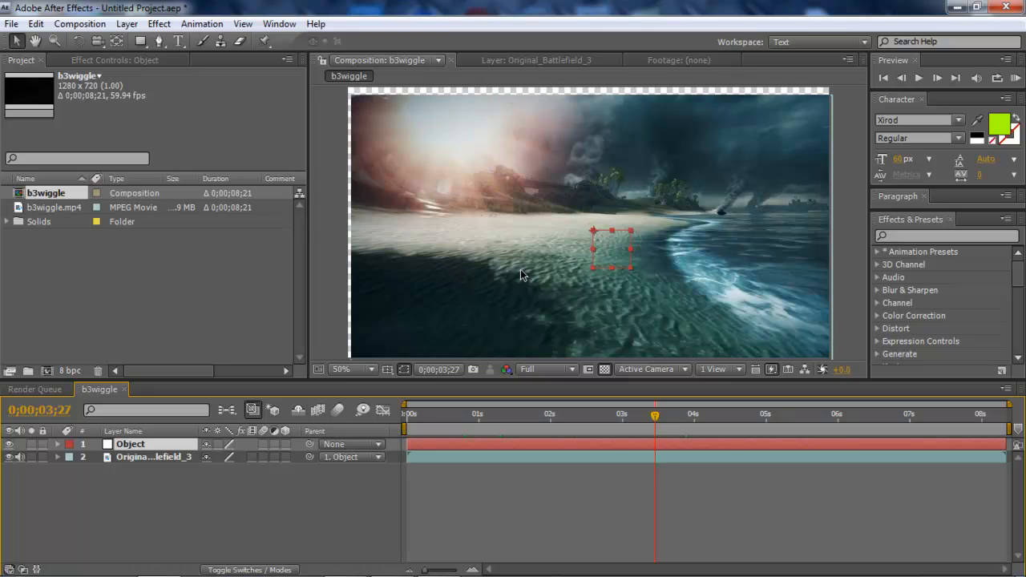
mouse_move(259, 425)
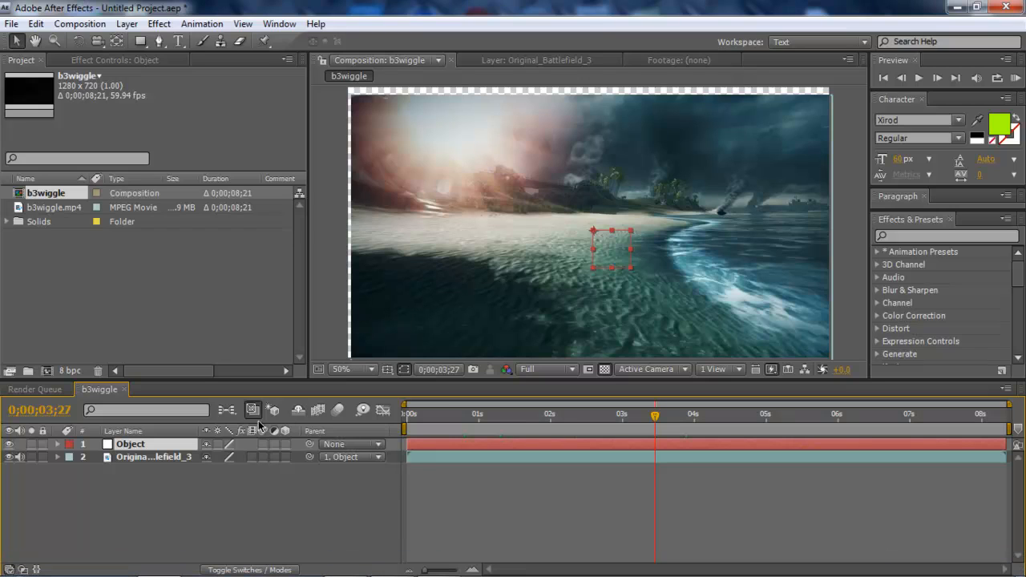
- Scale Original_Battlefield_3 past the comp edges at 25% zoom, then scrub to ~7 seconds
click(152, 457)
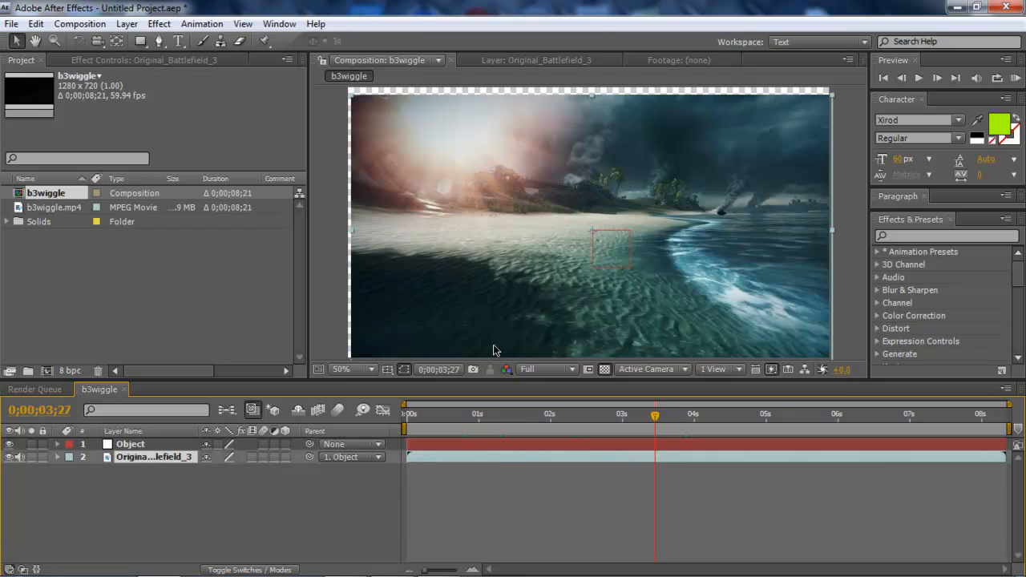
click(340, 368)
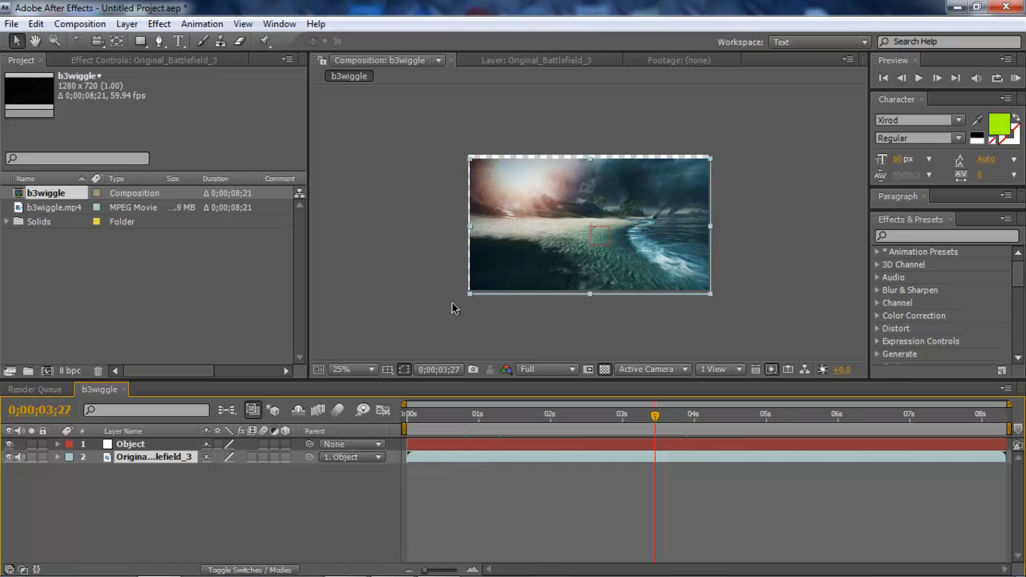
mouse_move(472, 300)
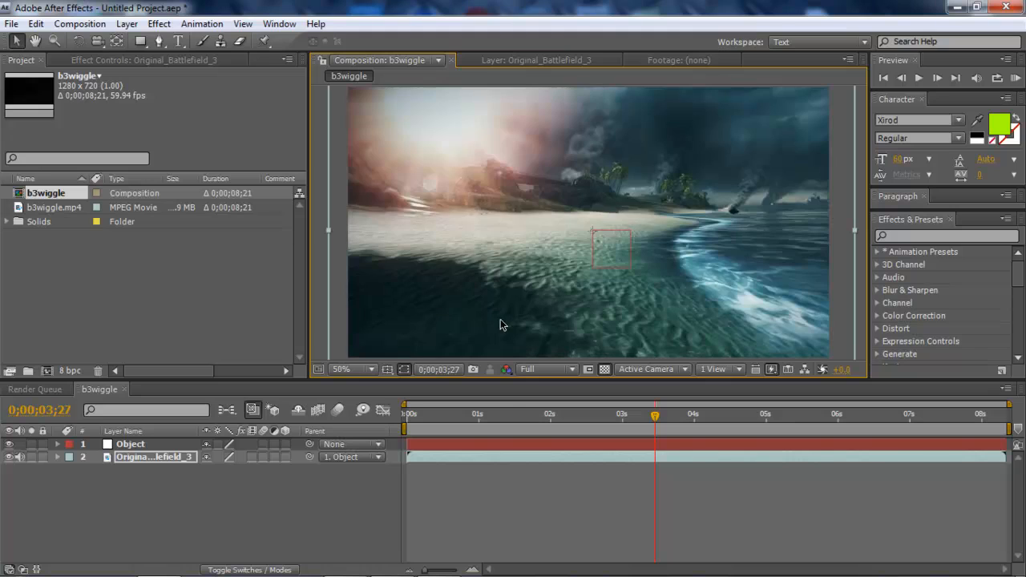
click(463, 414)
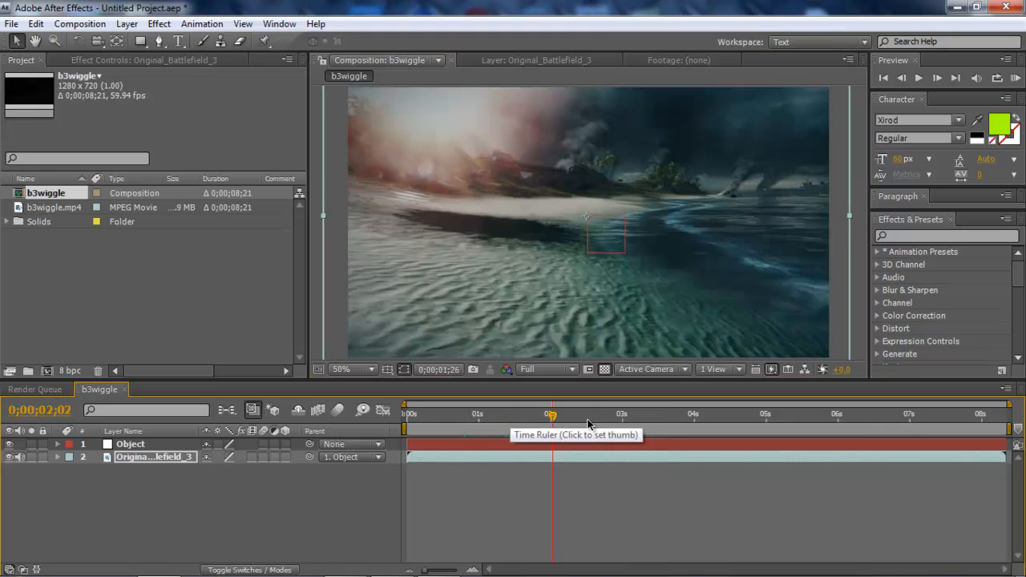
click(637, 414)
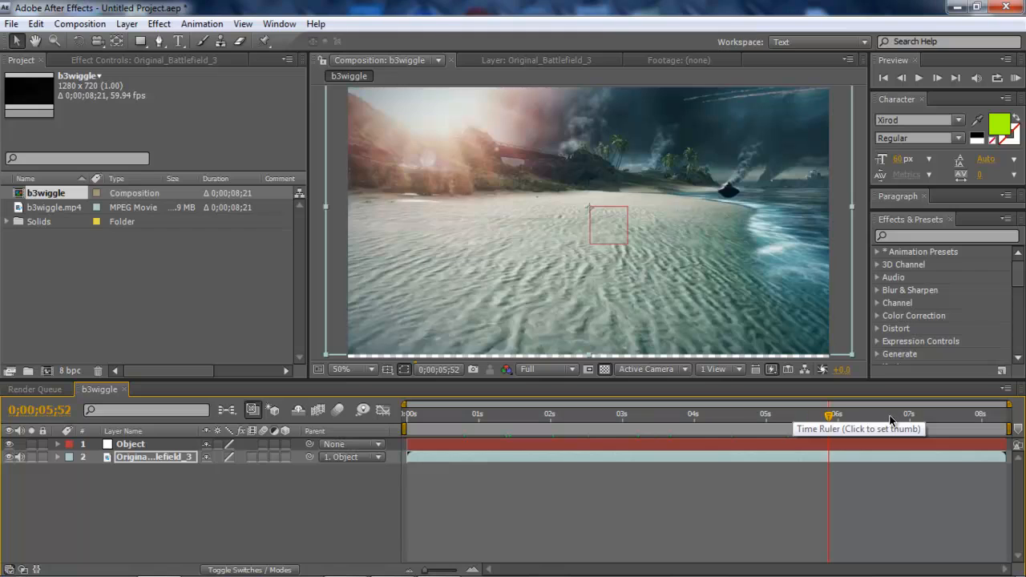
click(890, 414)
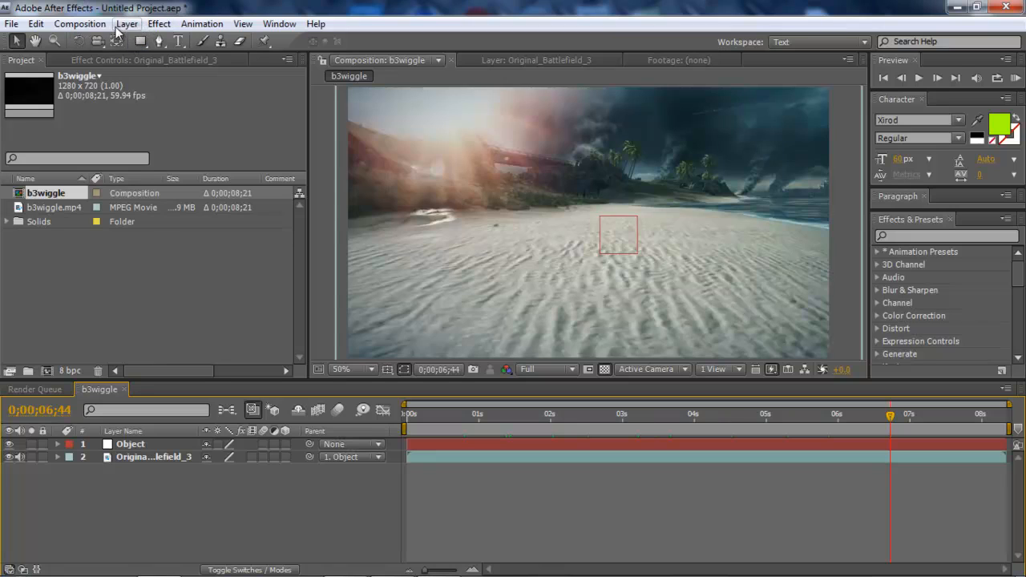
- Add a new adjustment layer and apply Magic Bullet Looks > Looks to it
click(126, 23)
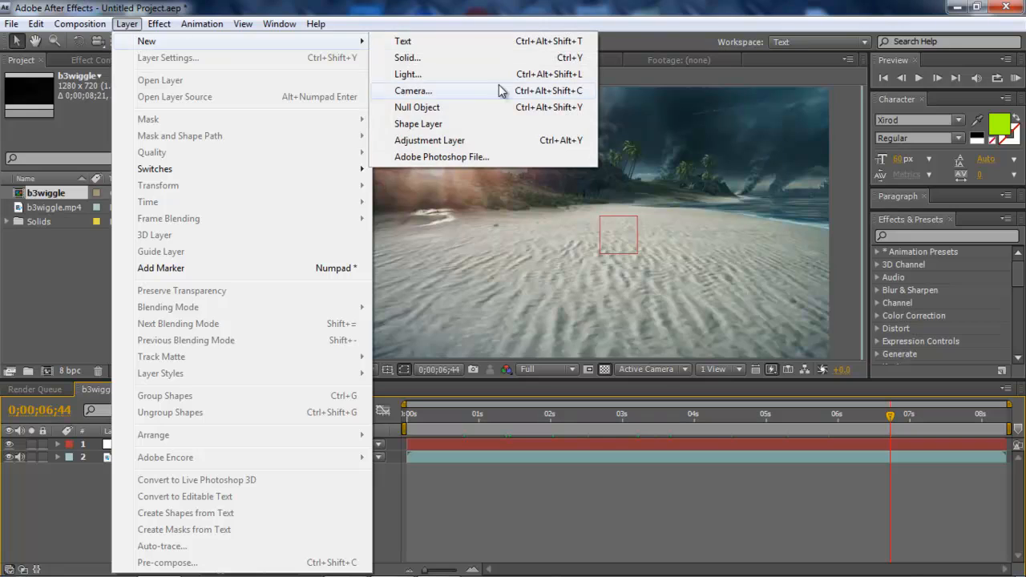
click(429, 141)
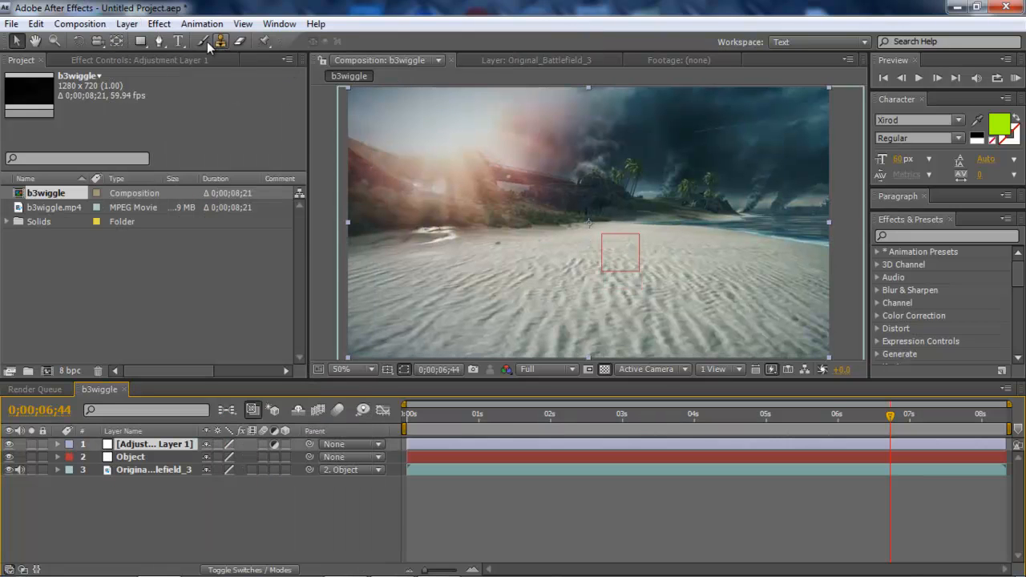
click(159, 23)
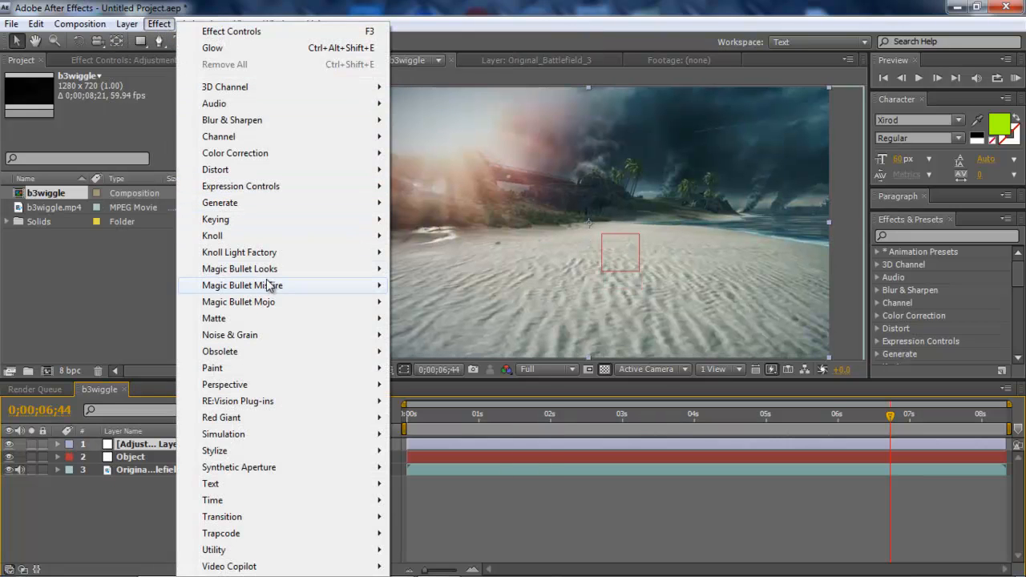
mouse_move(242, 284)
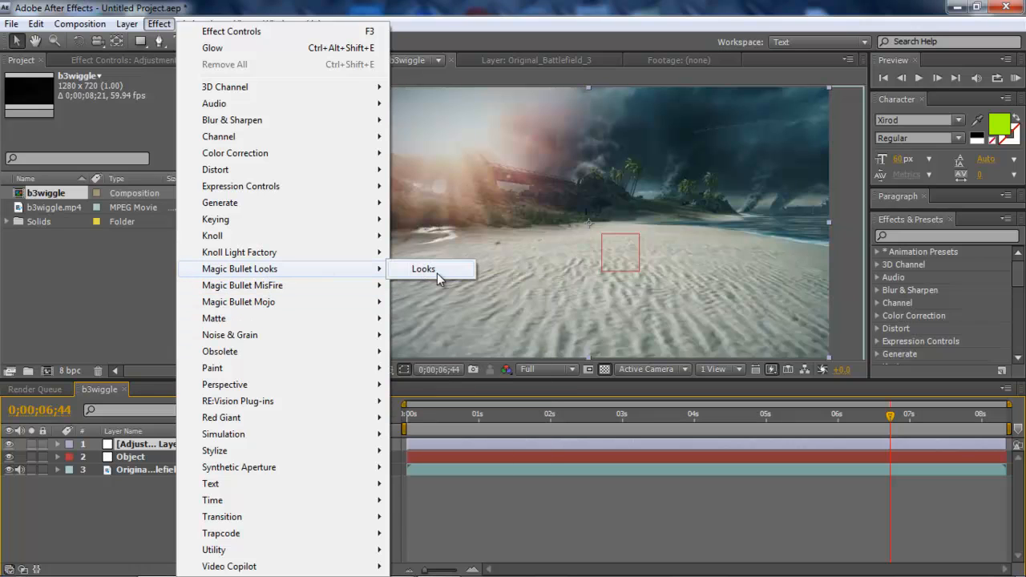
click(423, 269)
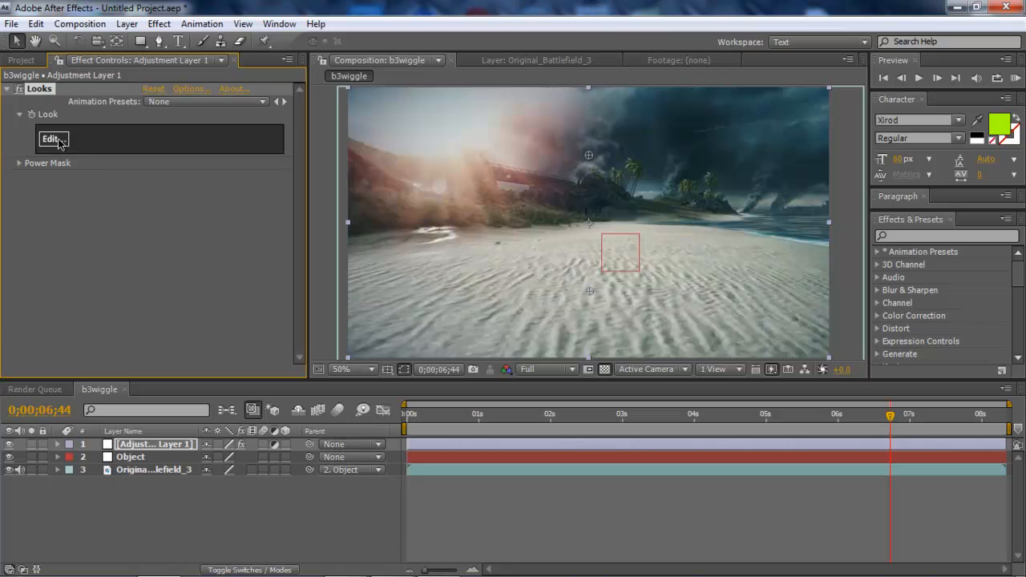
- Choose the Popular Film 'Blockbuster' look in LooksBuilder and accept it
click(53, 140)
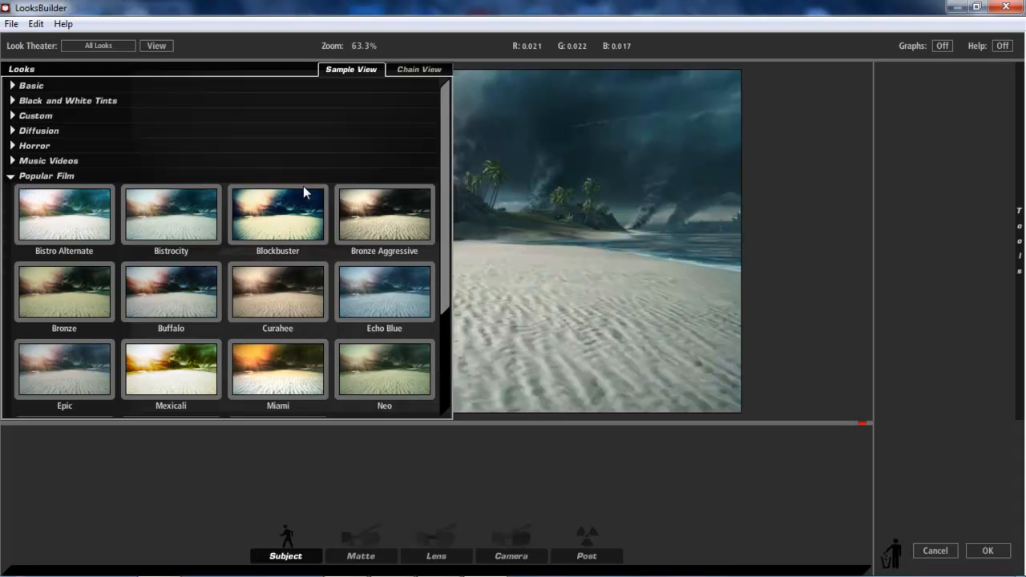
mouse_move(295, 213)
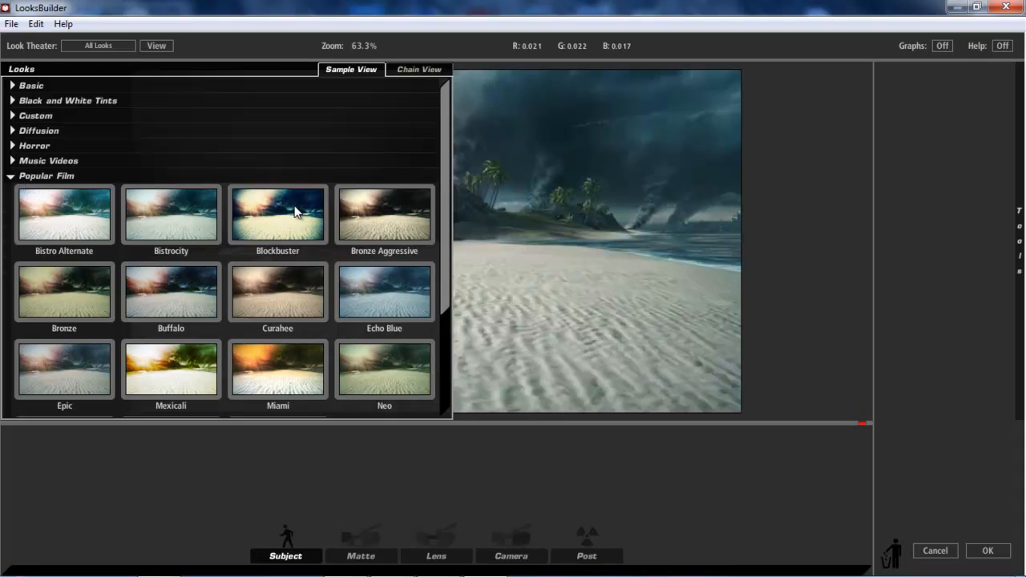
click(277, 214)
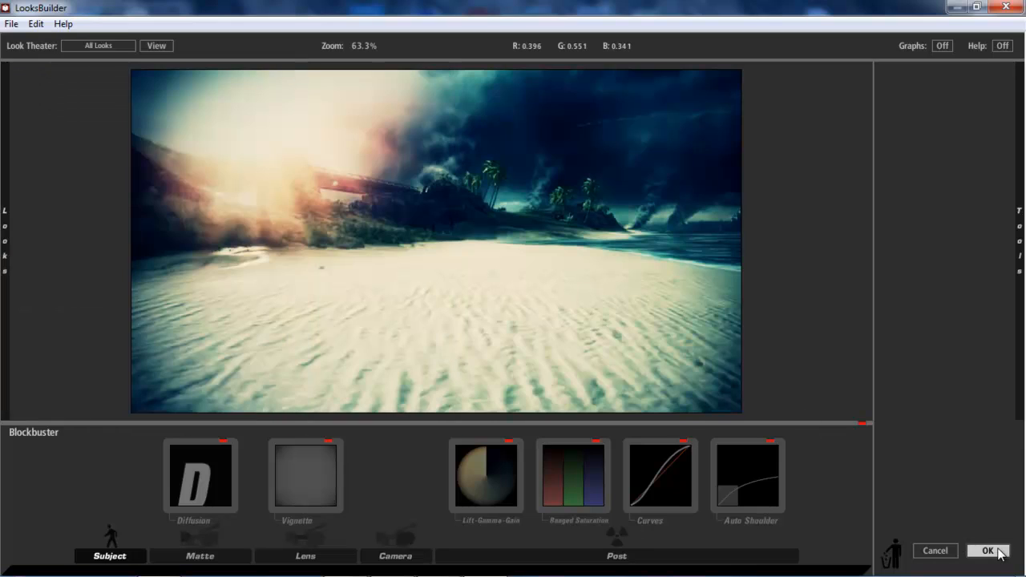
click(987, 550)
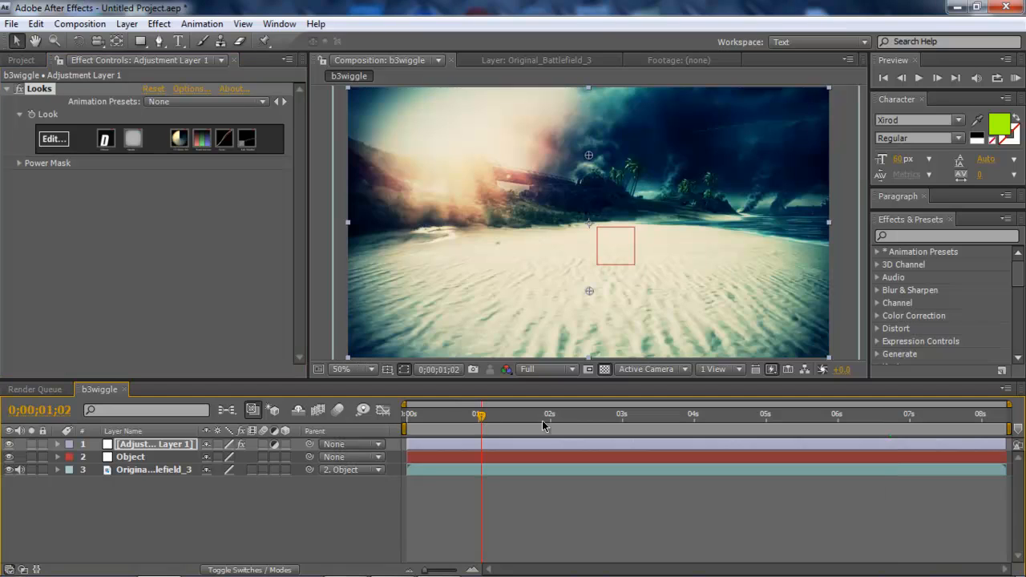
mouse_move(574, 415)
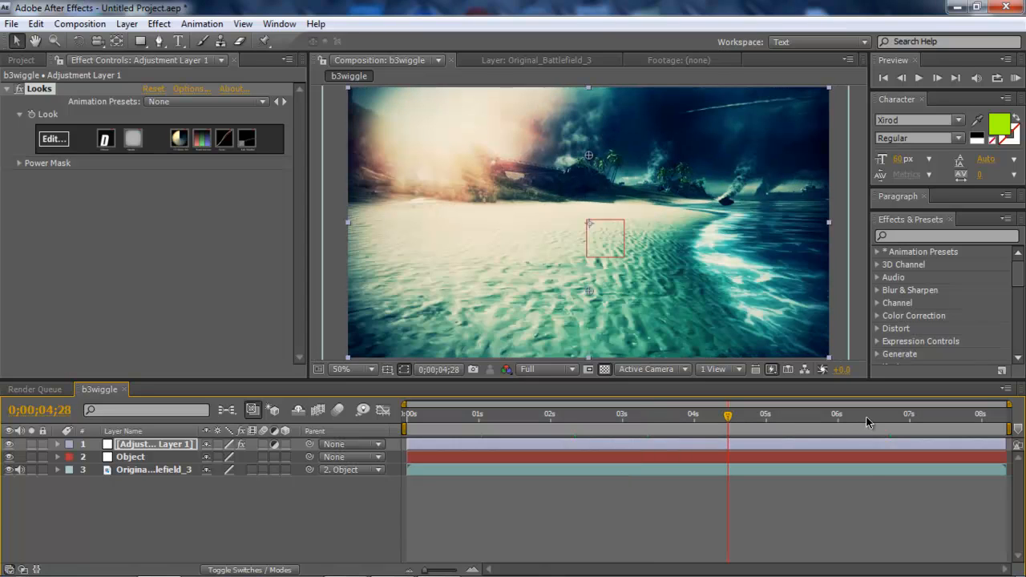
- Jump to about six seconds to review the graded clip, then bring up Layer > New
click(866, 414)
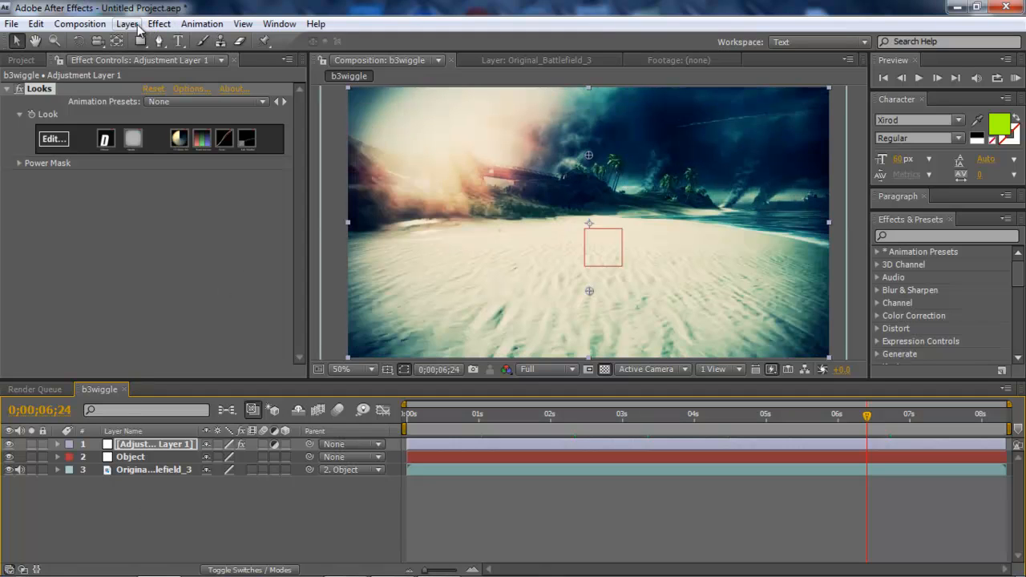
click(127, 24)
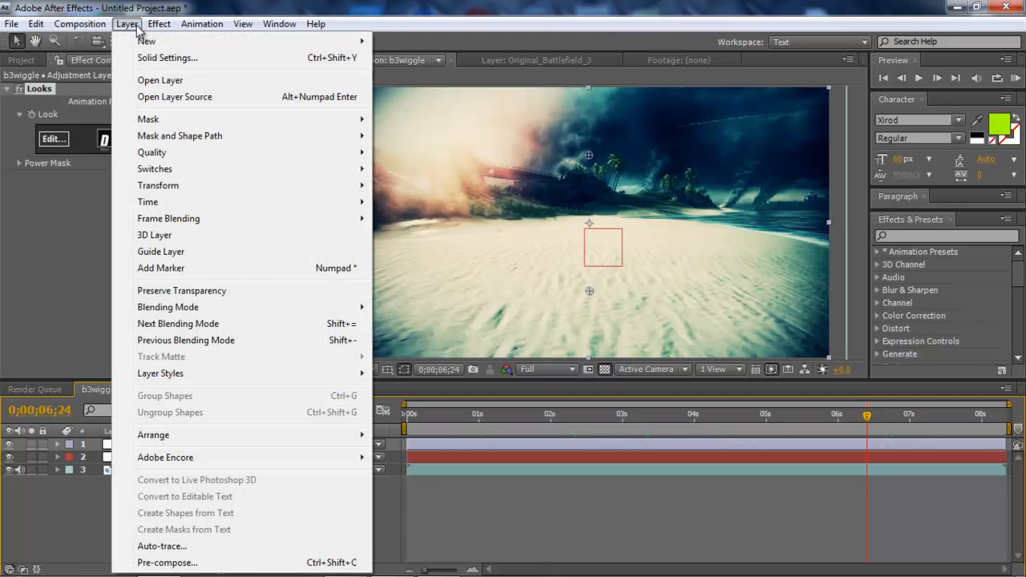
mouse_move(147, 41)
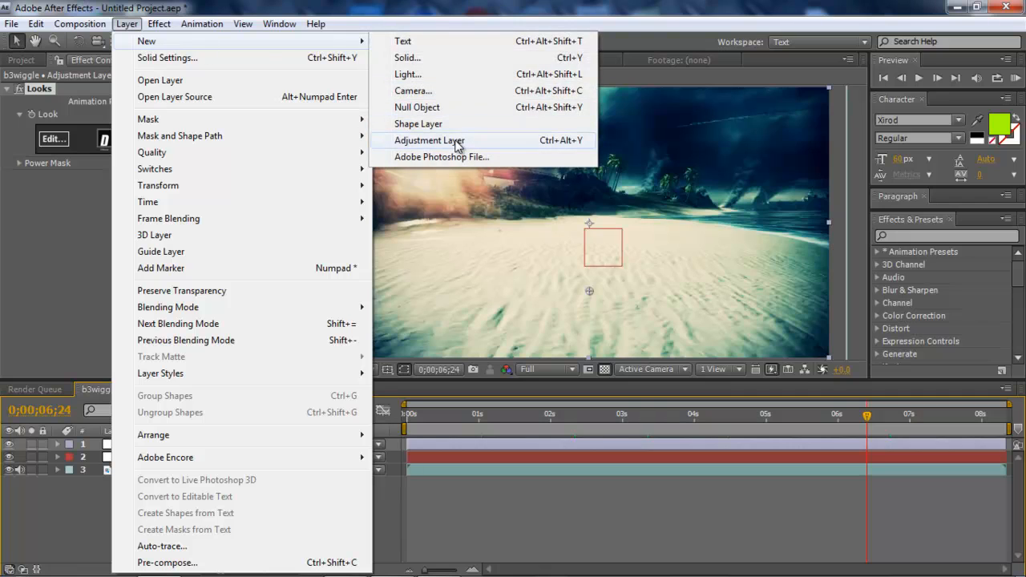
- Create another adjustment layer and rename it 'Gaussian_Blur'
click(429, 140)
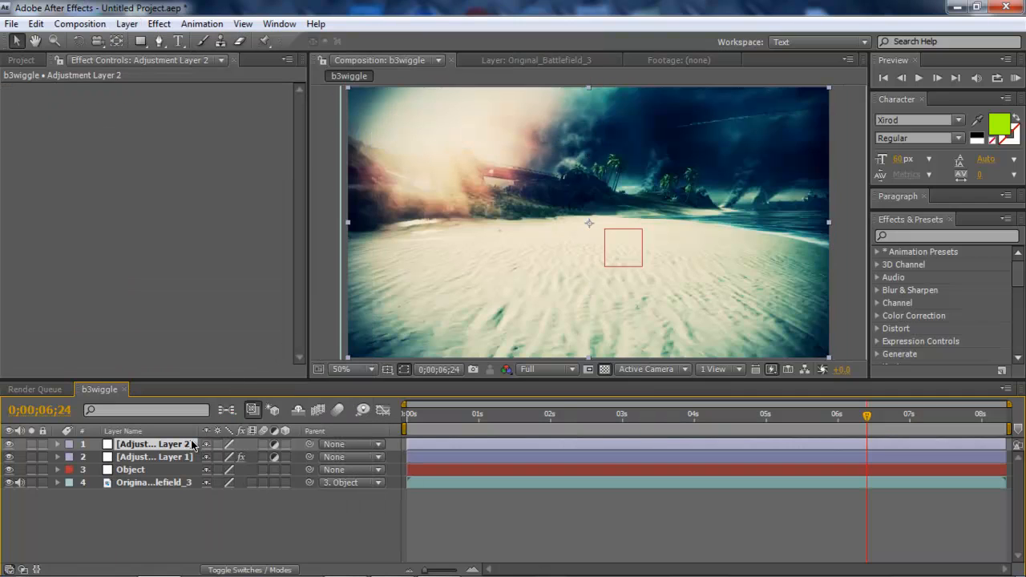
double_click(152, 444)
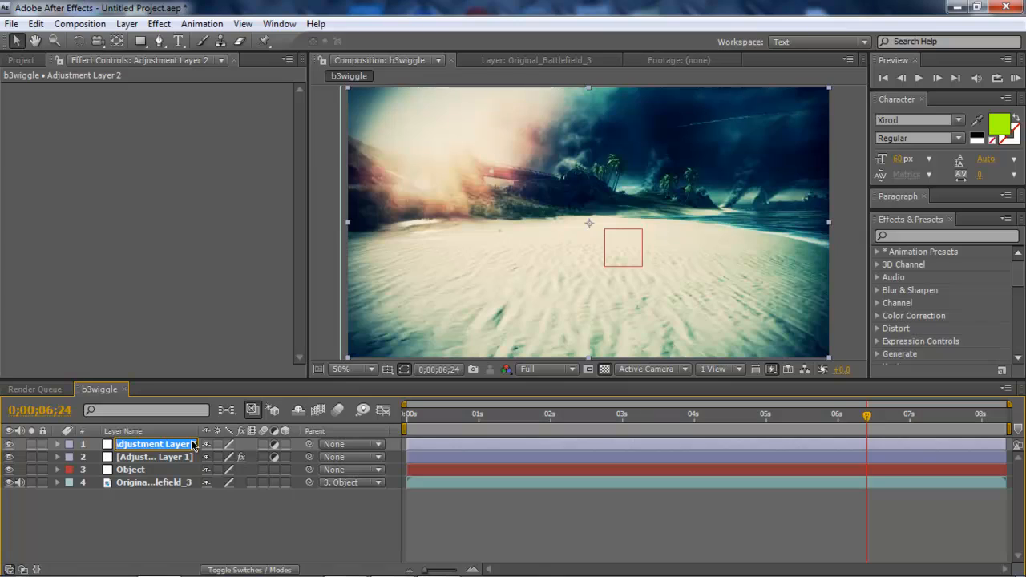
text(N)
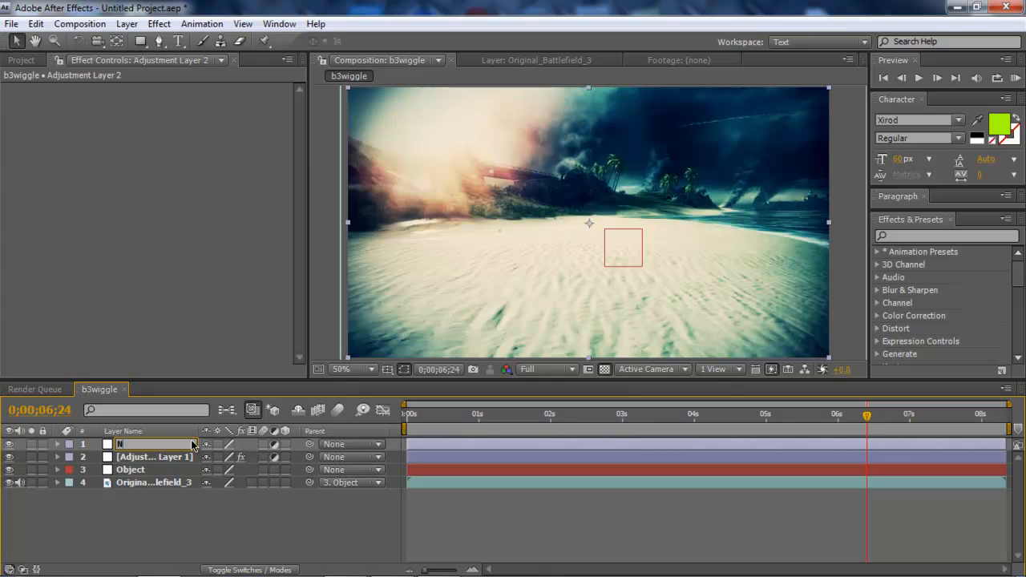
text(Gaussi)
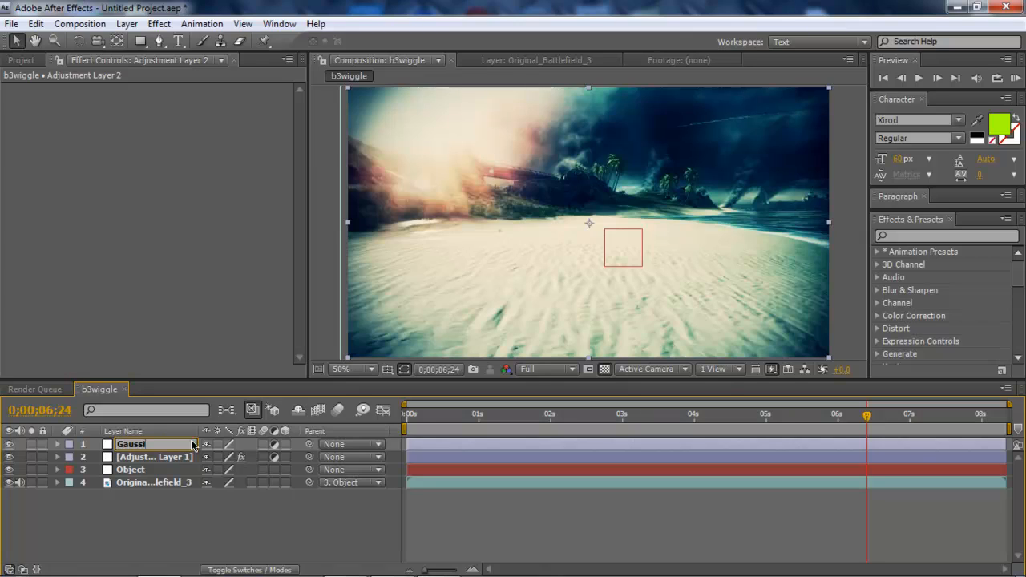
text(Gaussian_Blur)
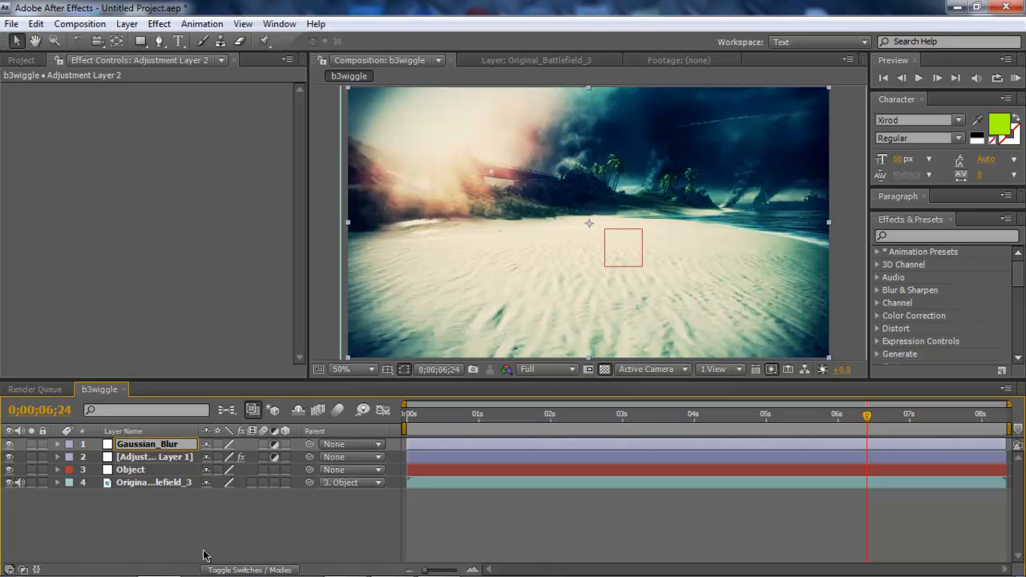
- Apply Blur & Sharpen > Gaussian Blur to the Gaussian_Blur adjustment layer
click(147, 444)
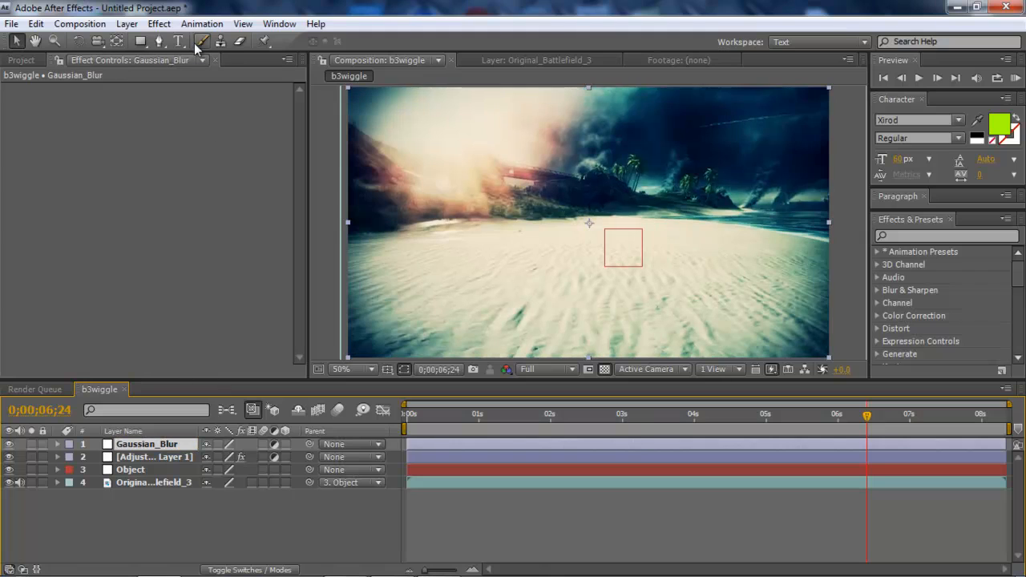
click(159, 23)
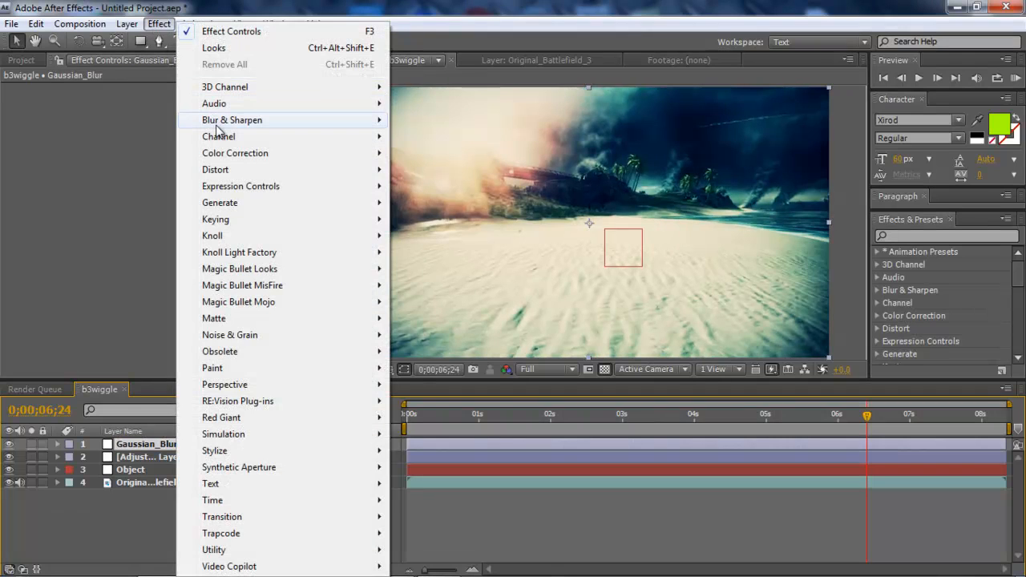
mouse_move(231, 120)
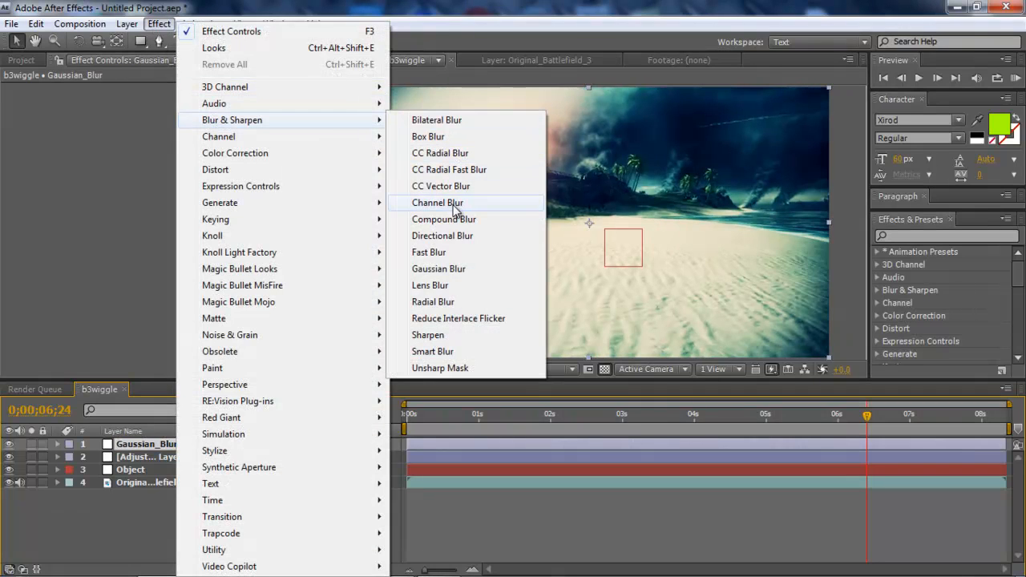
click(439, 269)
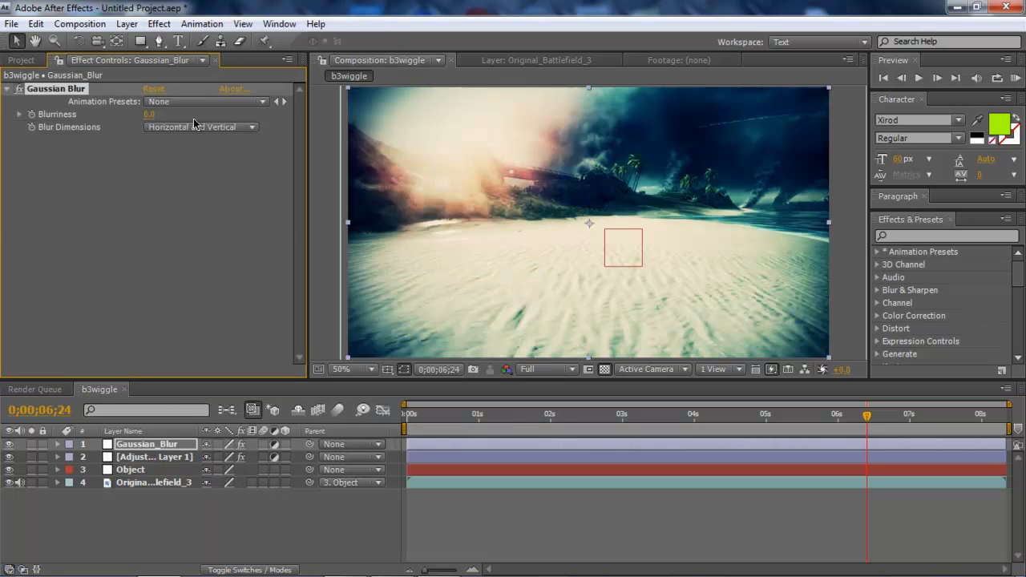
mouse_move(380, 232)
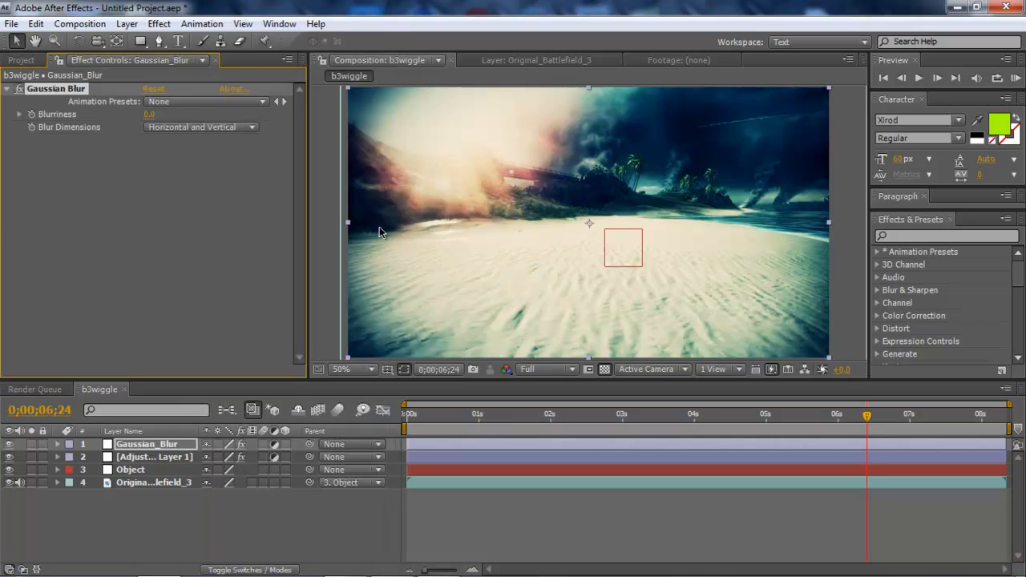
drag(149, 114, 168, 114)
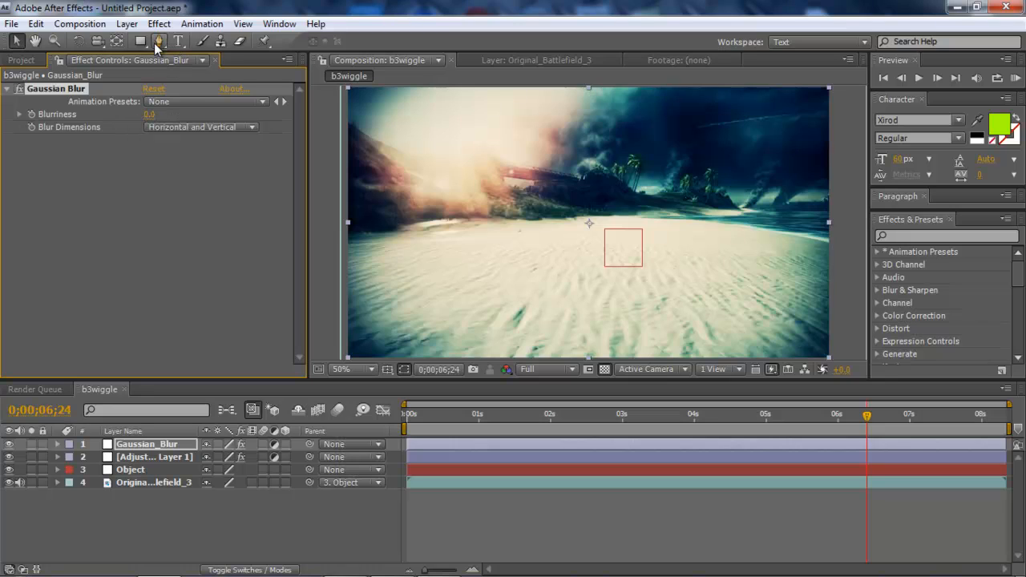
- Draw a Pen mask along the island horizon and down past the right frame edge
click(158, 41)
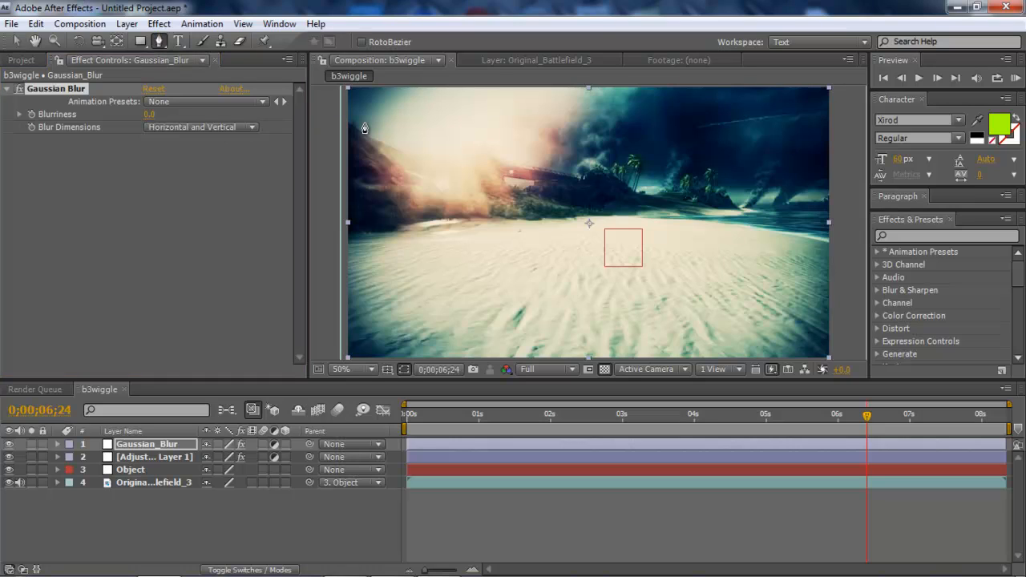
mouse_move(340, 128)
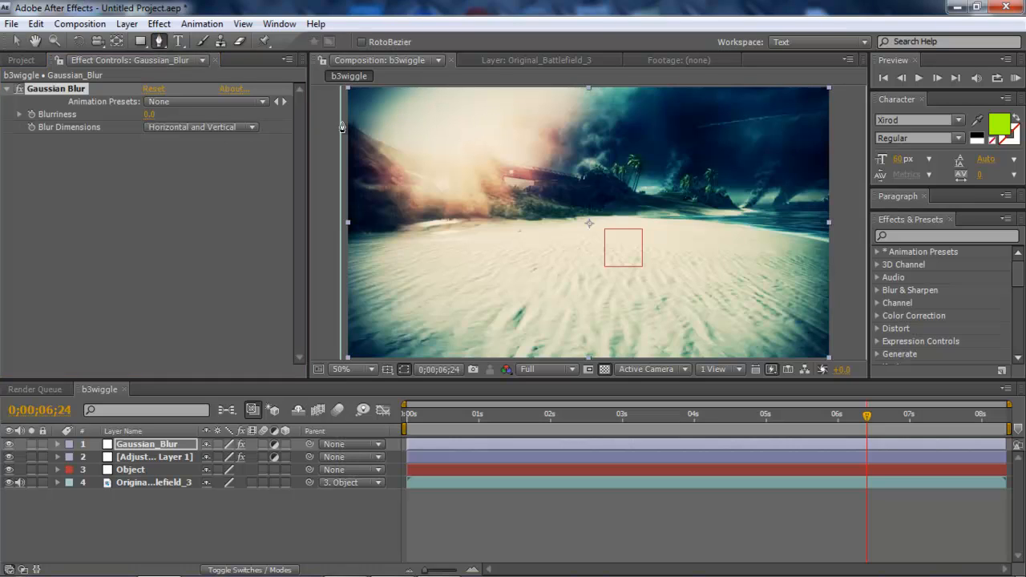
mouse_move(338, 129)
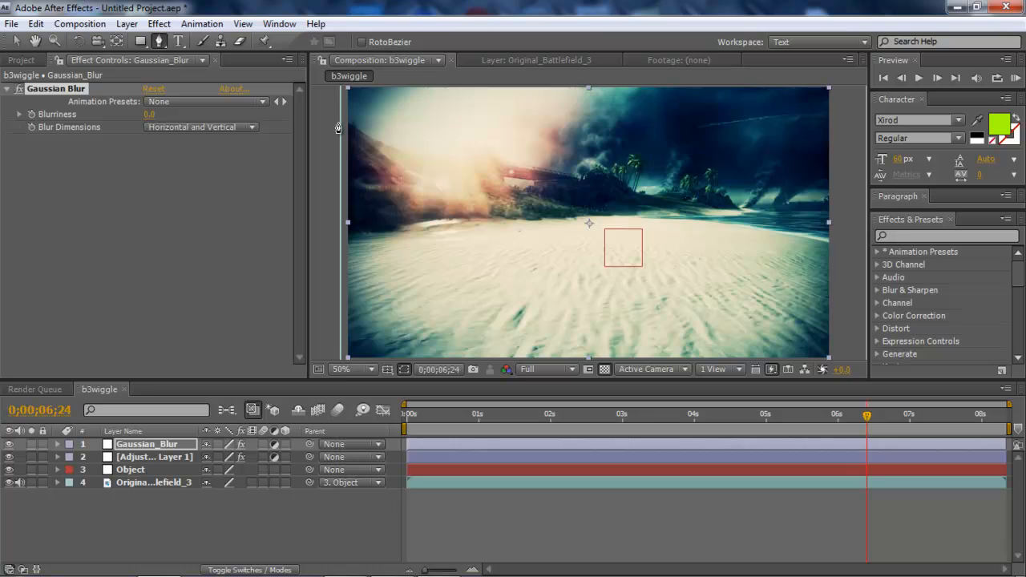
mouse_move(317, 139)
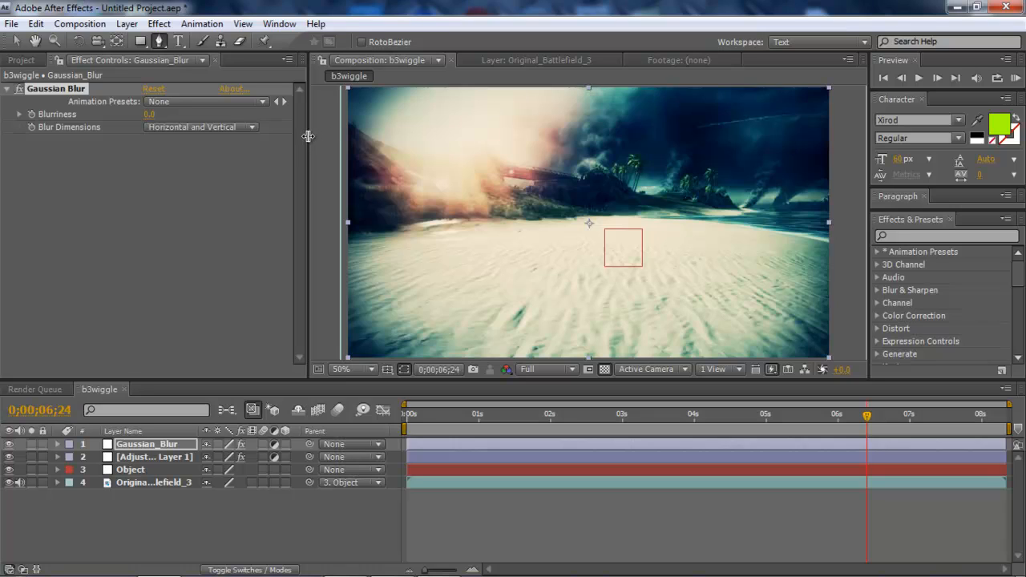
mouse_move(342, 124)
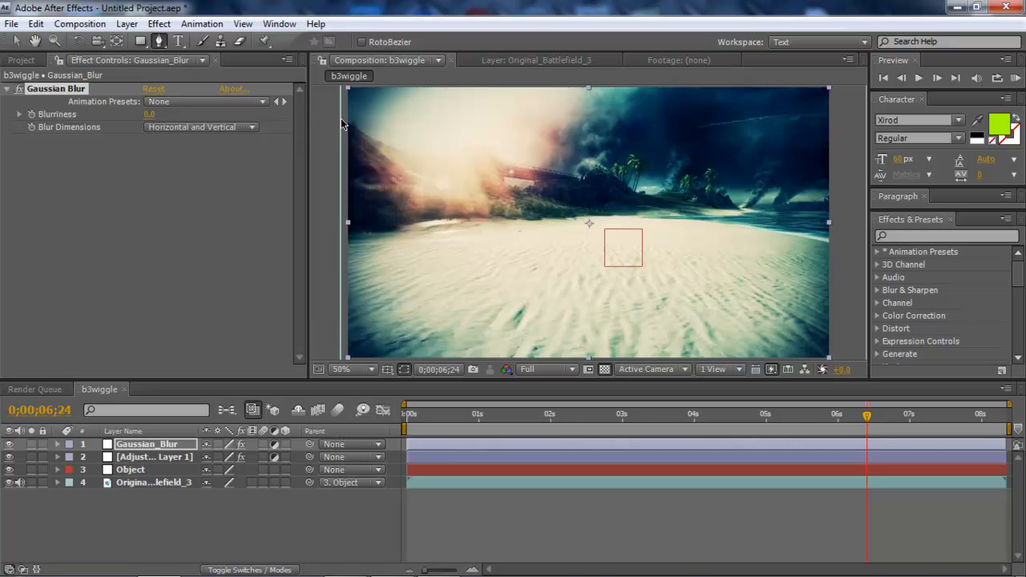
mouse_move(469, 163)
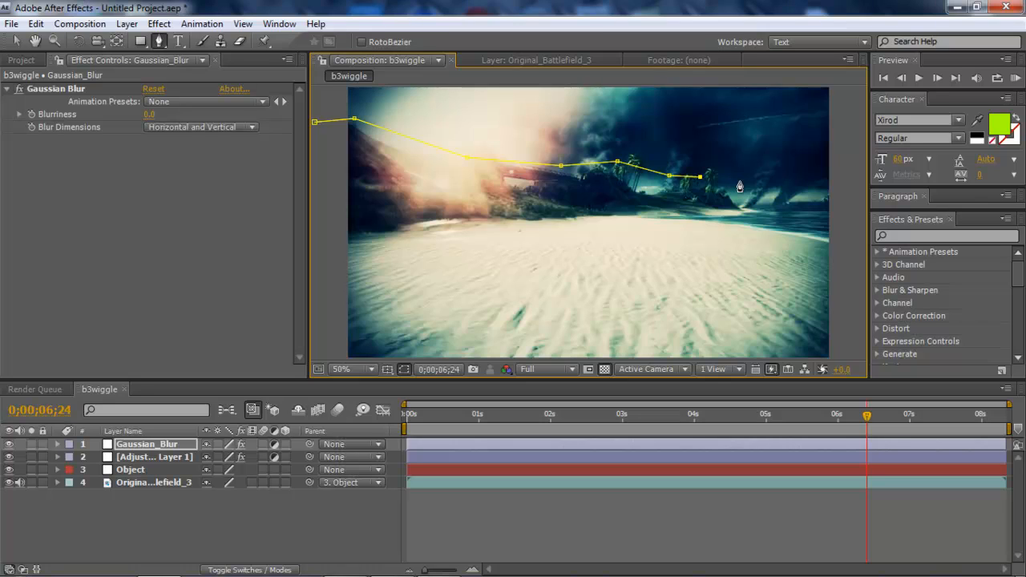
drag(699, 177, 776, 208)
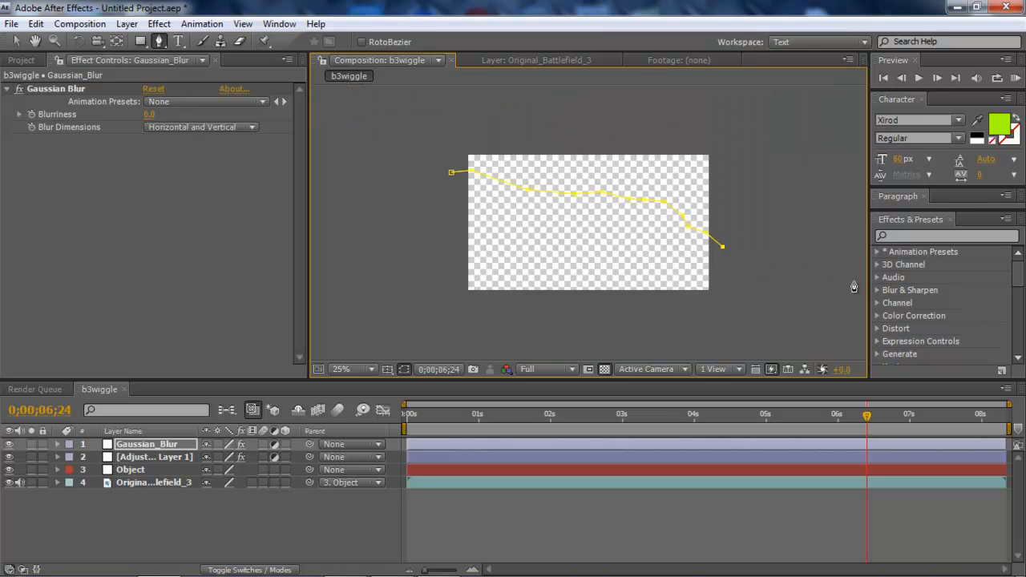
mouse_move(533, 304)
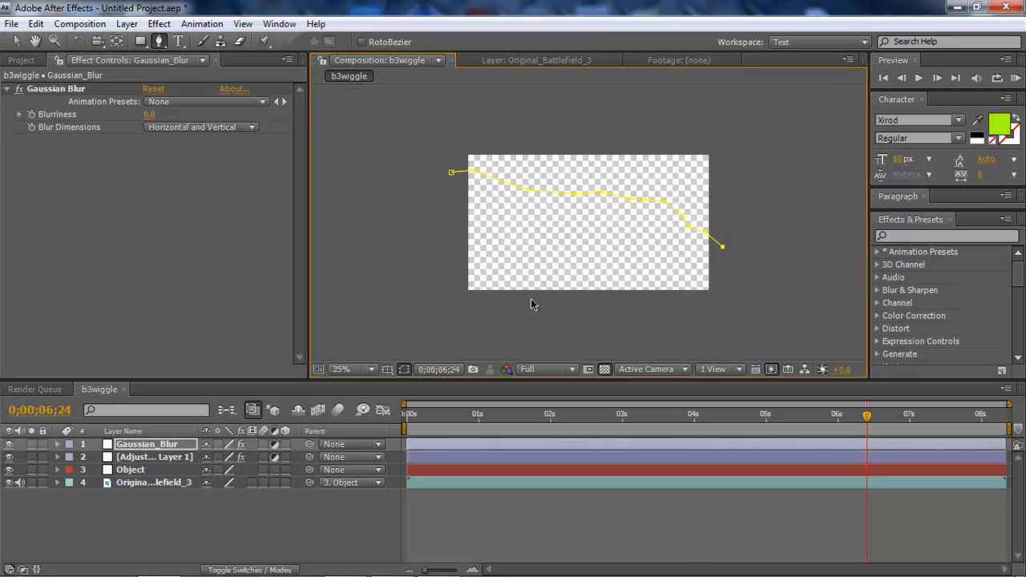
drag(722, 247, 721, 286)
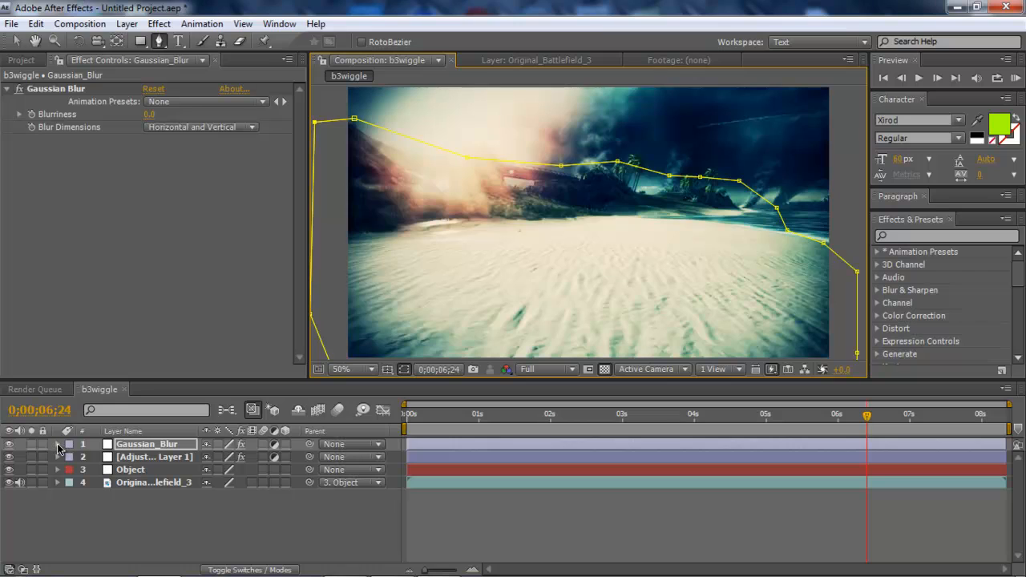
- Set Mask 1 to Subtract and scrub Gaussian Blur blurriness up to 9.9
click(57, 444)
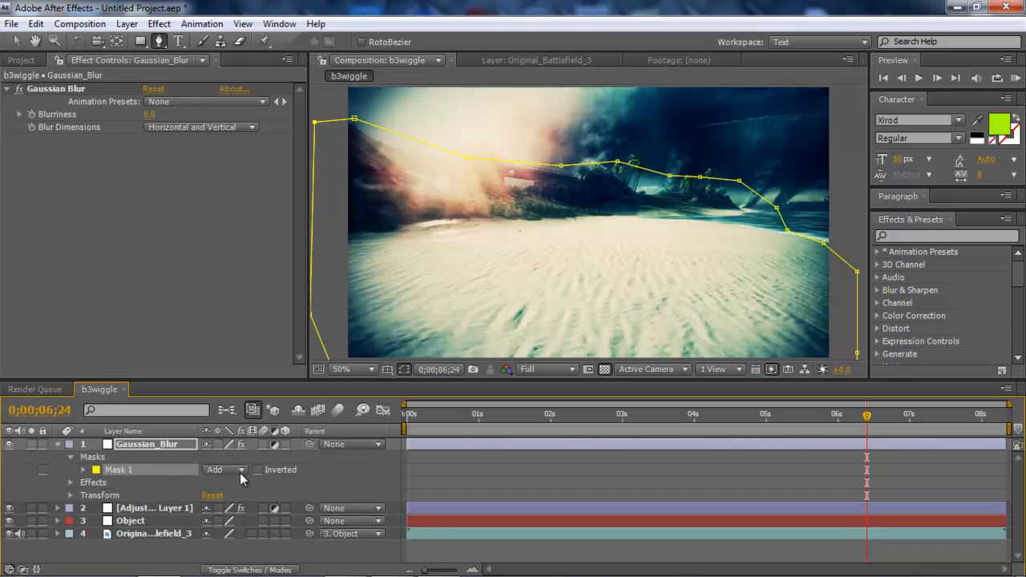
click(224, 469)
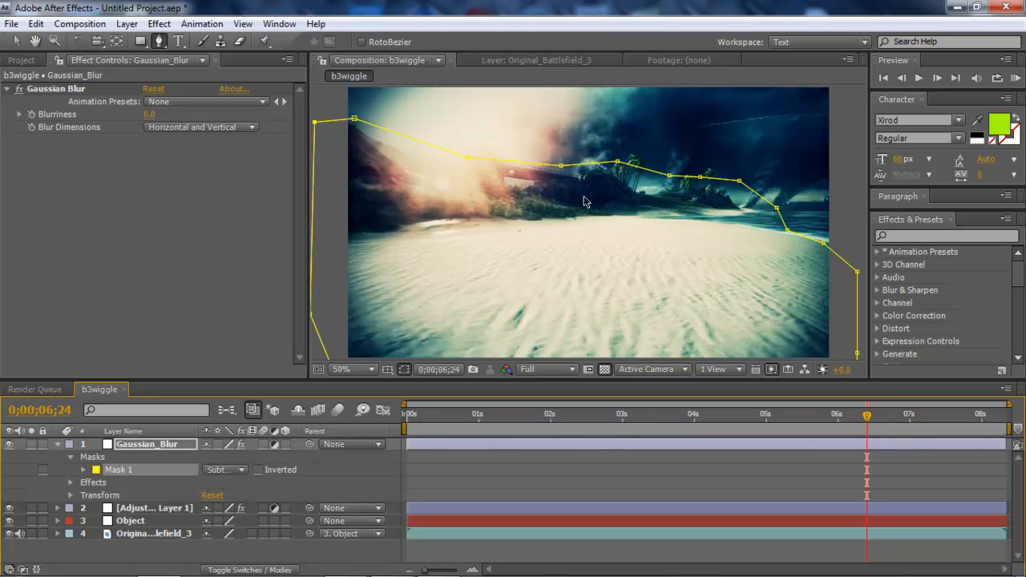
mouse_move(326, 219)
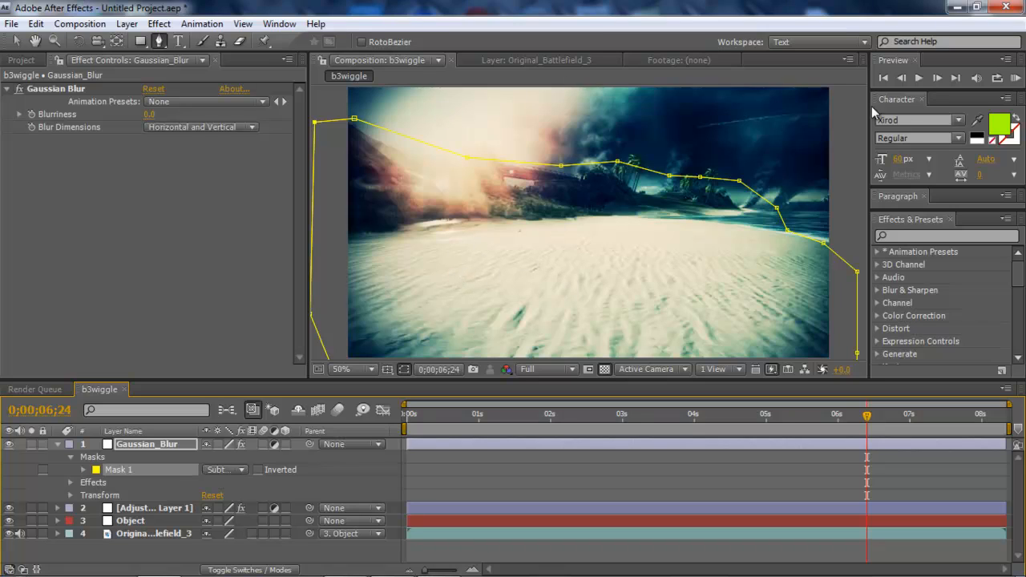
mouse_move(130, 124)
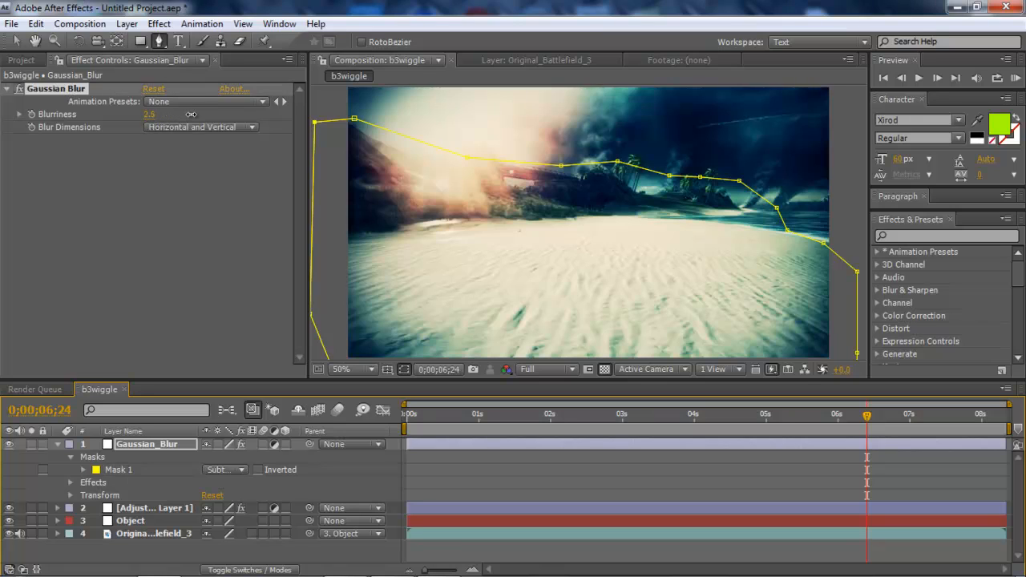
drag(148, 114, 168, 114)
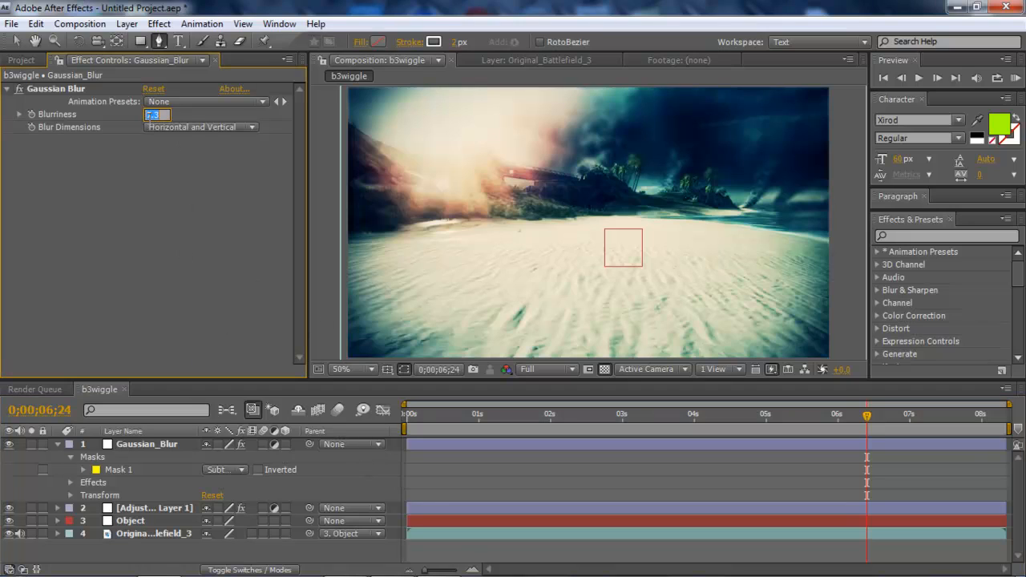
drag(157, 114, 184, 114)
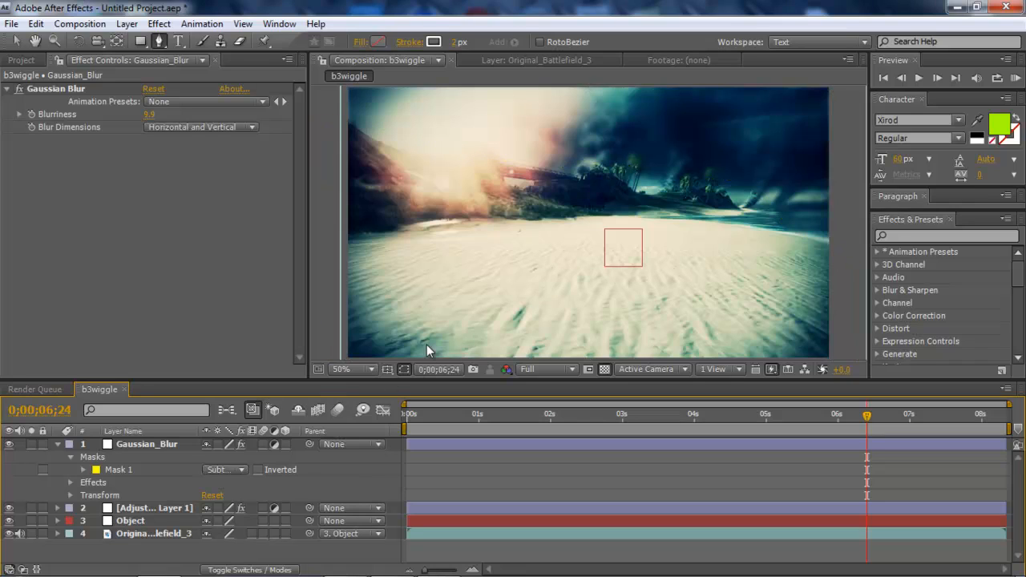
mouse_move(783, 238)
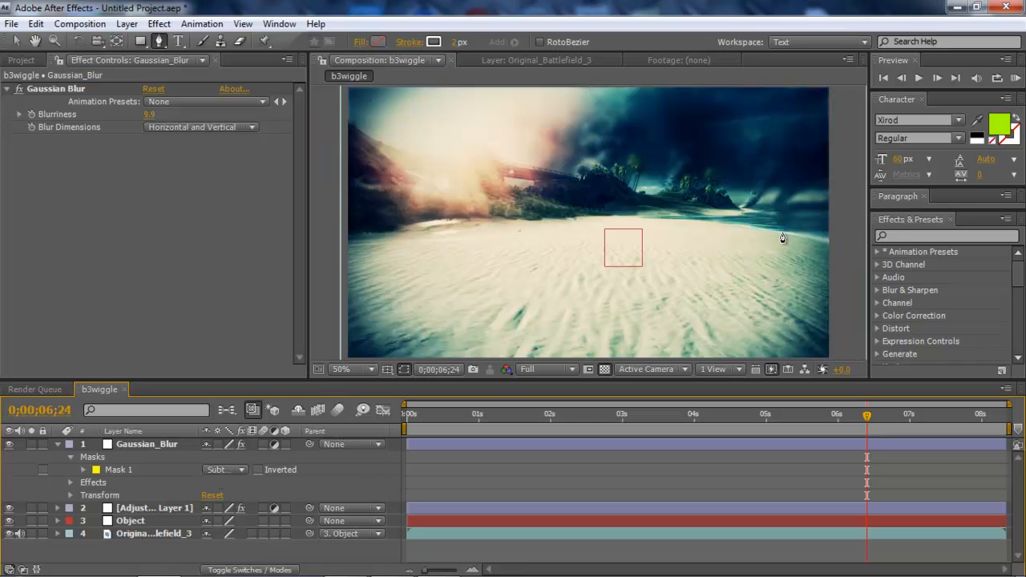
mouse_move(223, 402)
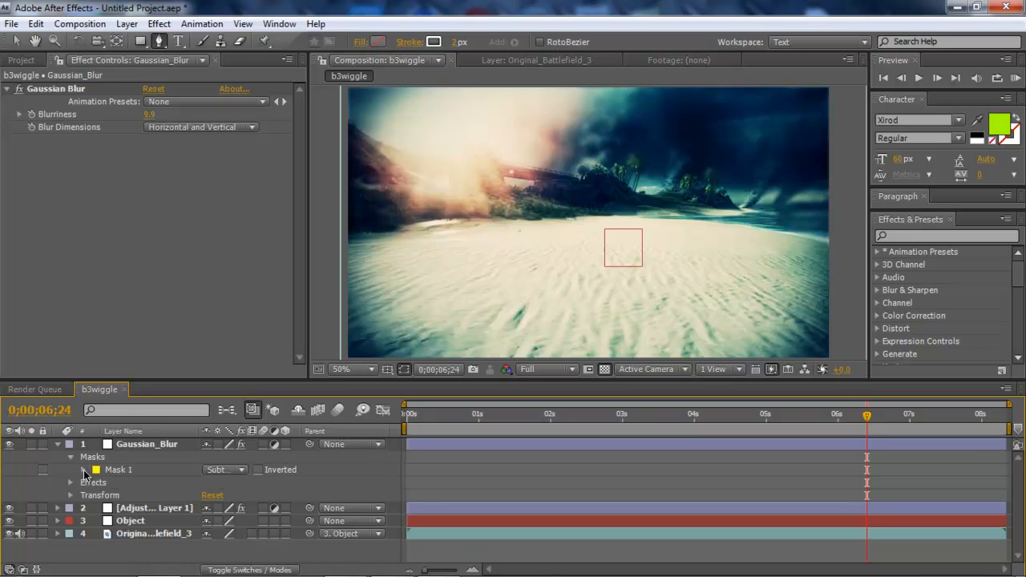
- Check Mask 1's 44-pixel feather, then collapse the mask and layer properties
click(84, 469)
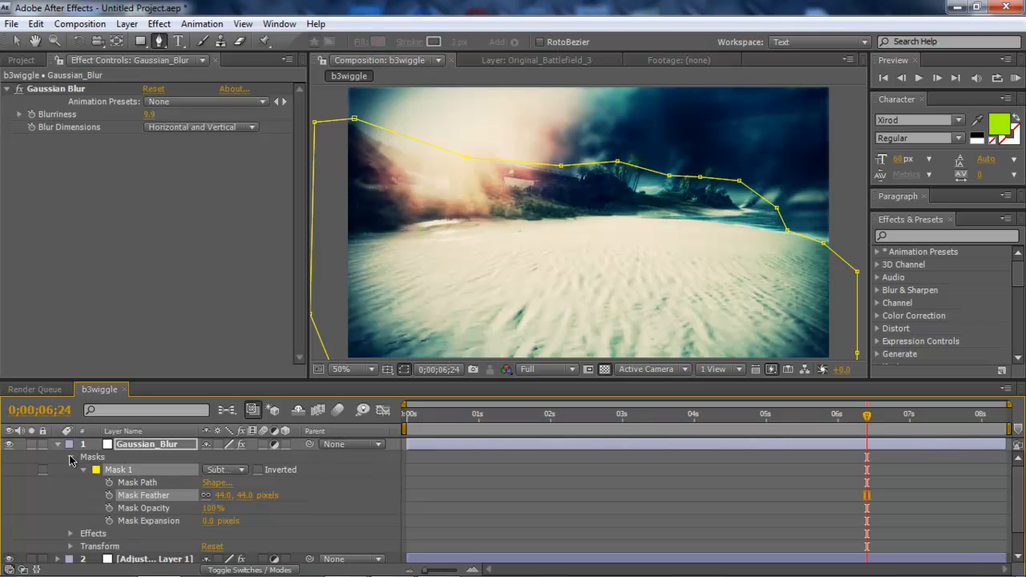
click(57, 444)
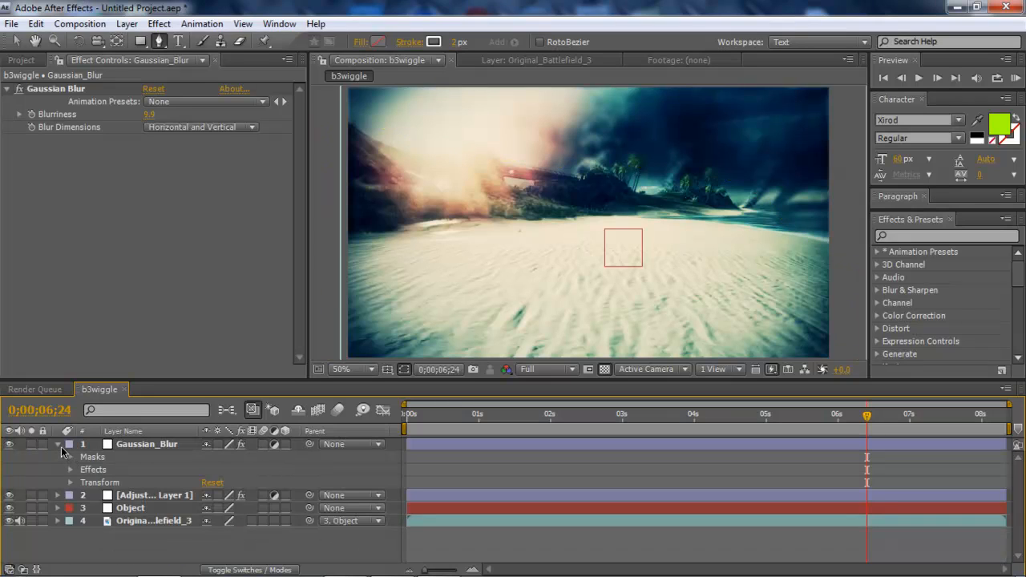
click(57, 444)
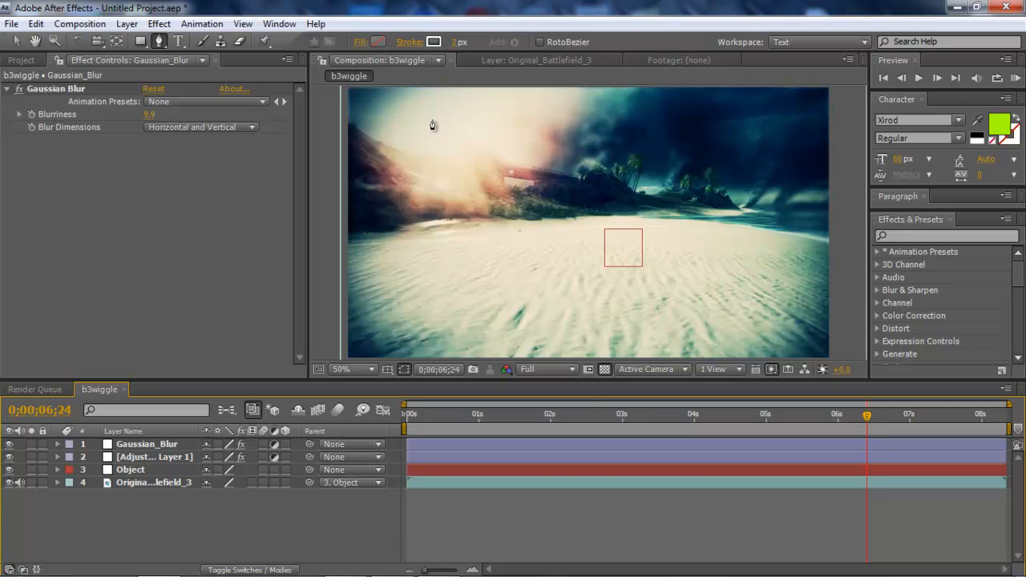
click(598, 413)
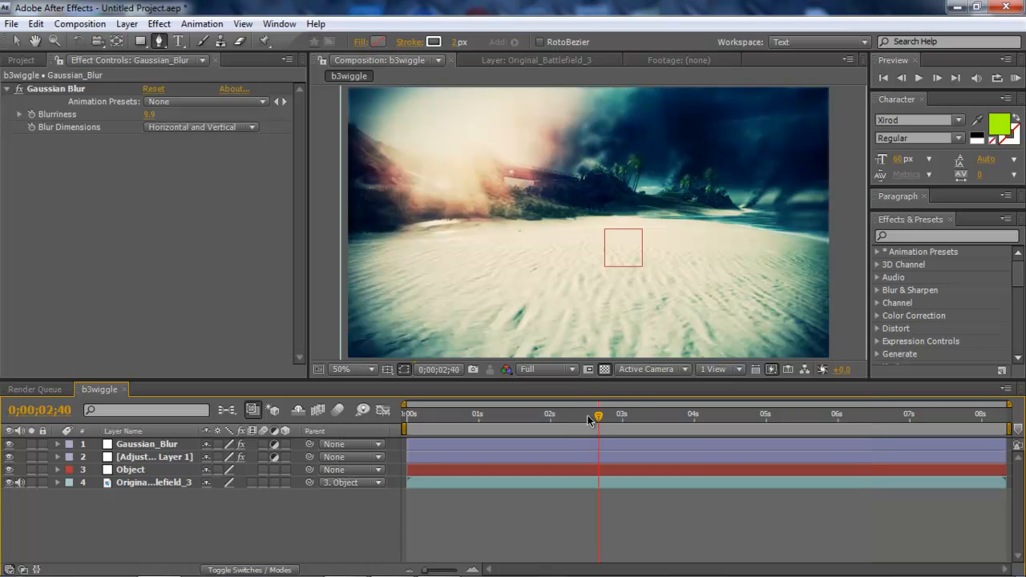
mouse_move(523, 414)
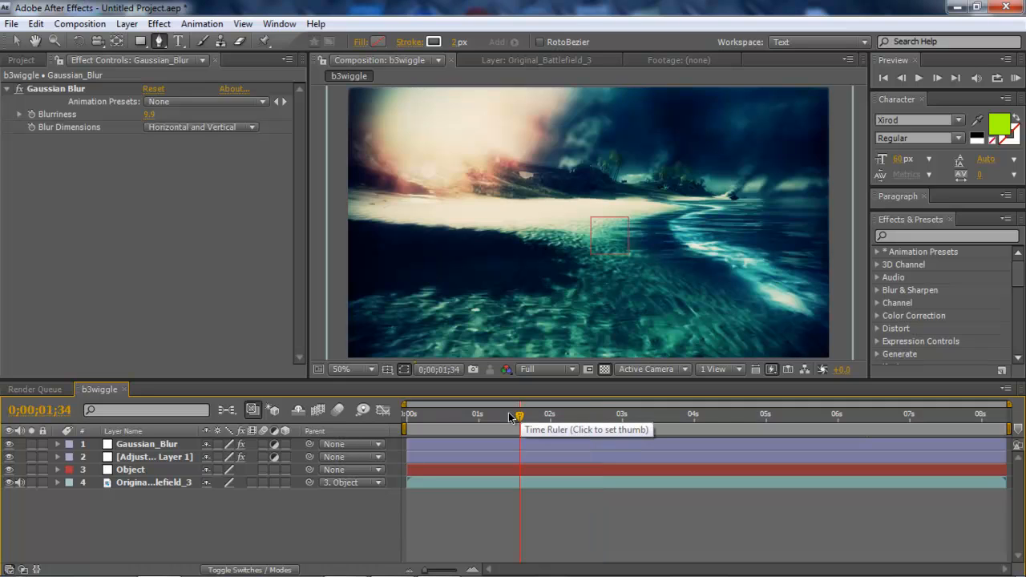
mouse_move(456, 420)
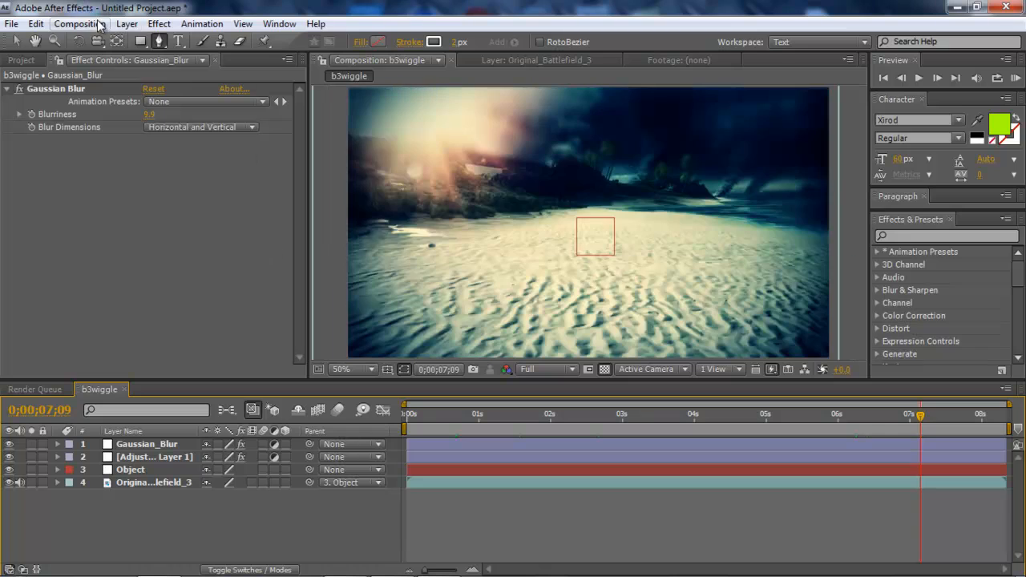
- Add b3wiggle to the Render Queue and confirm Lossless output to b3wiggle.avi
click(79, 23)
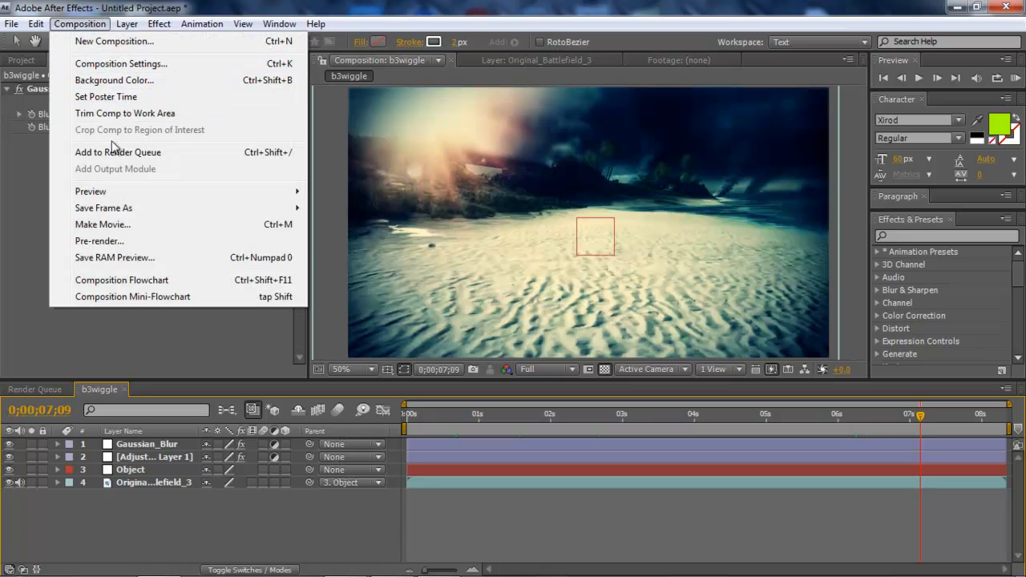
click(117, 151)
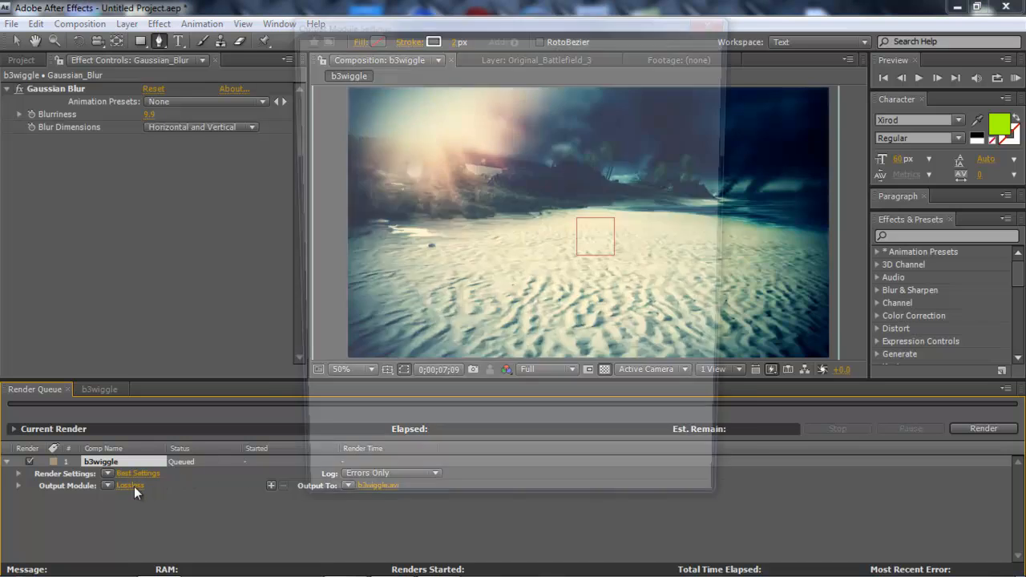
click(130, 485)
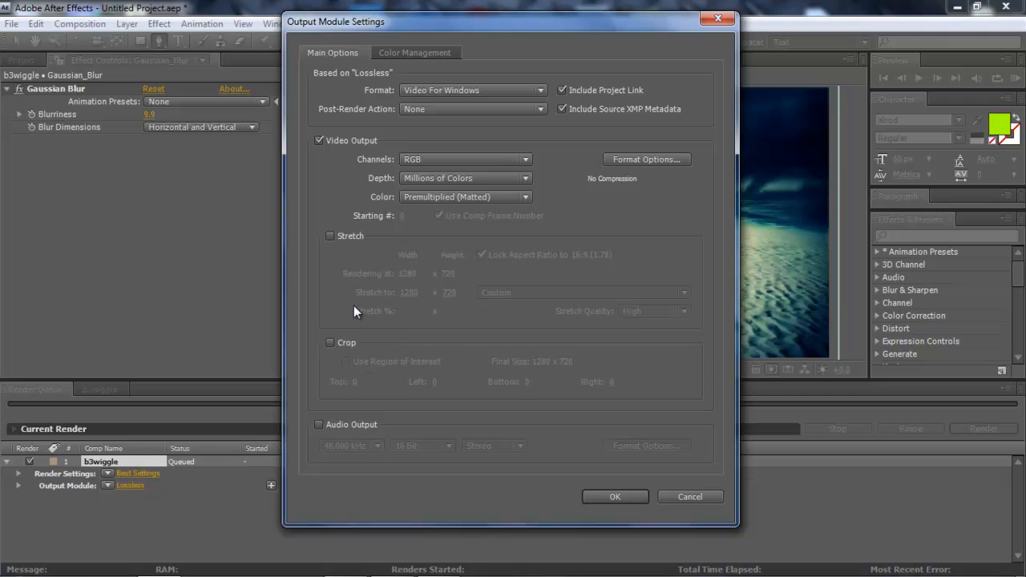
mouse_move(484, 85)
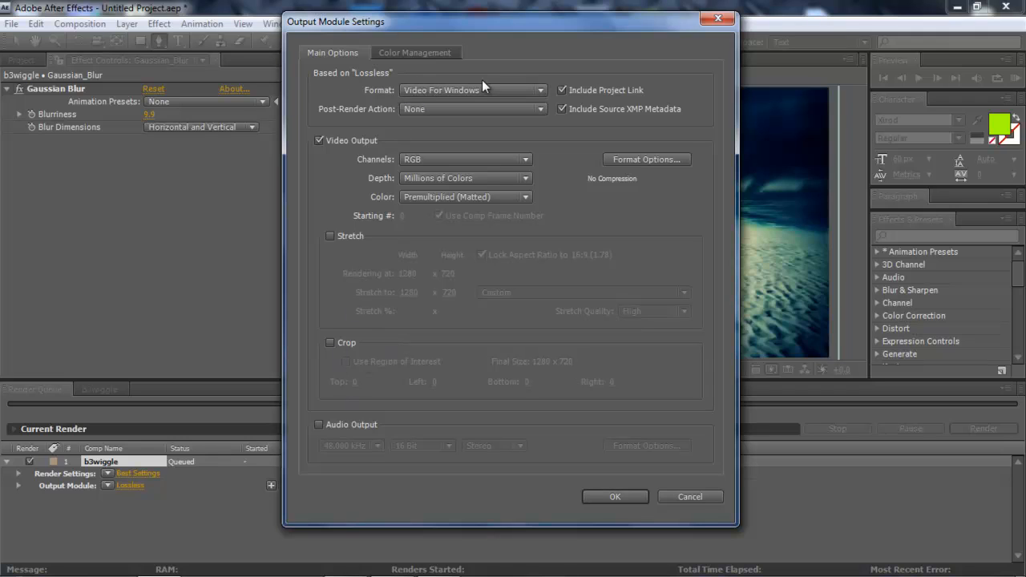
mouse_move(619, 200)
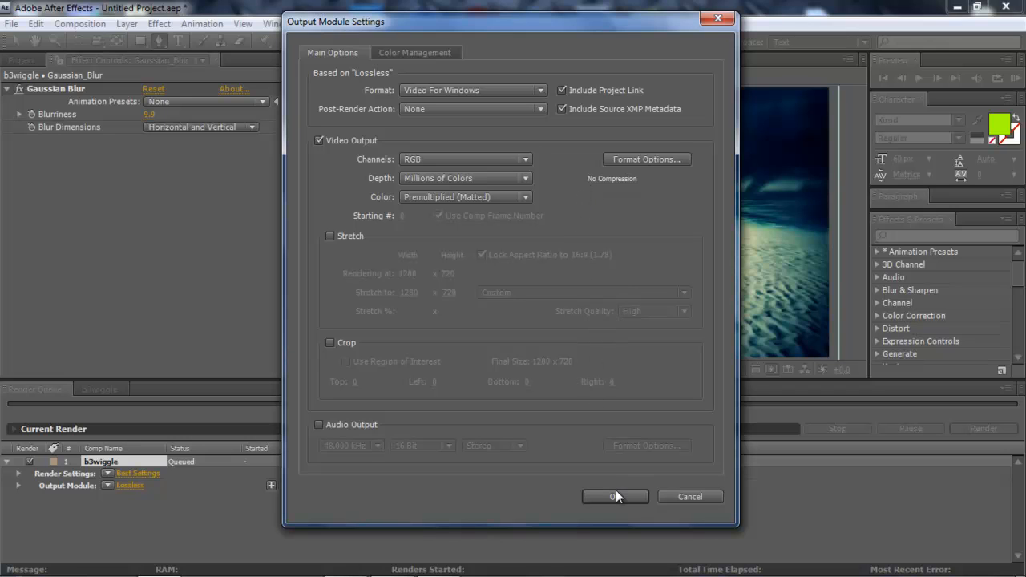
click(615, 496)
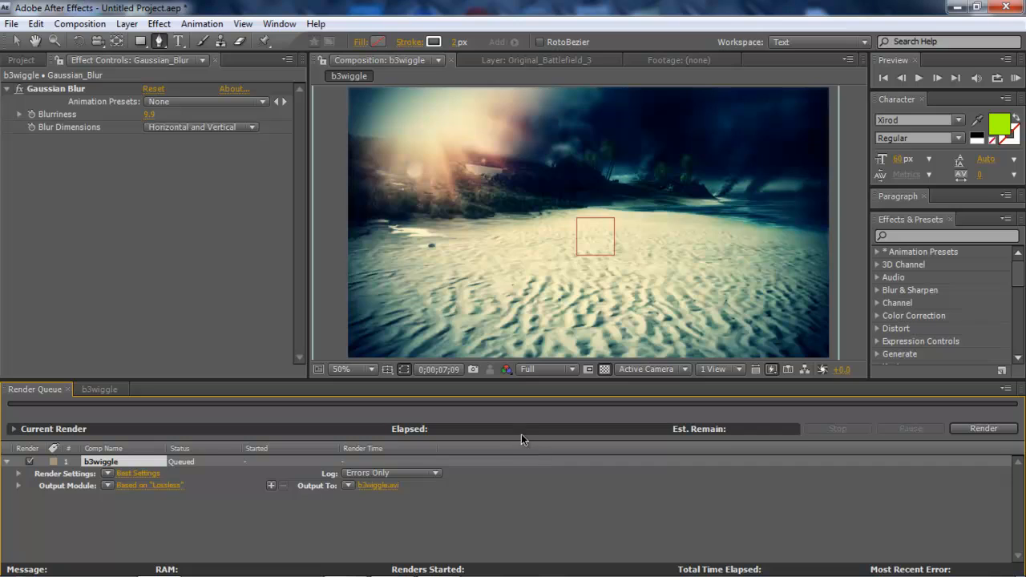
mouse_move(606, 545)
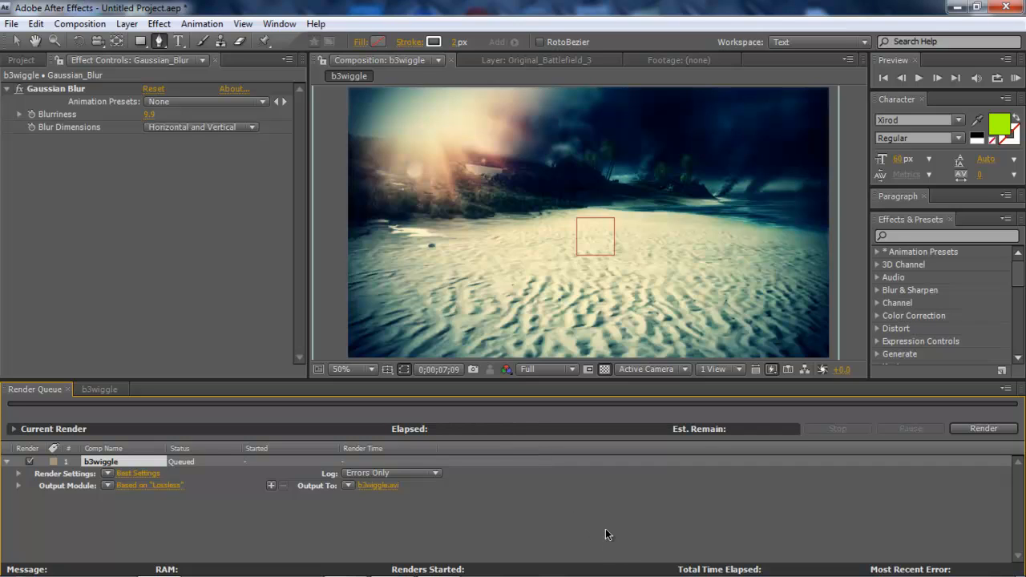
mouse_move(567, 456)
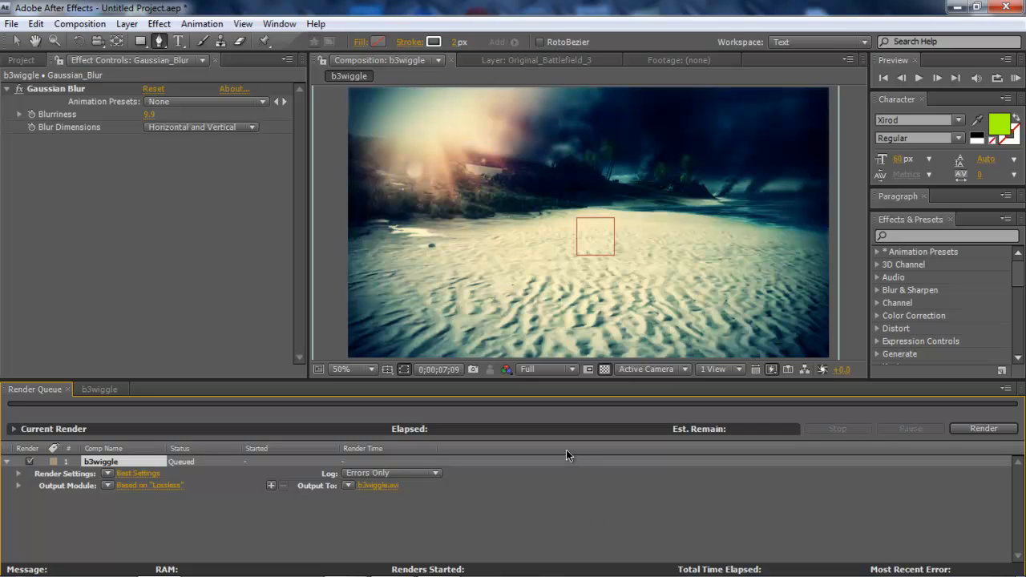
mouse_move(561, 456)
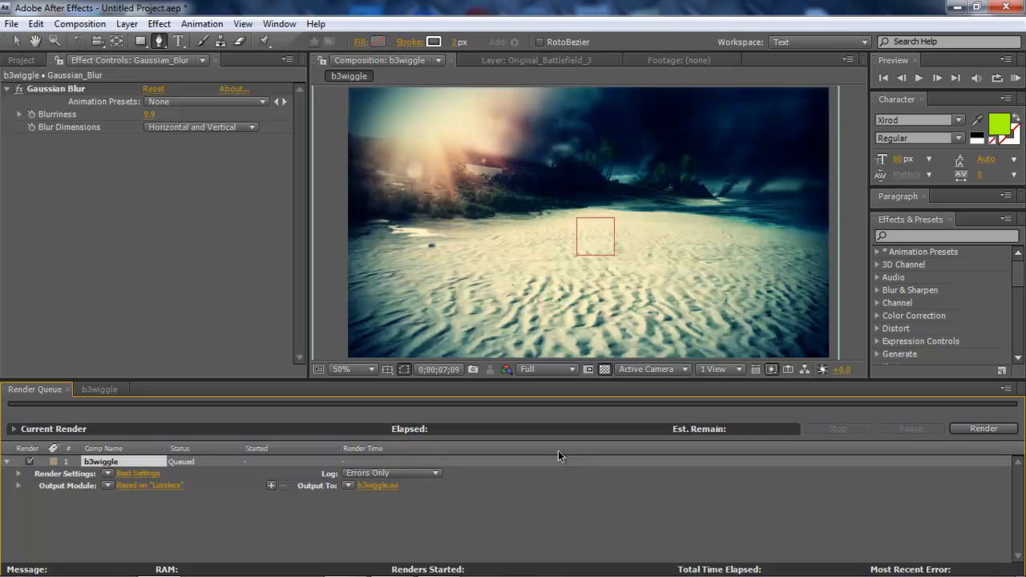
mouse_move(648, 526)
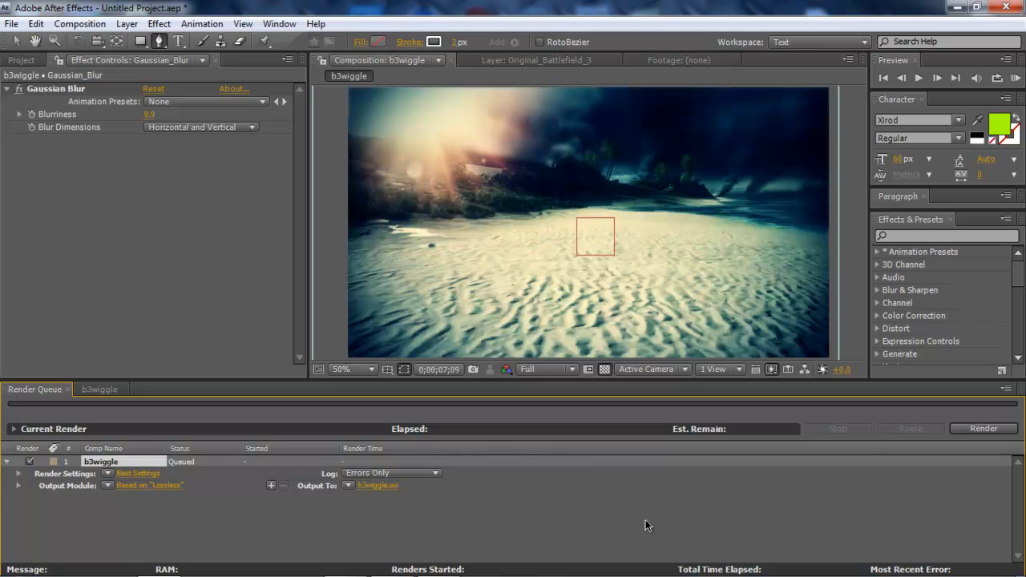